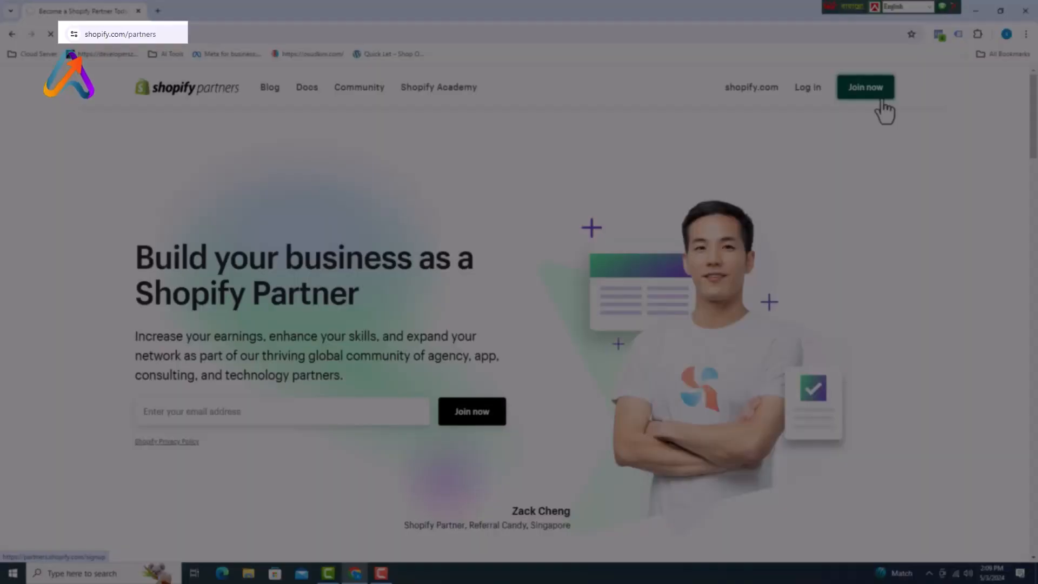
# Open the Create a Shopify account sign-up page via Join now on the Partners landing page
pyautogui.click(865, 87)
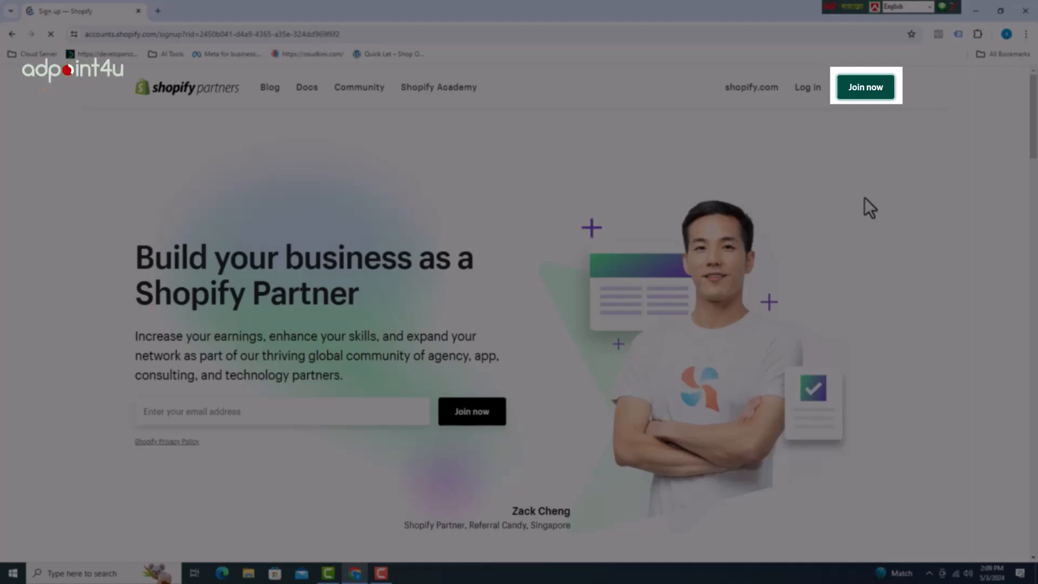
pyautogui.click(865, 87)
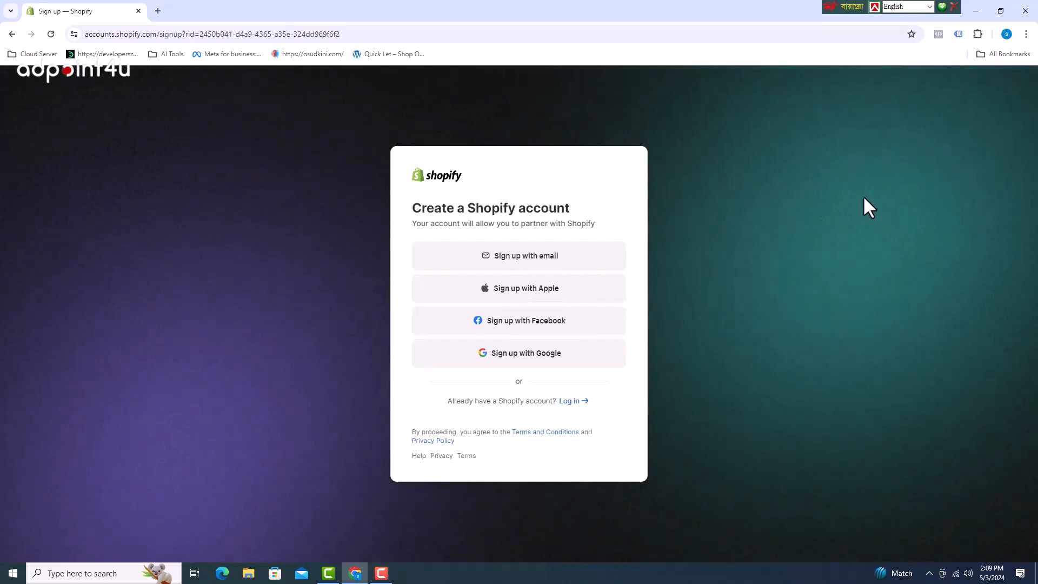
pyautogui.moveTo(662, 312)
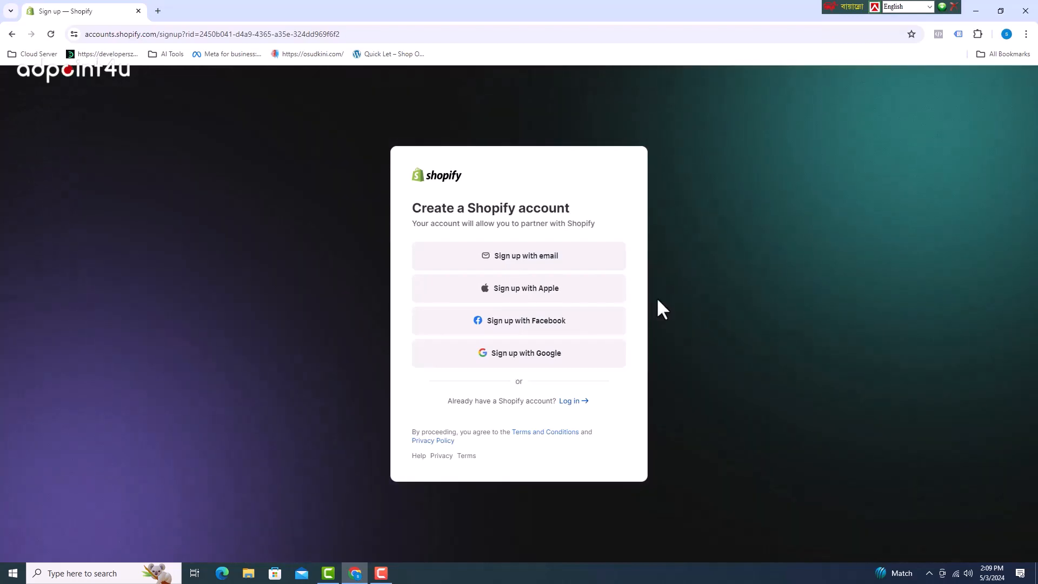
# Sign up with the first Google account, enter its password, and authorise Shopify
pyautogui.click(518, 352)
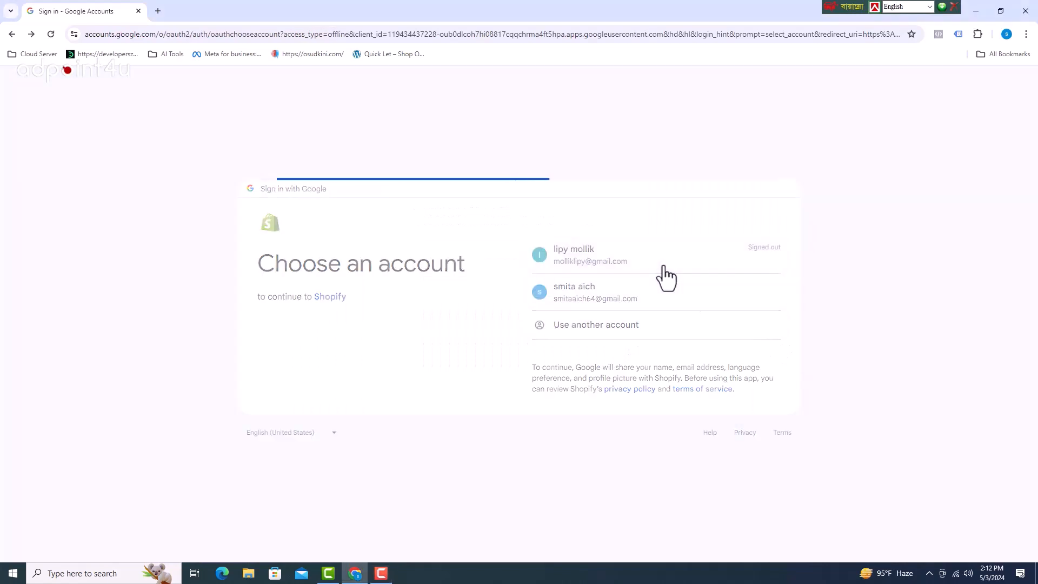
pyautogui.click(589, 254)
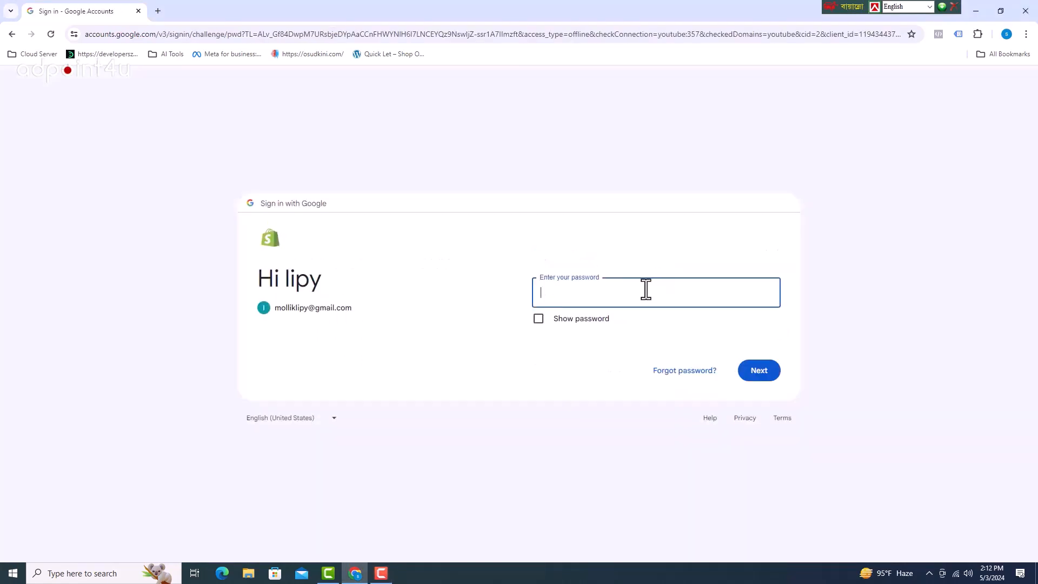
pyautogui.write('••')
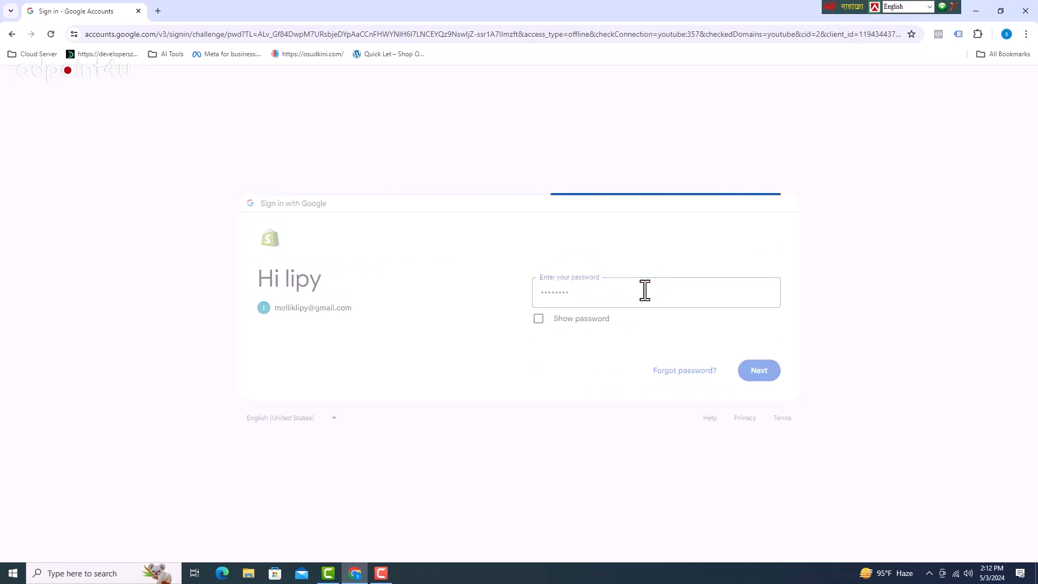
pyautogui.click(758, 370)
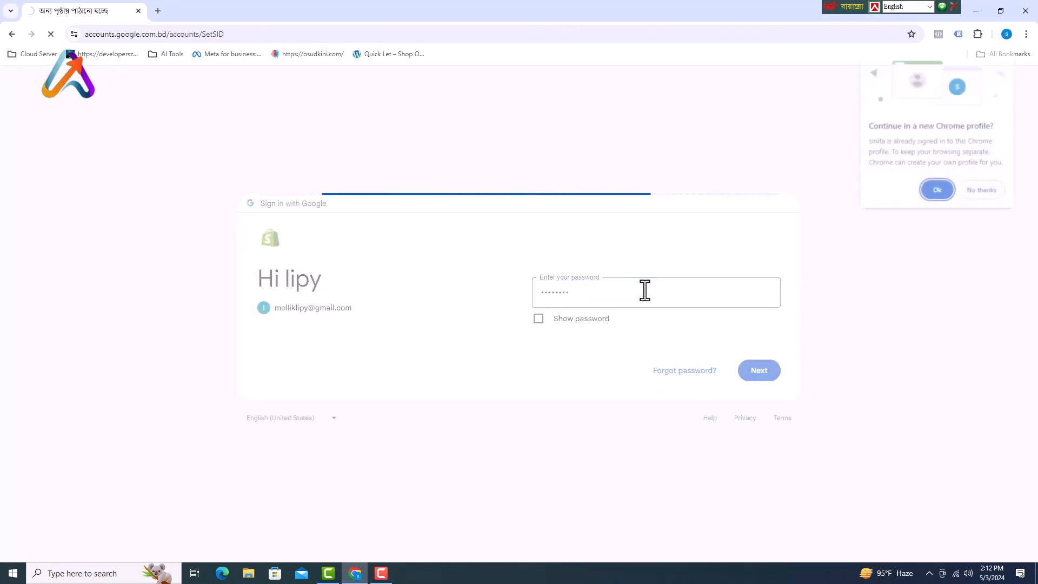
pyautogui.click(758, 370)
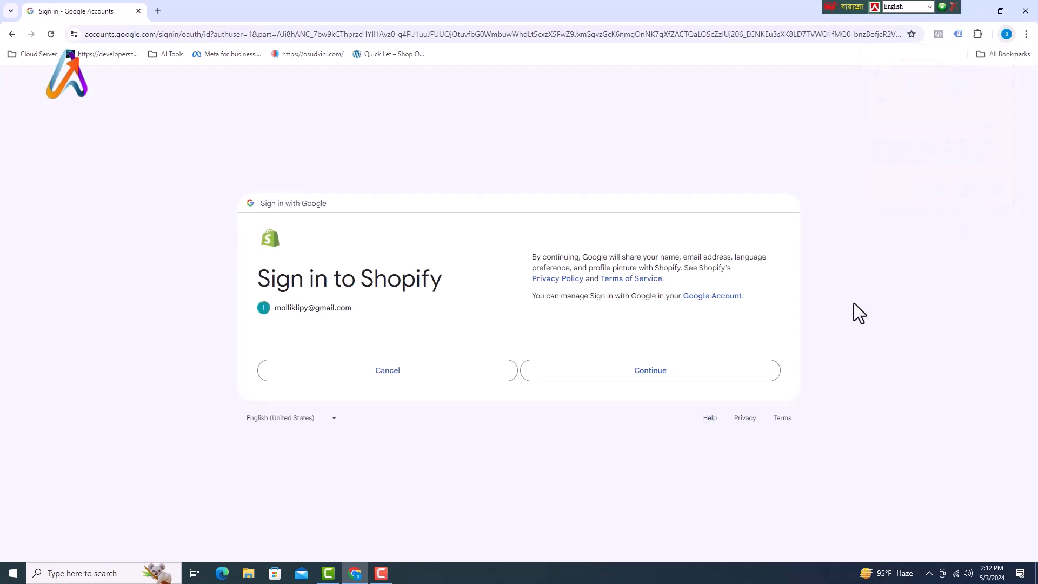
pyautogui.click(649, 370)
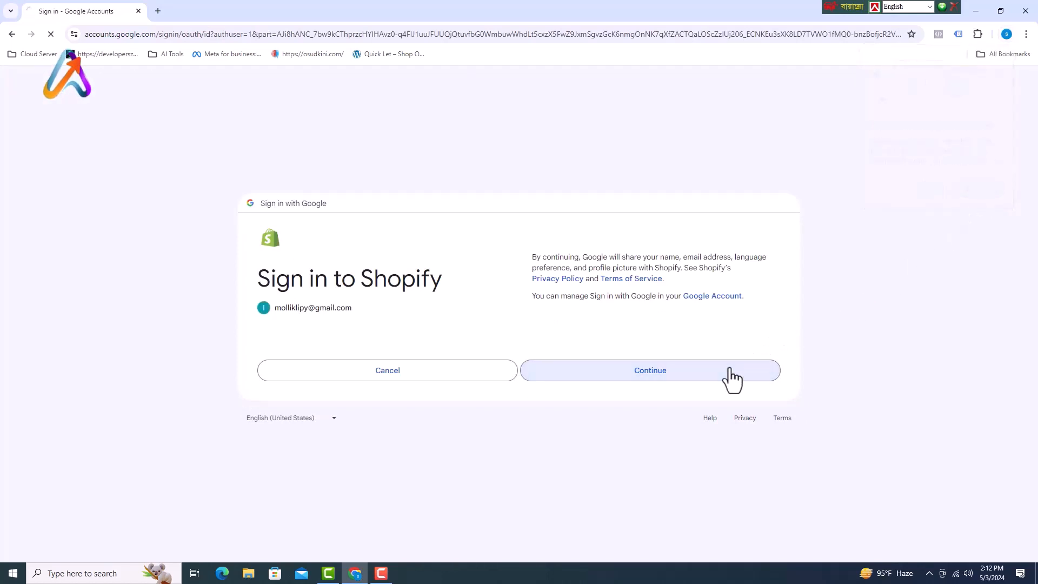
pyautogui.click(649, 370)
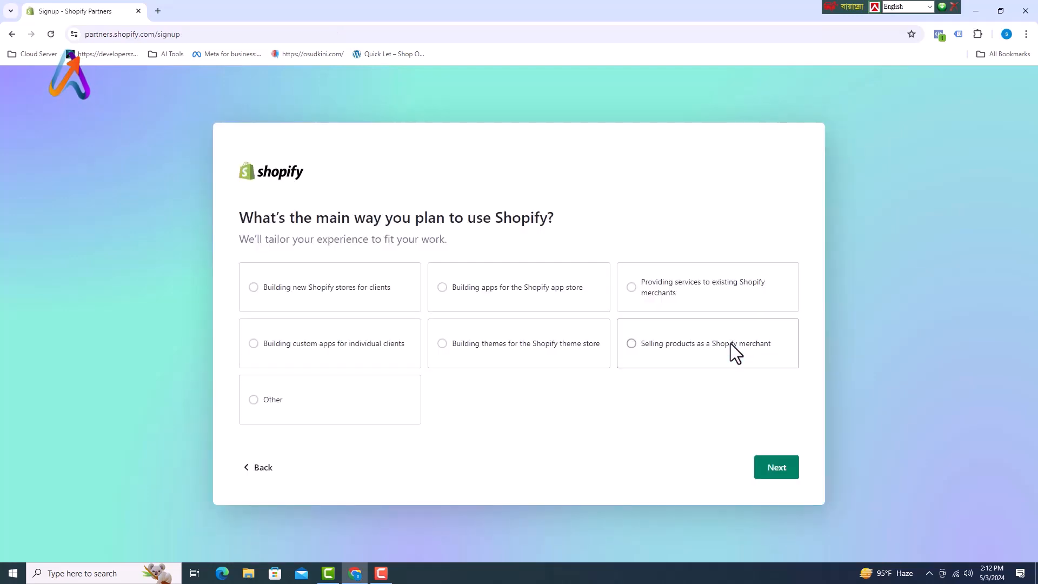
pyautogui.moveTo(387, 331)
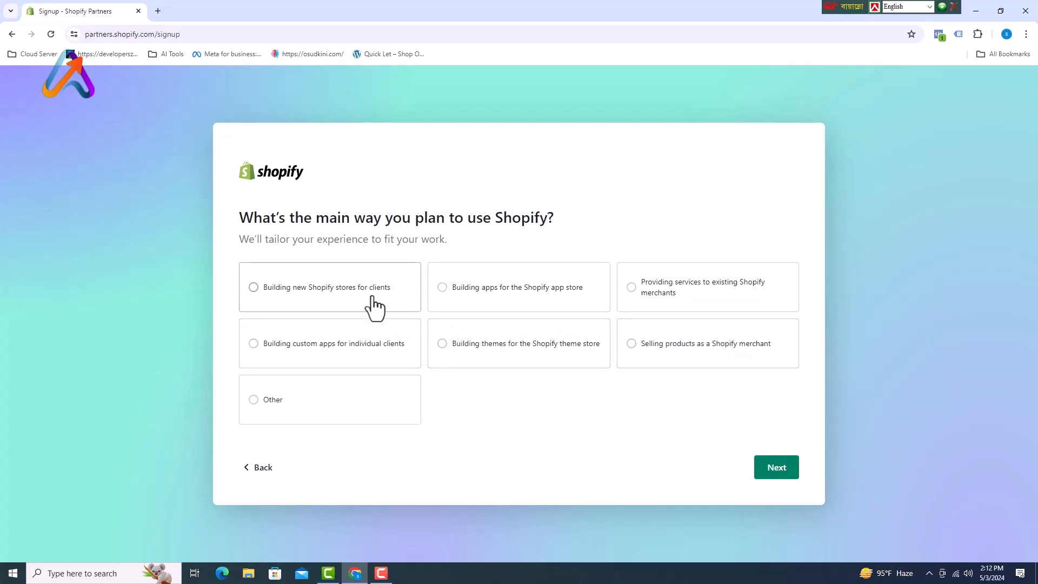
pyautogui.moveTo(659, 312)
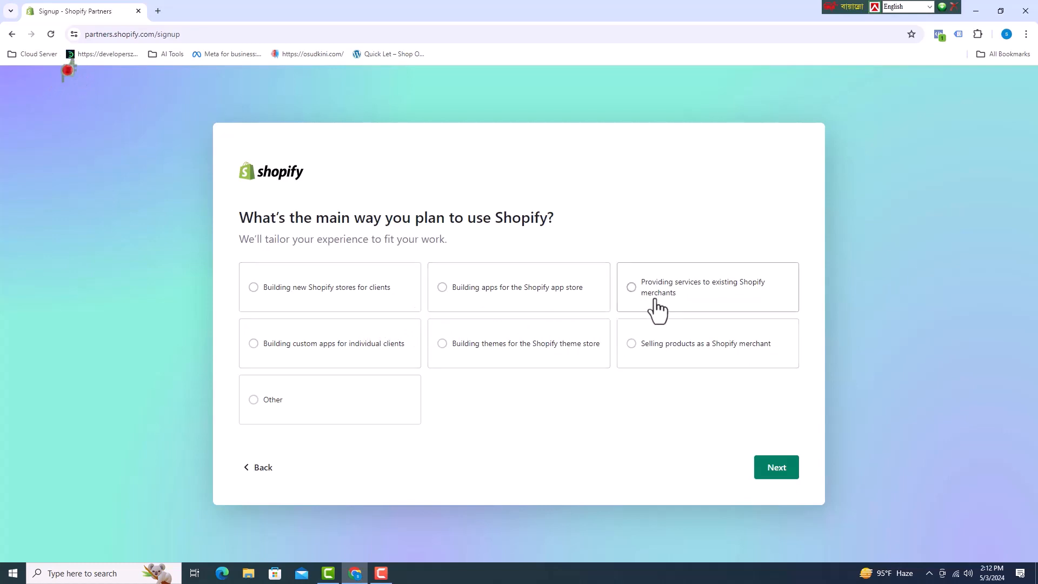
pyautogui.moveTo(429, 367)
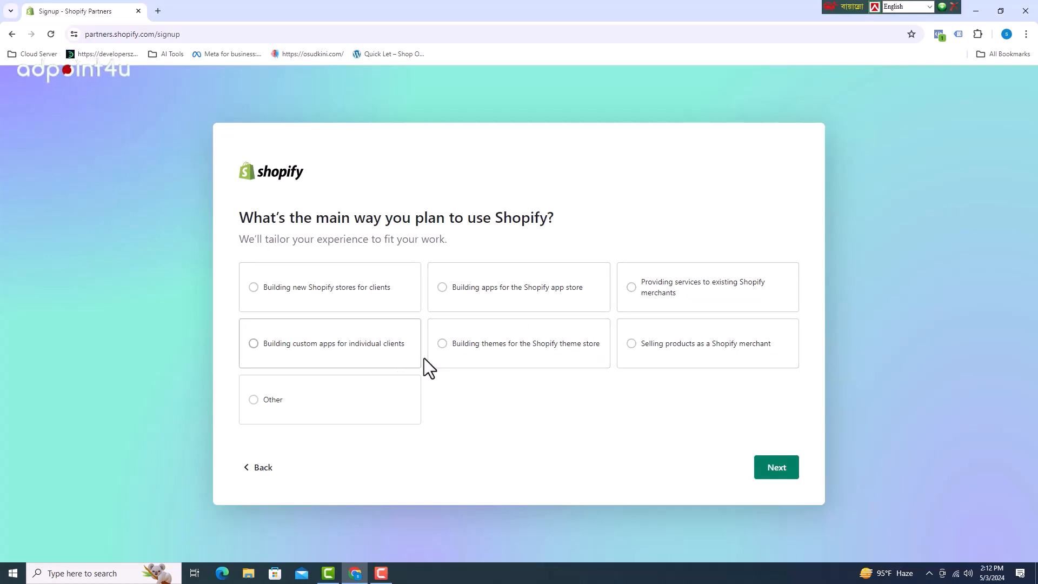
pyautogui.moveTo(366, 319)
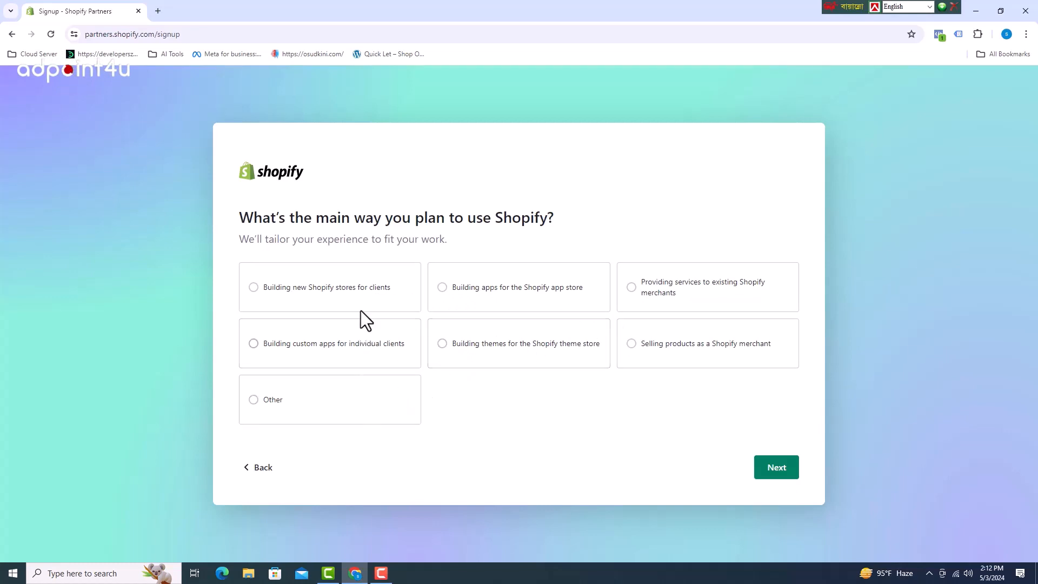
# Select 'Building new Shopify stores for clients' as the main way to use Shopify
pyautogui.click(775, 467)
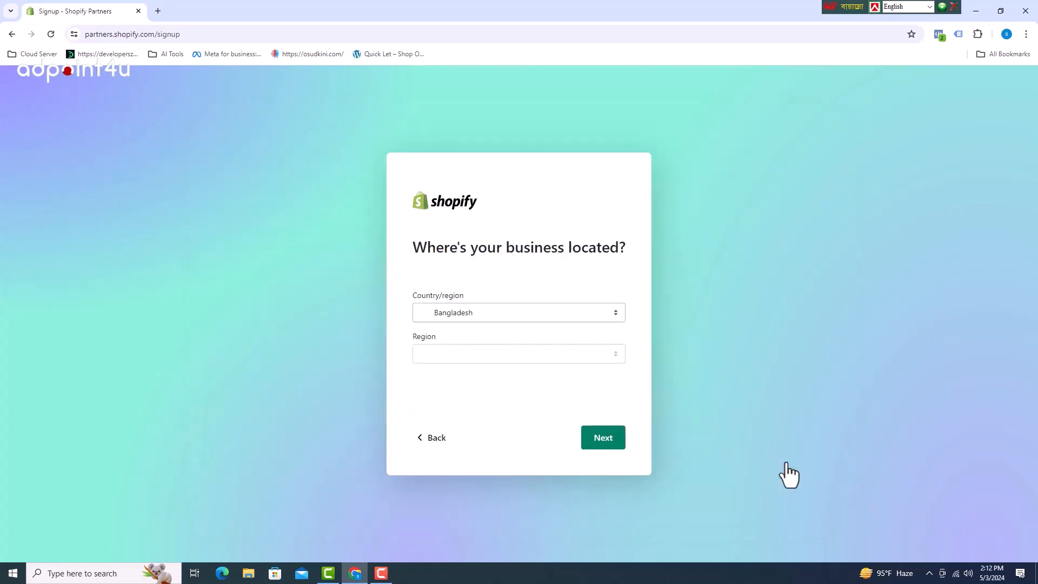
pyautogui.moveTo(602, 438)
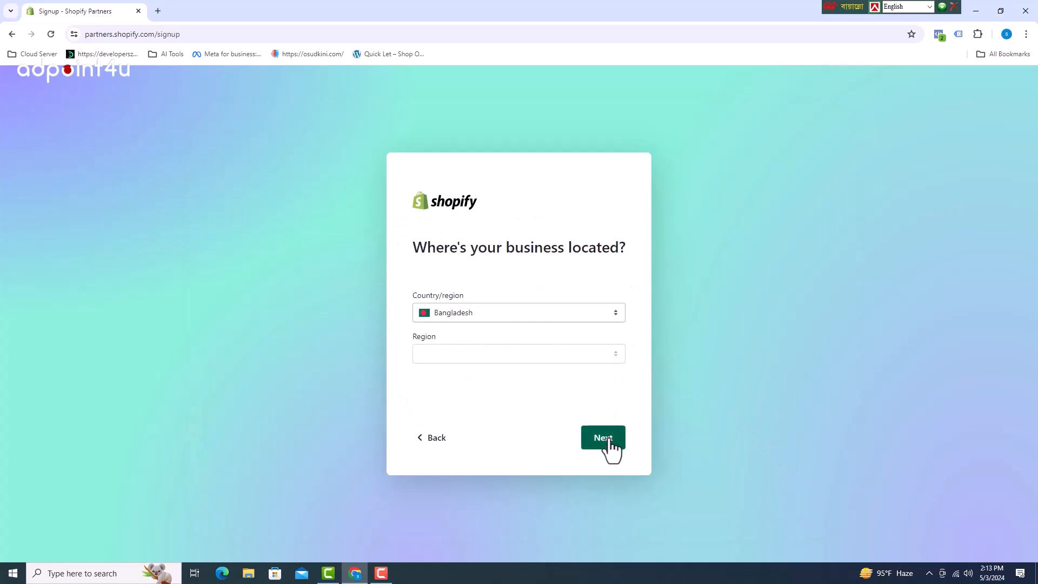
# Confirm Bangladesh as business location, then view the Organic Store website from the top
pyautogui.click(601, 437)
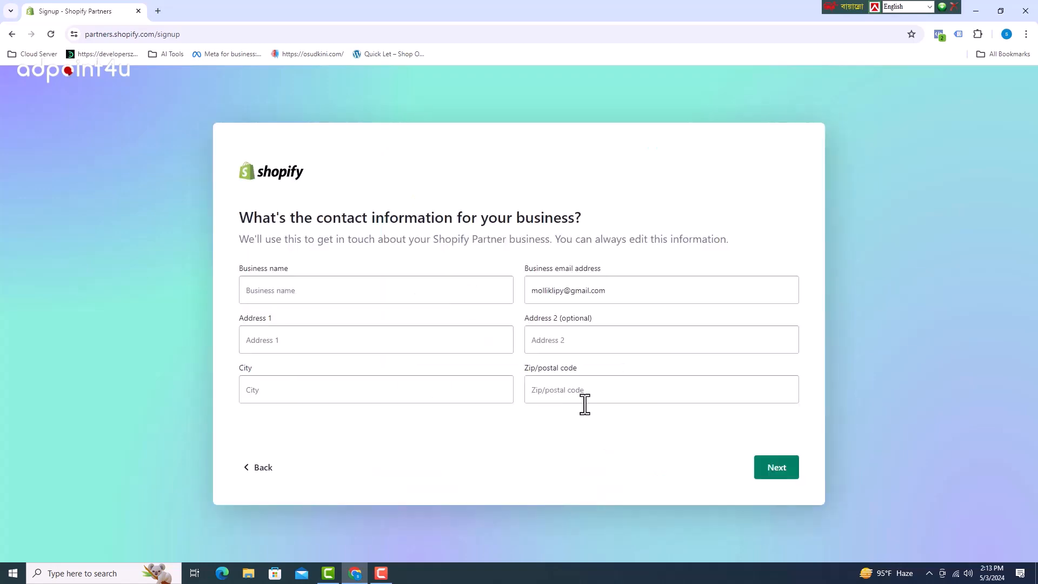
pyautogui.moveTo(764, 440)
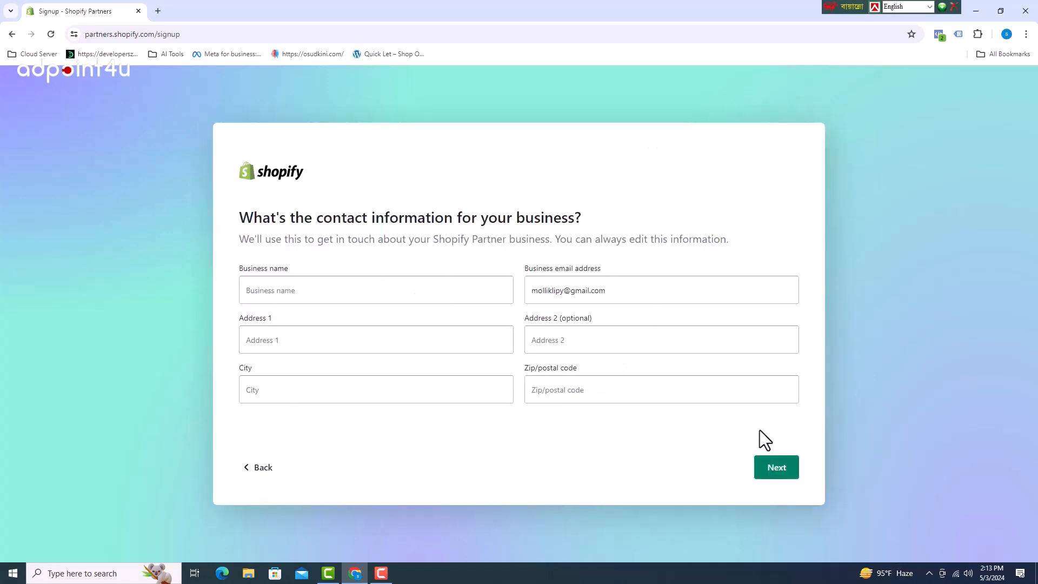
pyautogui.click(212, 12)
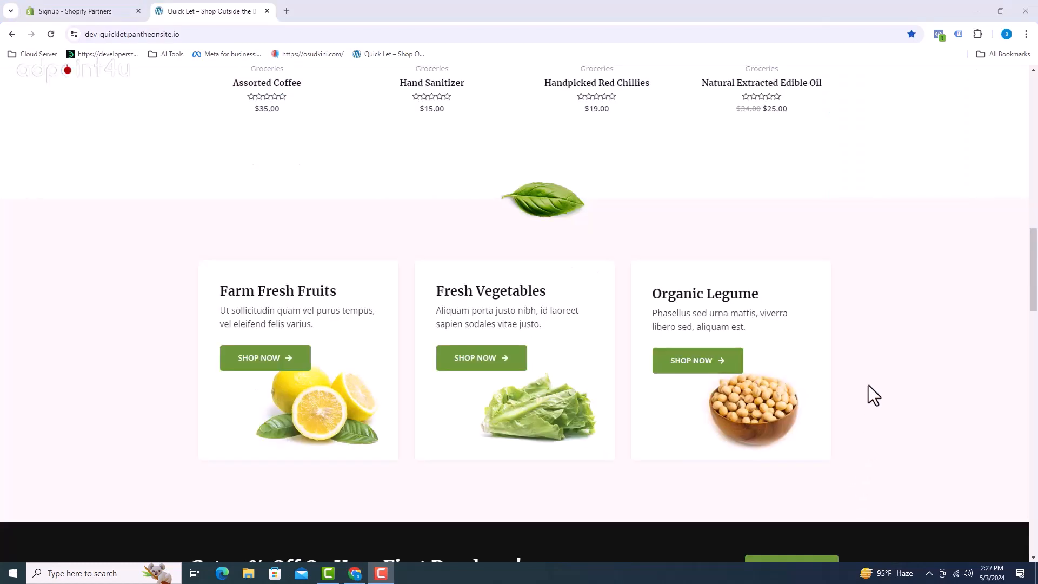
pyautogui.scroll(3)
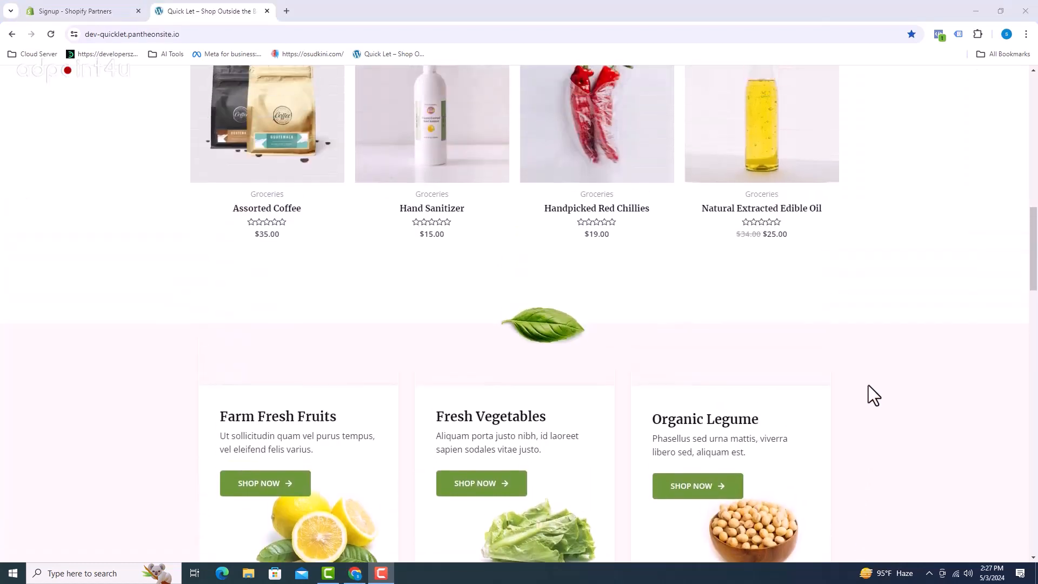
pyautogui.scroll(3)
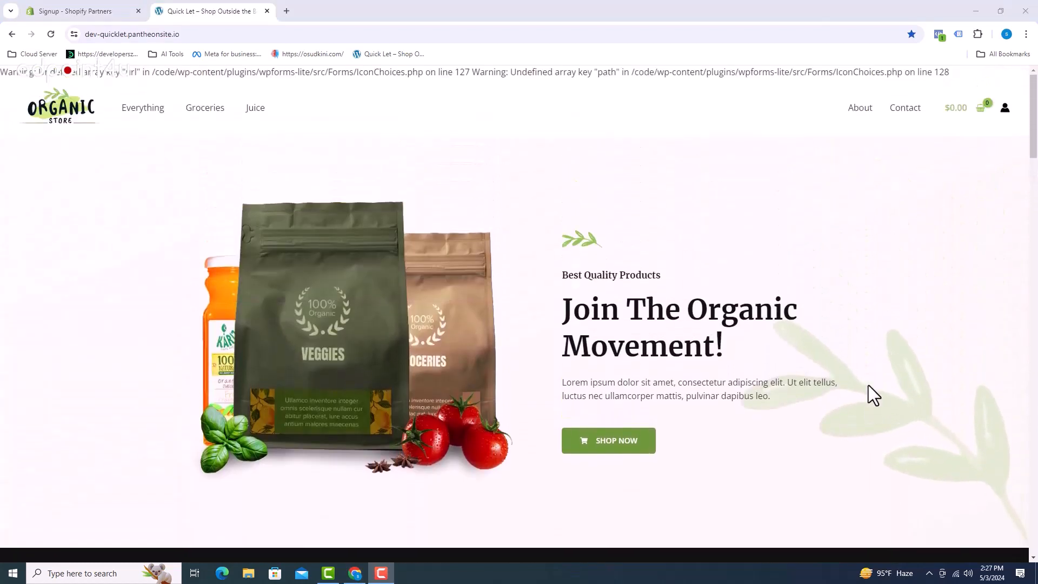
pyautogui.moveTo(220, 108)
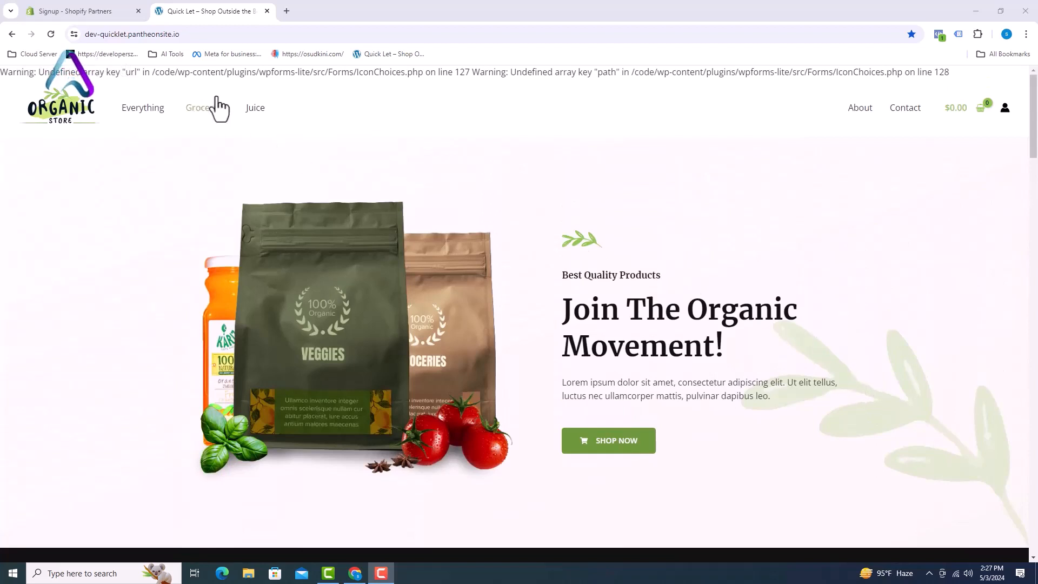
# Enter business name, job title Manager and phone, accept the Partner Program Agreement, and submit
pyautogui.click(79, 11)
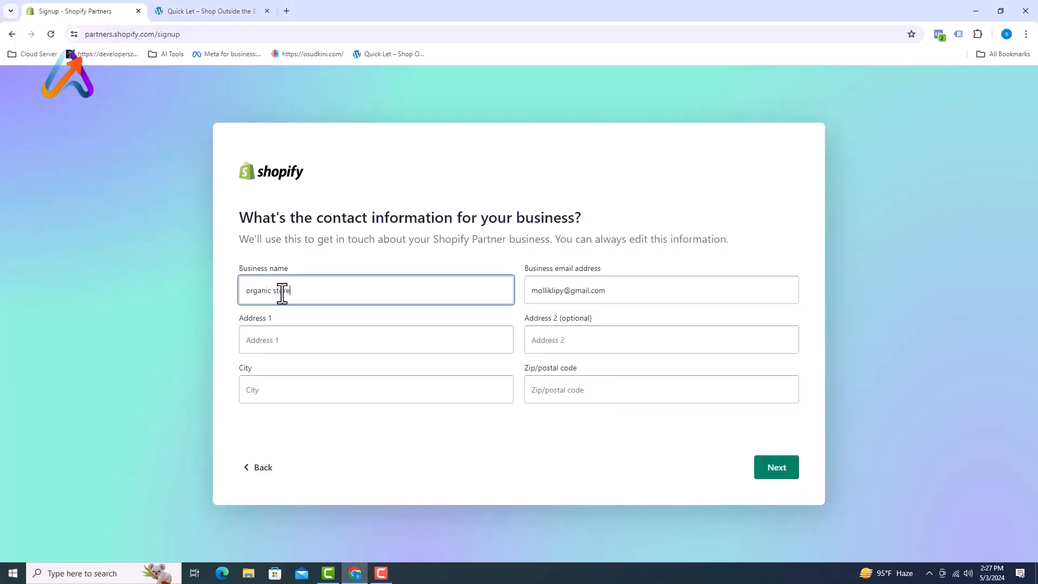
pyautogui.click(660, 389)
pyautogui.write('M')
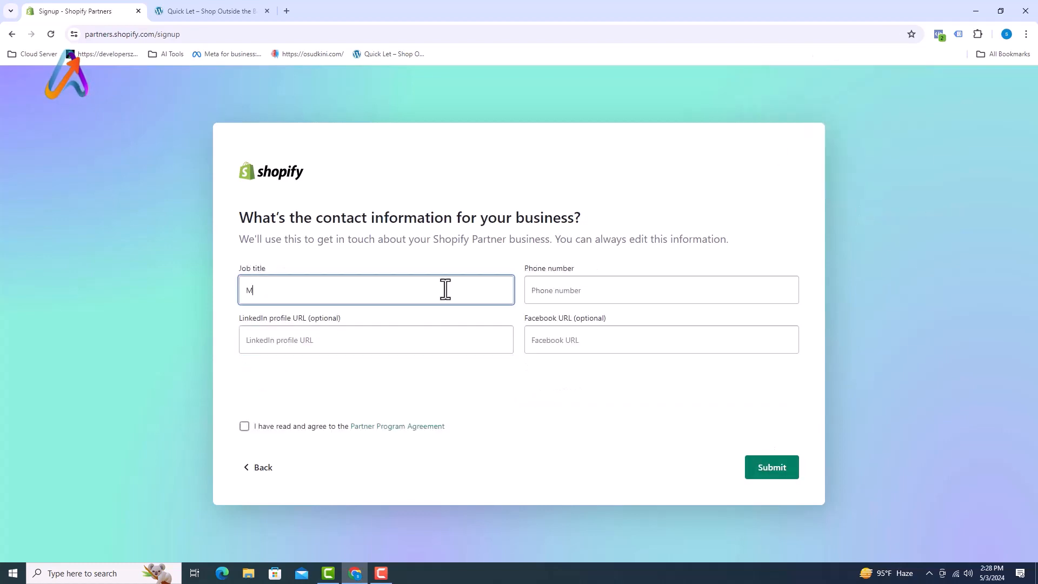
pyautogui.write('anager')
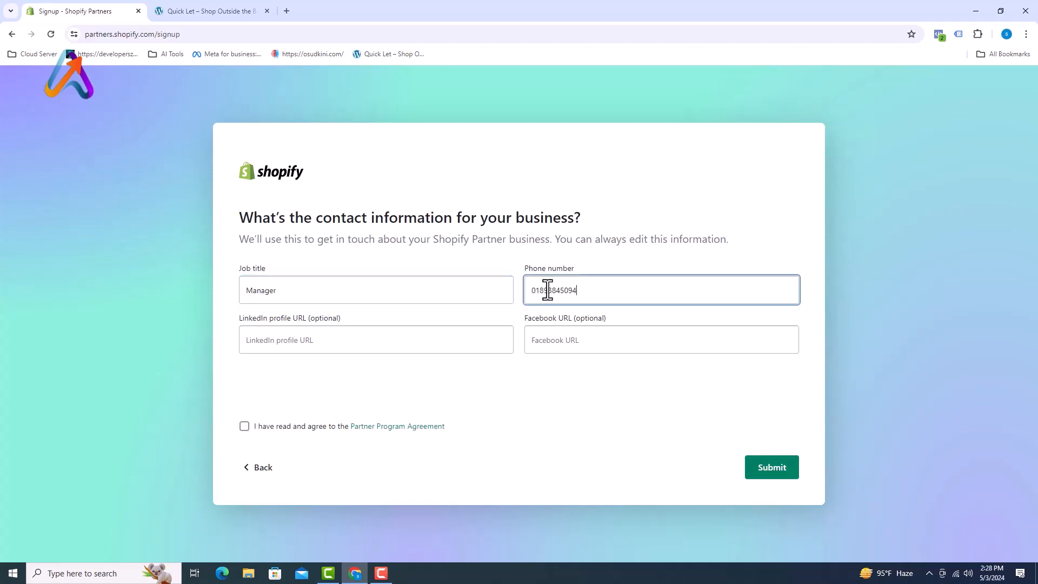
pyautogui.click(243, 426)
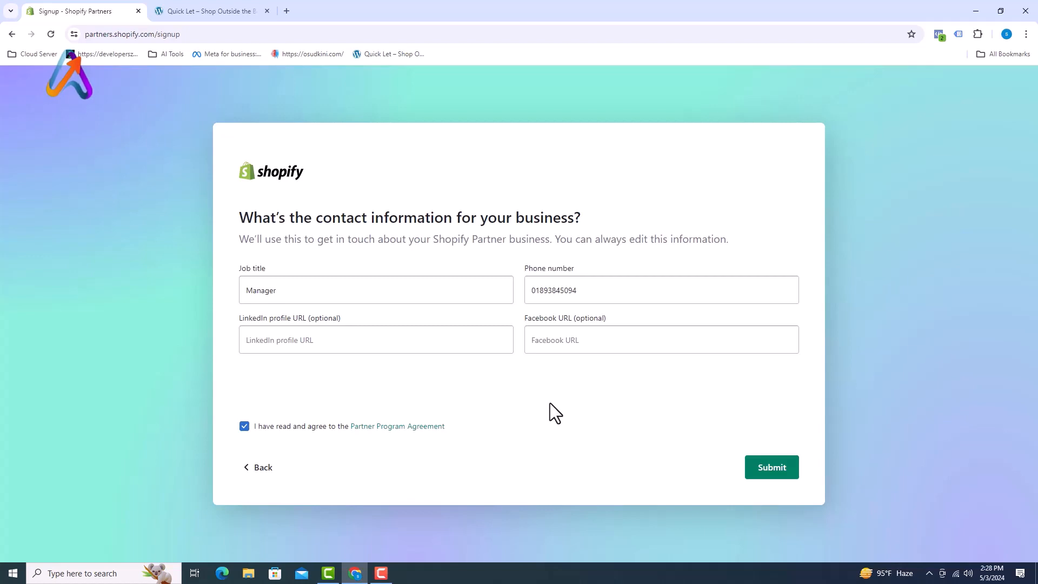
pyautogui.click(770, 466)
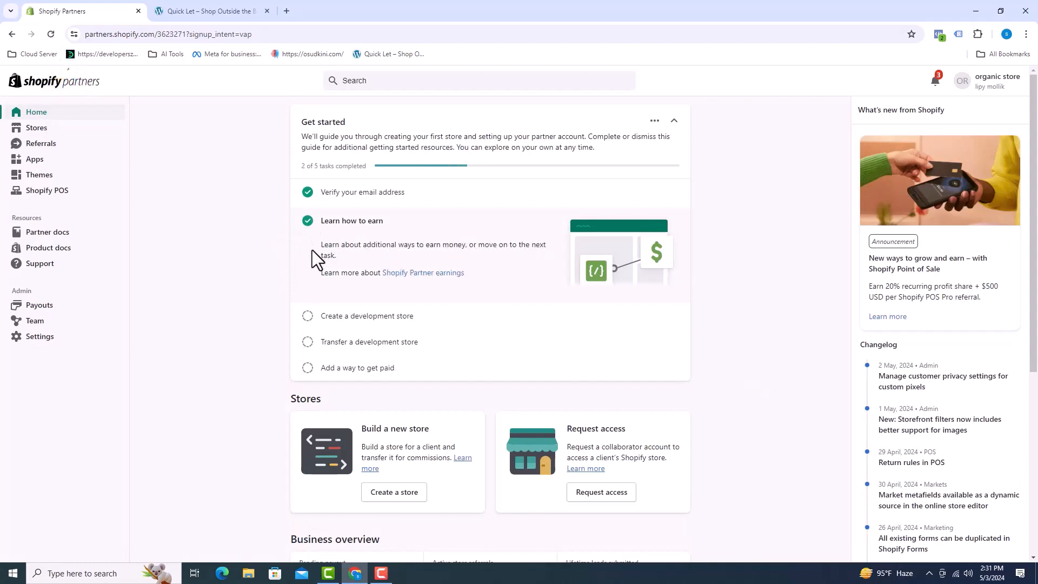
# Check off the Transfer a development store and Add a way to get paid tasks
pyautogui.click(307, 316)
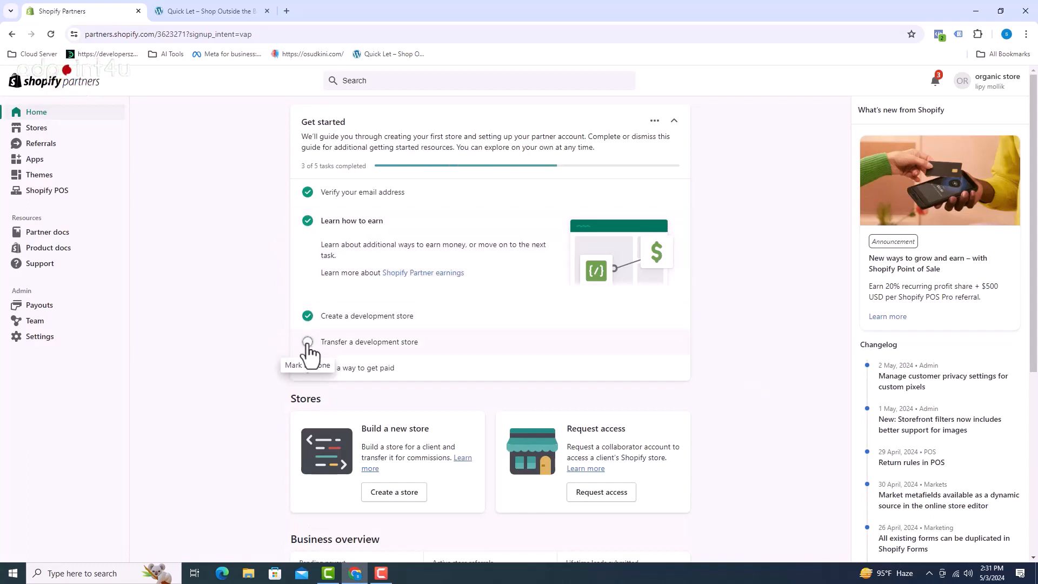
pyautogui.click(308, 342)
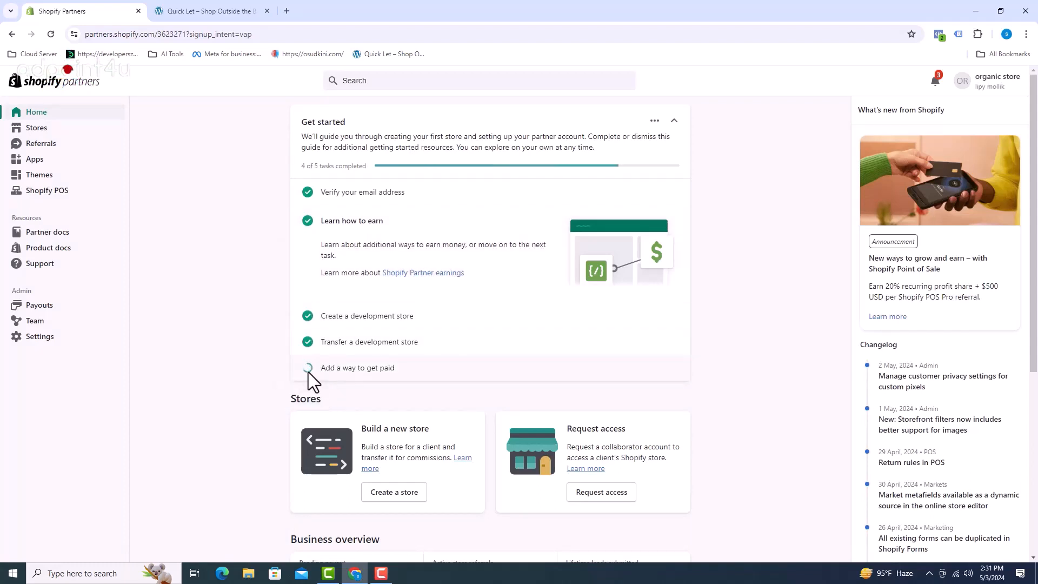
pyautogui.scroll(-3)
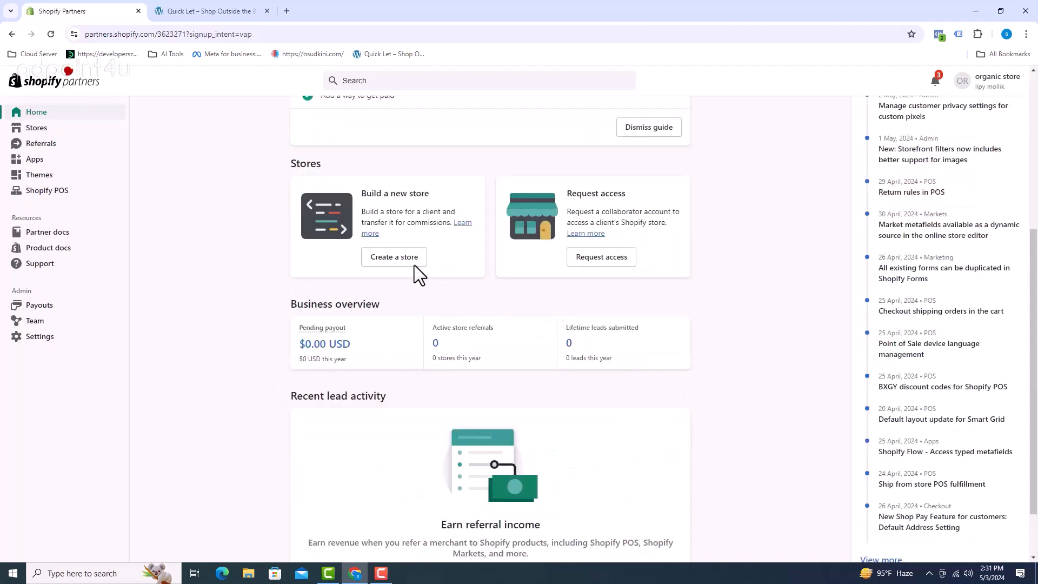
pyautogui.click(393, 257)
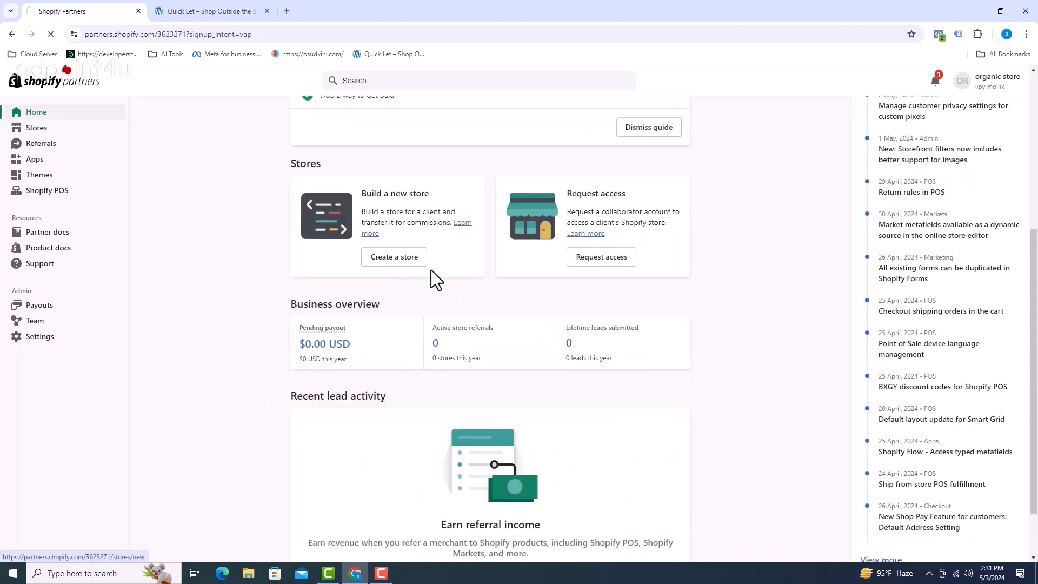
# Name the client development store dailyorganicshop, replacing the initial 'Organic Store' name
pyautogui.click(393, 259)
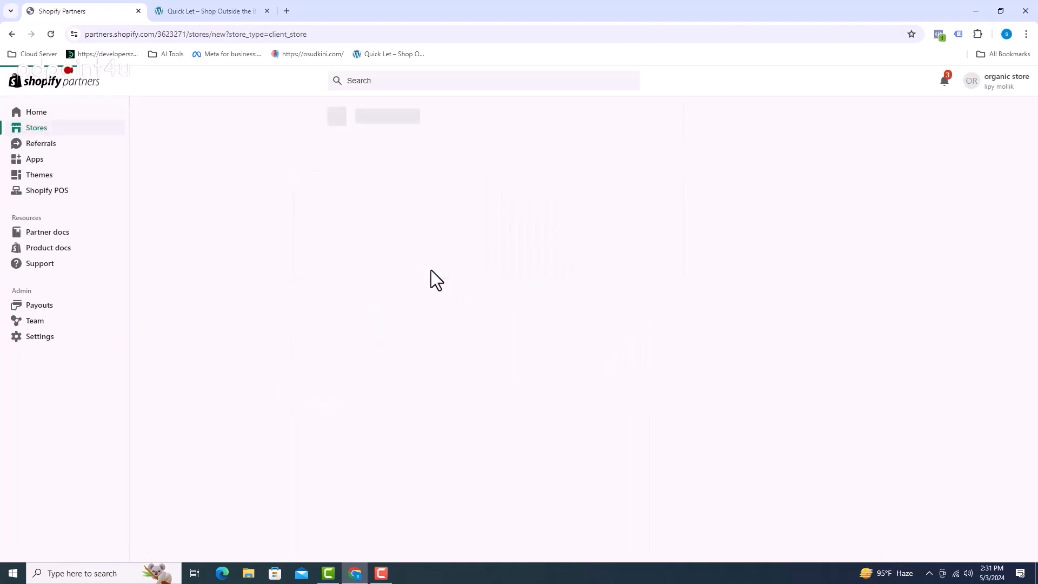
pyautogui.write('Or')
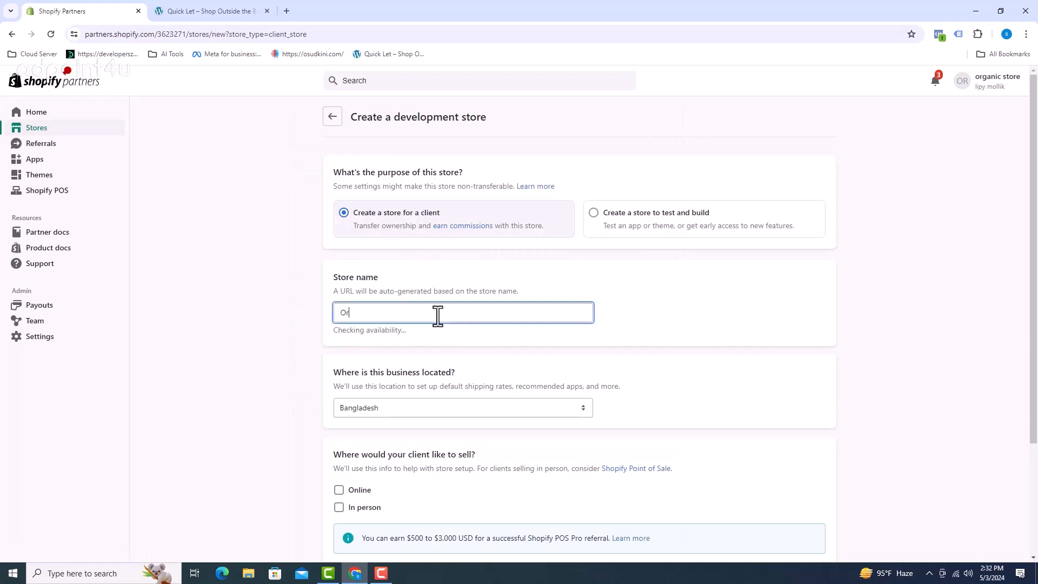
pyautogui.write('Organic Store')
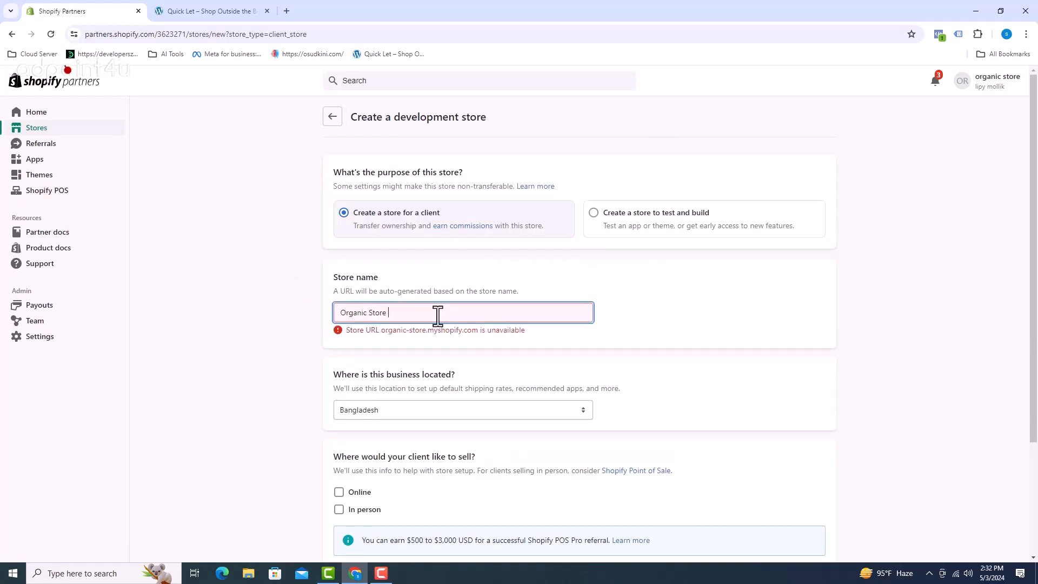
pyautogui.moveTo(473, 358)
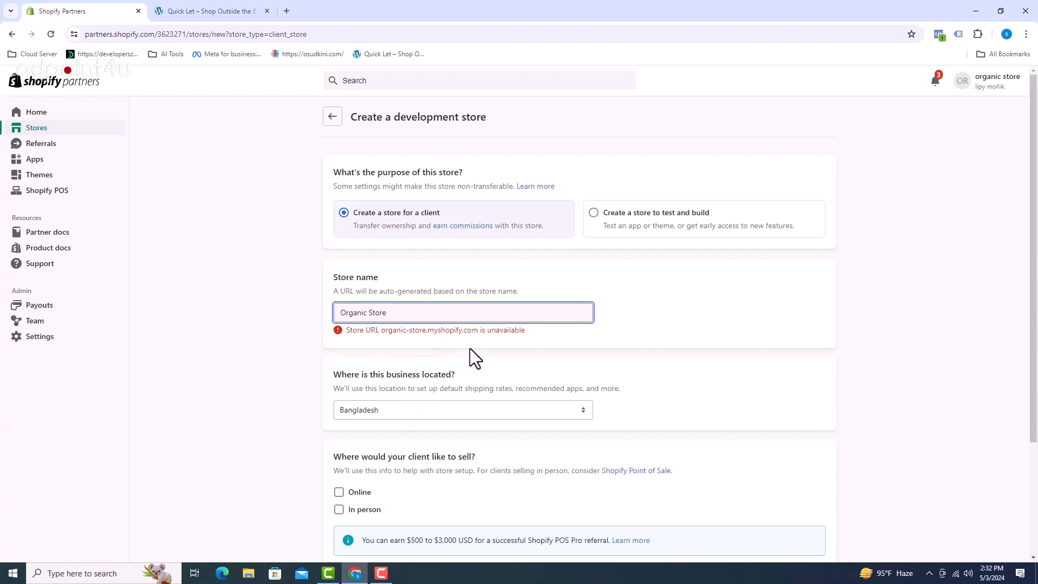
pyautogui.scroll(-3)
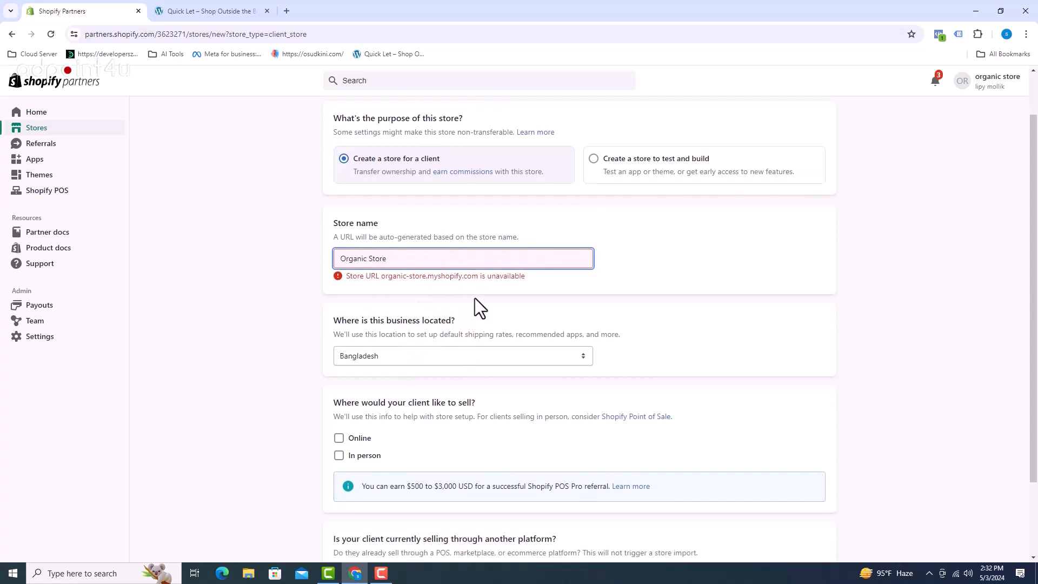
pyautogui.click(374, 258)
pyautogui.write('s')
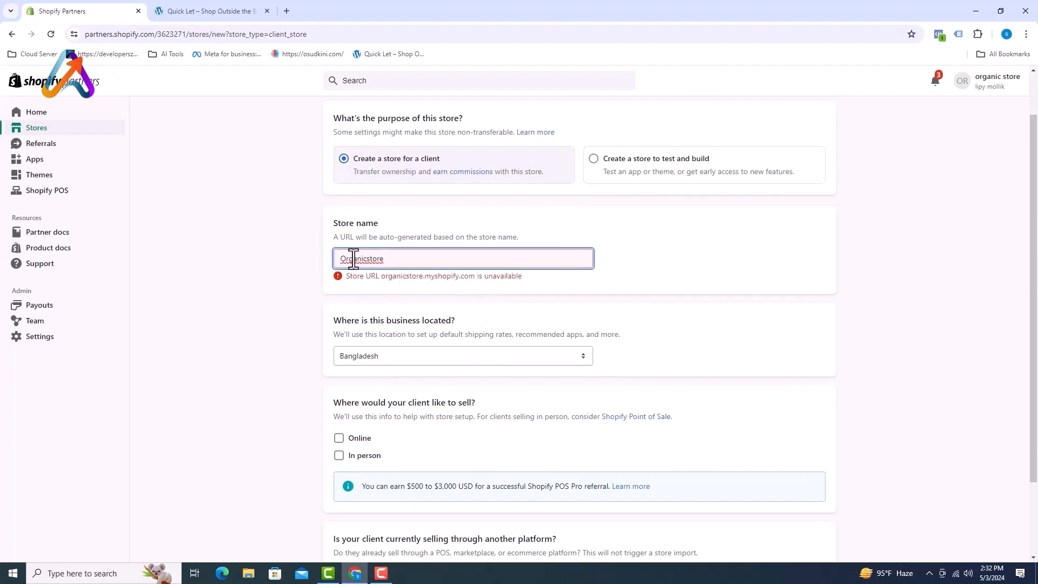
pyautogui.write('organic')
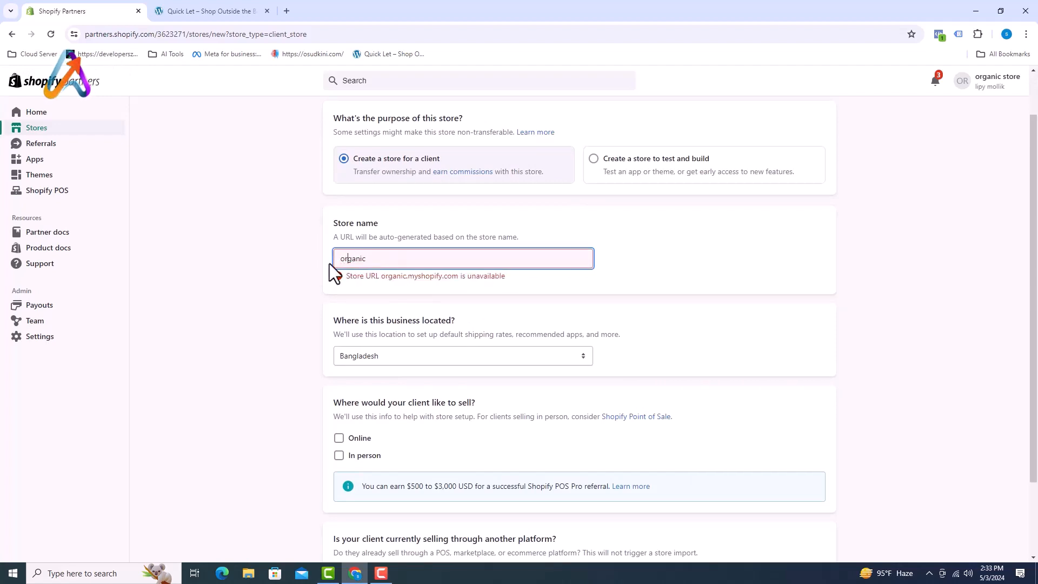
pyautogui.write('dailyorganicshop')
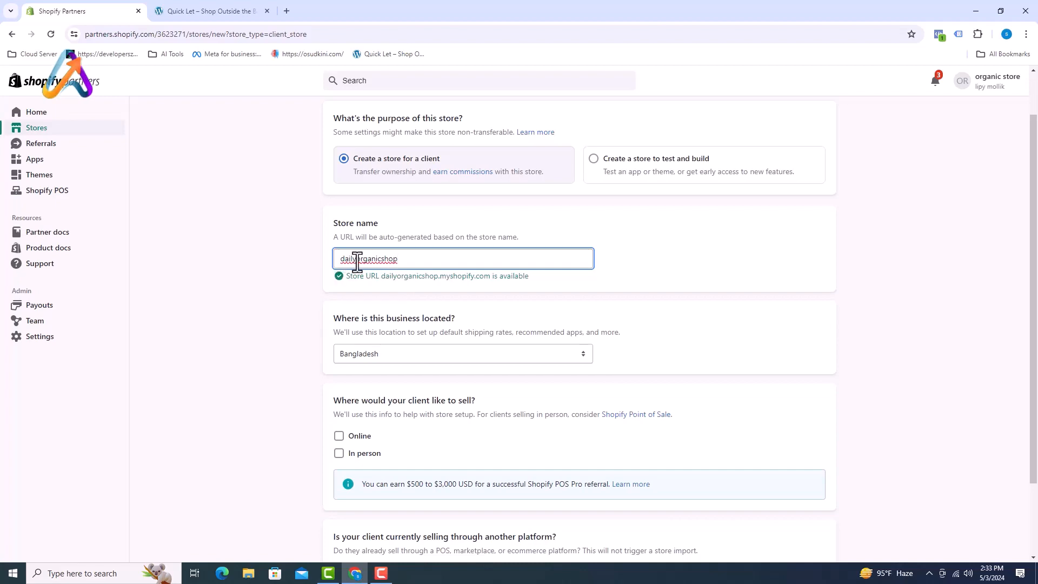
# Set location United States, no other platform, and create the development store
pyautogui.click(462, 354)
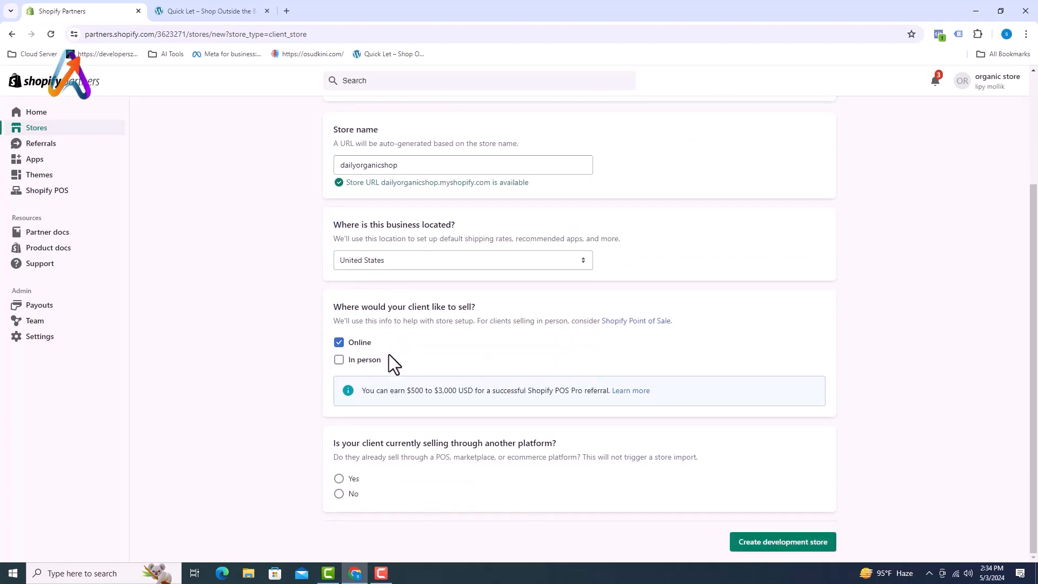
pyautogui.moveTo(464, 452)
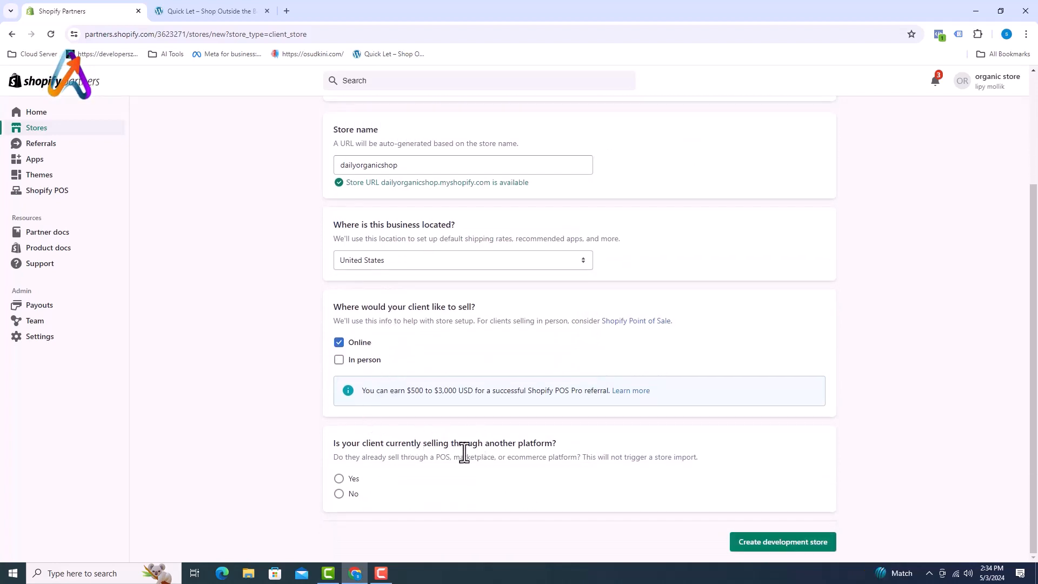
pyautogui.click(339, 493)
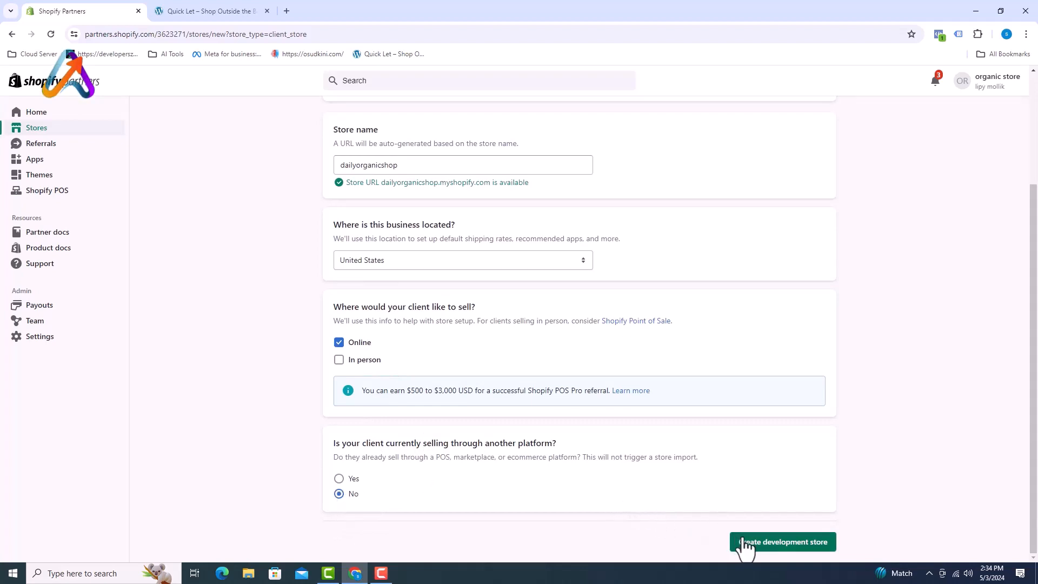
pyautogui.click(782, 541)
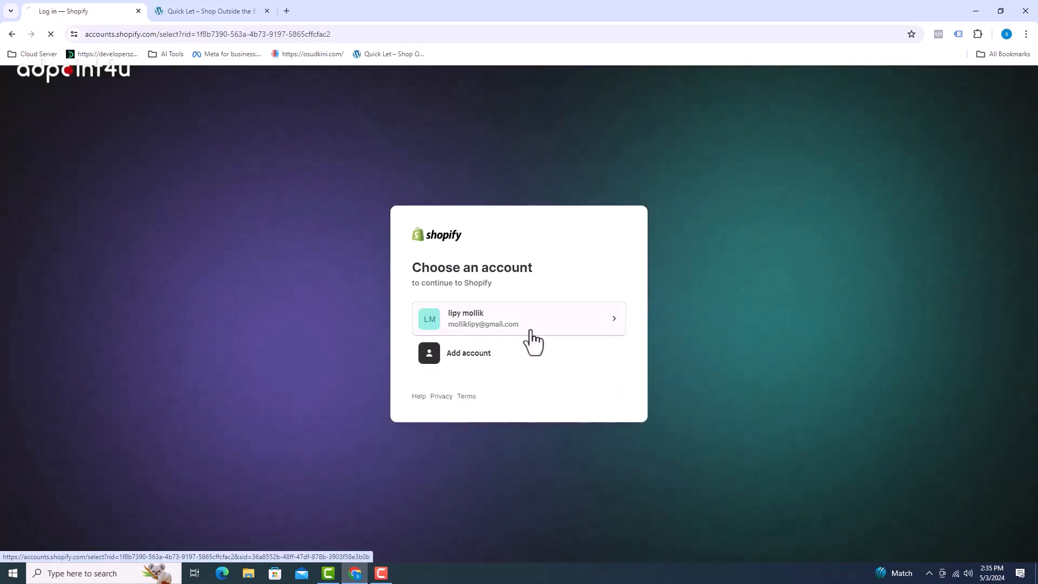
# Continue with the existing account, open Add product, and mark custom domain and test order tasks done
pyautogui.click(518, 318)
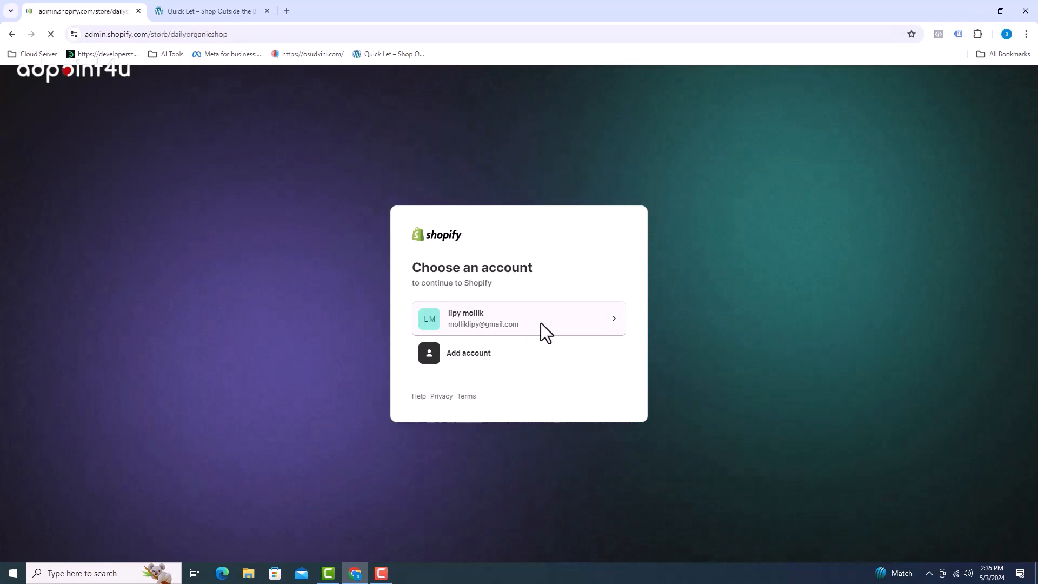
pyautogui.click(518, 319)
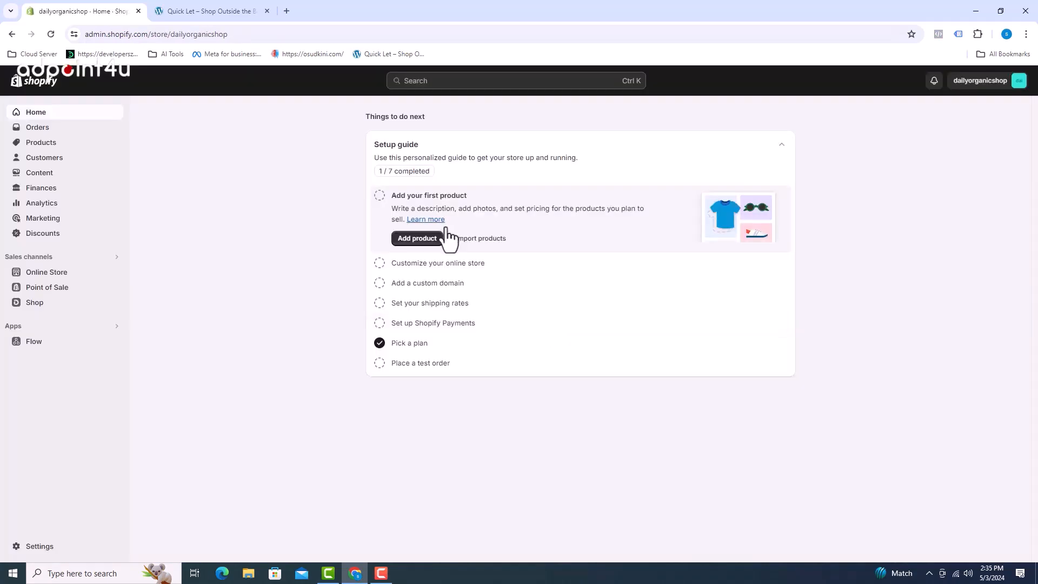
pyautogui.click(416, 238)
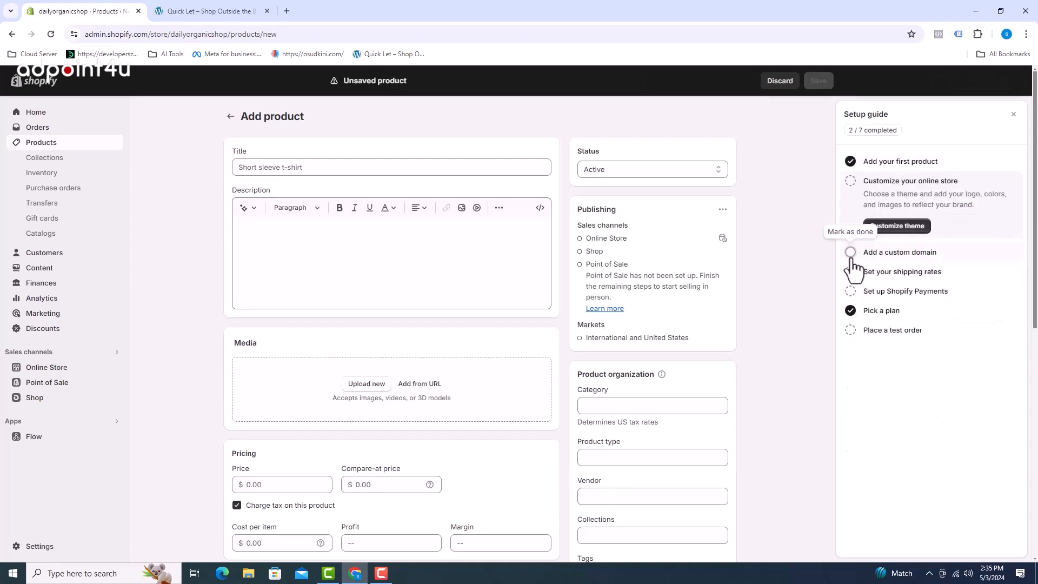
pyautogui.click(850, 251)
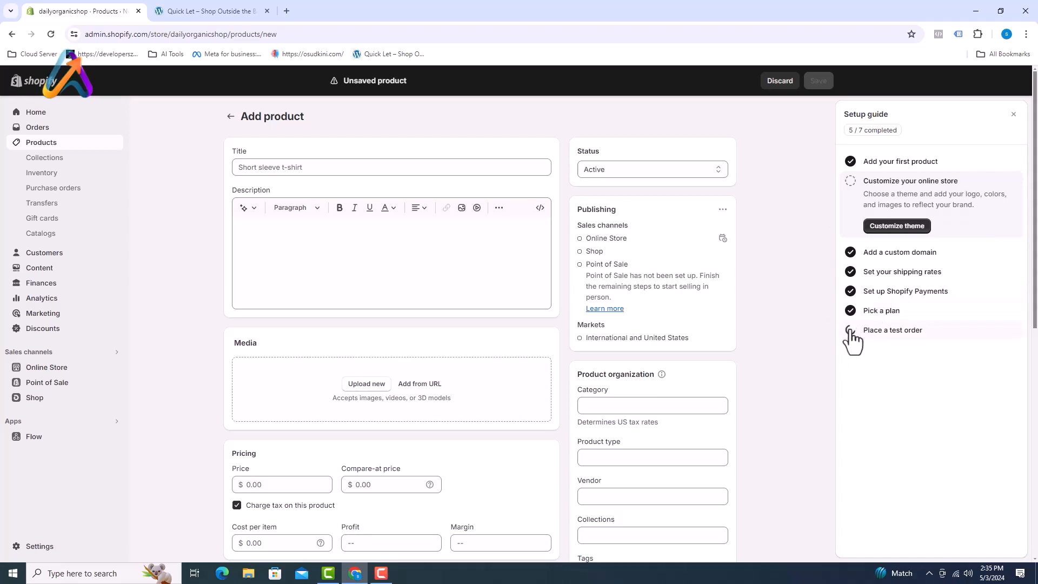
pyautogui.click(851, 330)
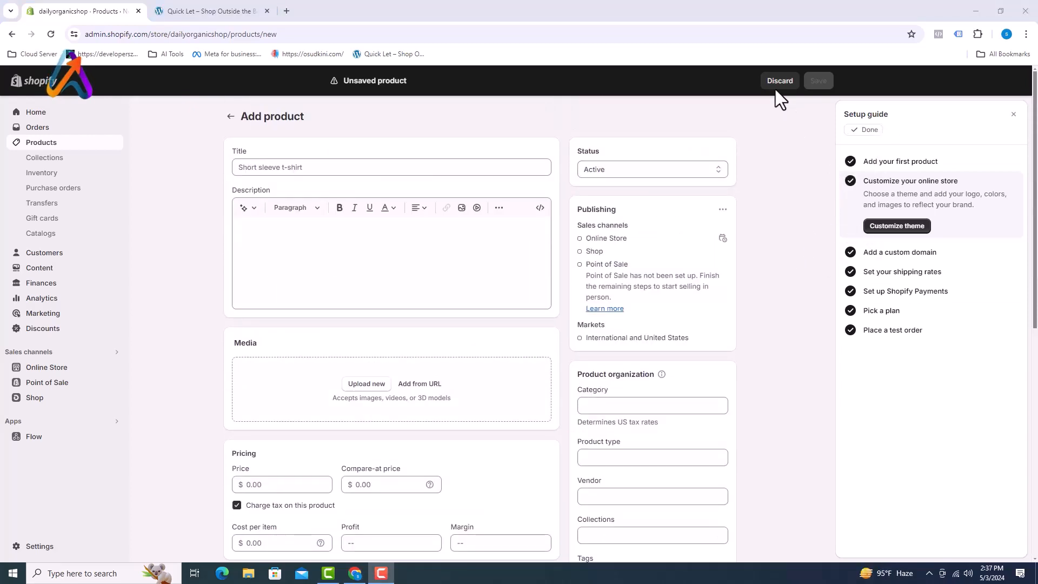
# Discard the unsaved product, search apps for Zopi, and open Zopi - AliExpress Dropshipping
pyautogui.click(779, 80)
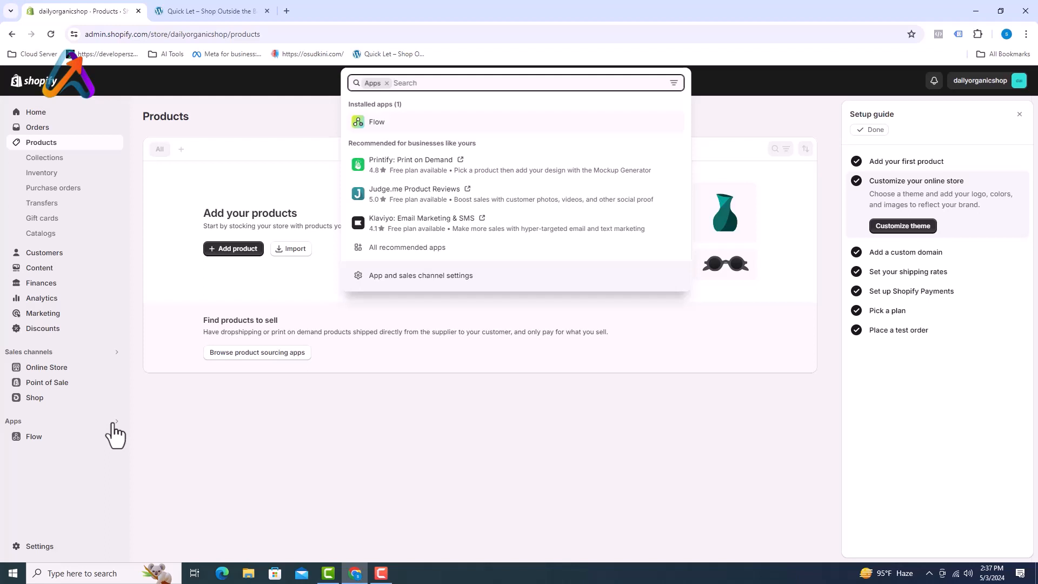
pyautogui.write('Zo')
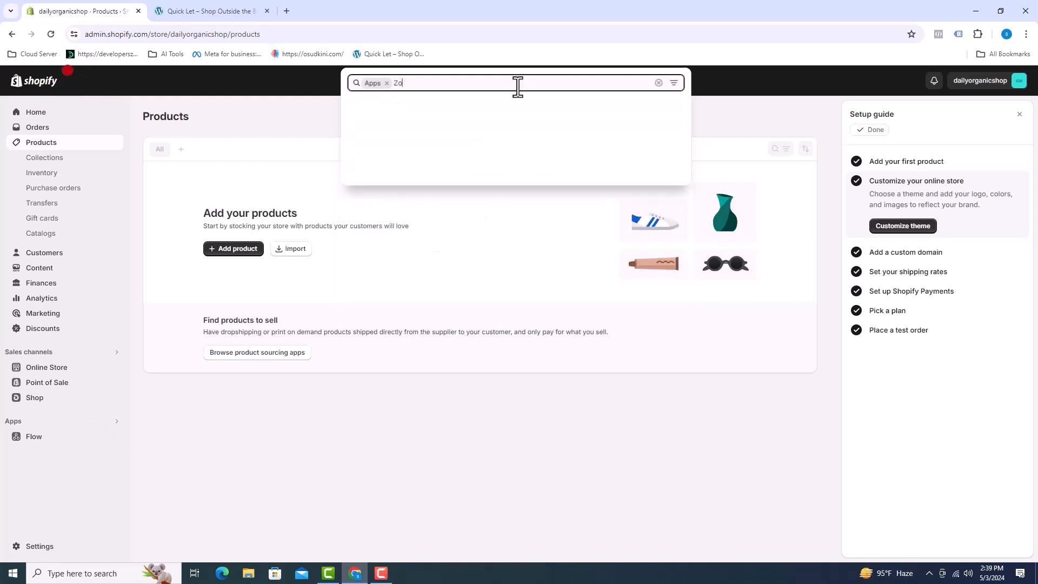
pyautogui.write('pi')
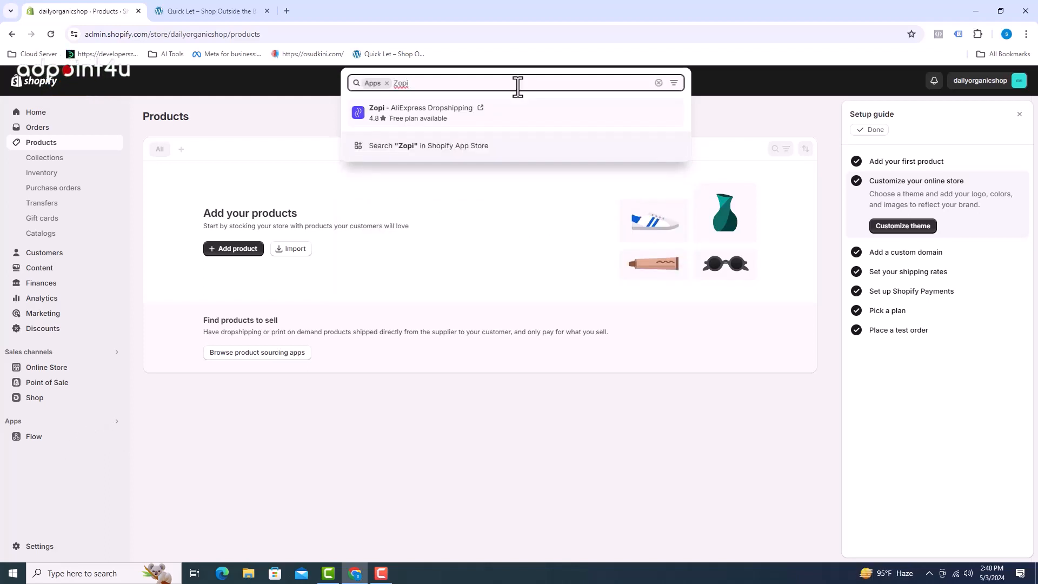
pyautogui.click(421, 112)
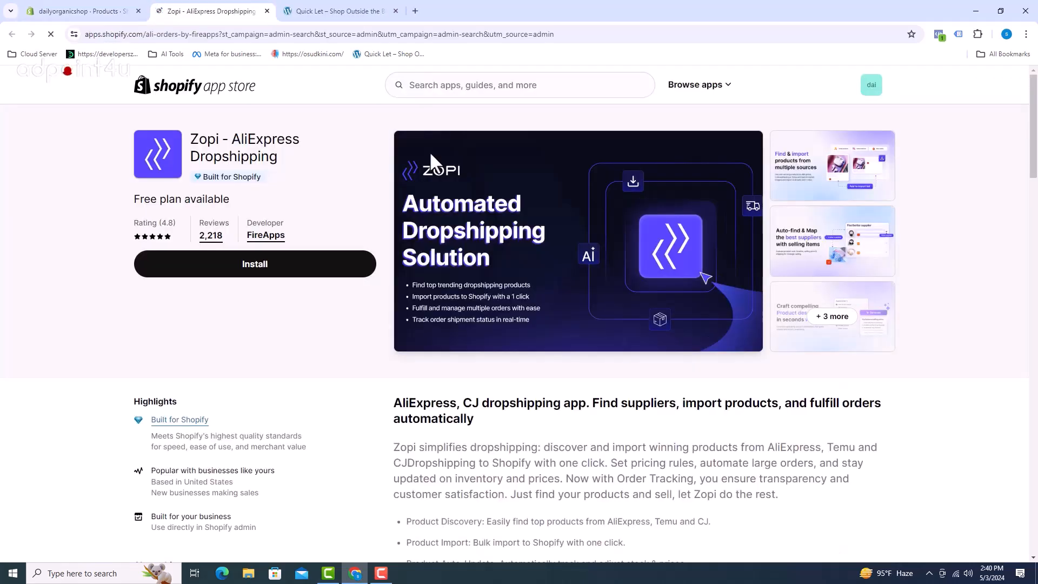
# Install Zopi Dropshipping on dailyorganicshop, approving its requested data access
pyautogui.click(254, 263)
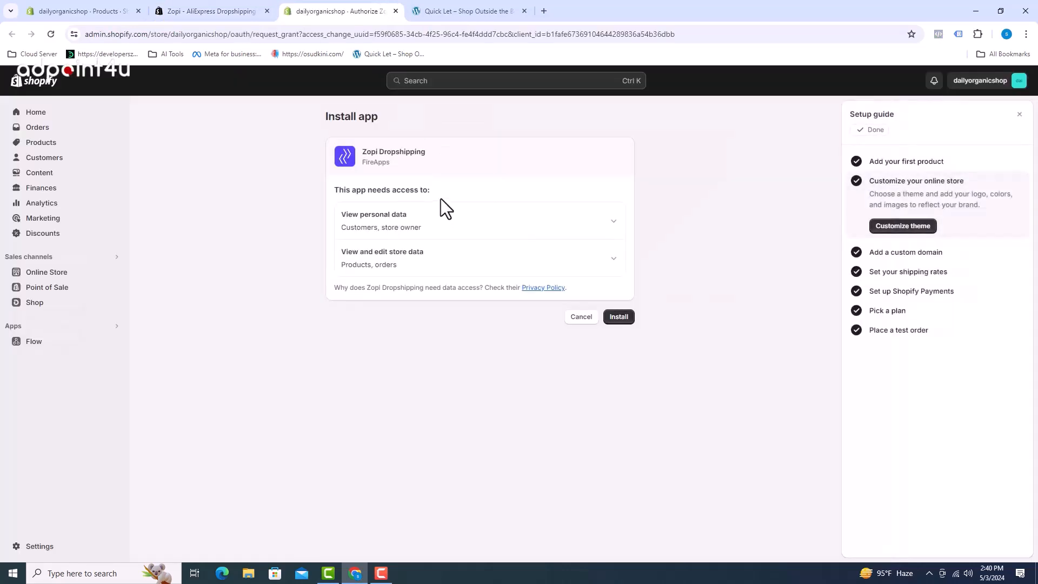
pyautogui.moveTo(383, 179)
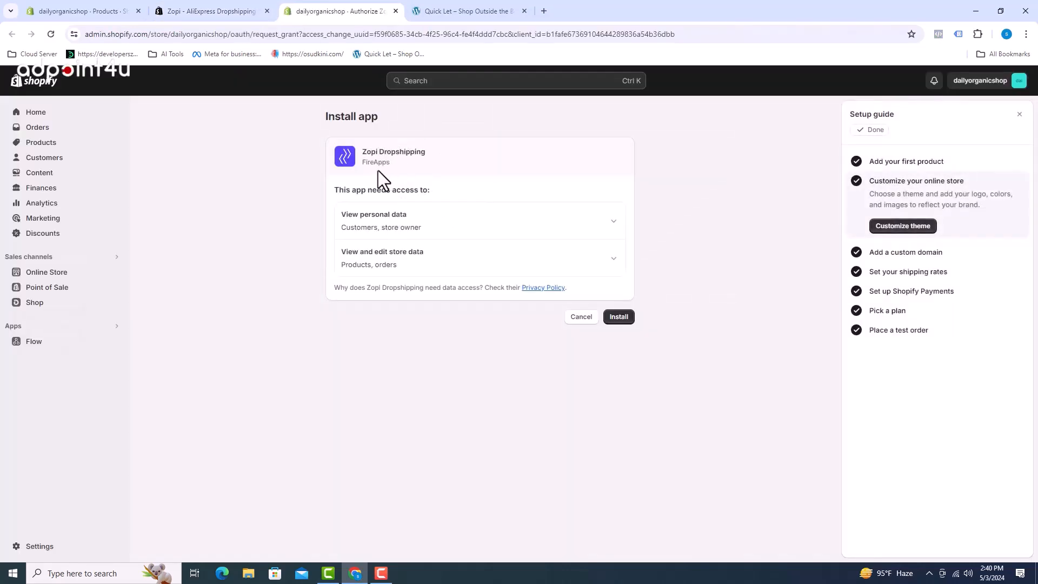
pyautogui.moveTo(453, 261)
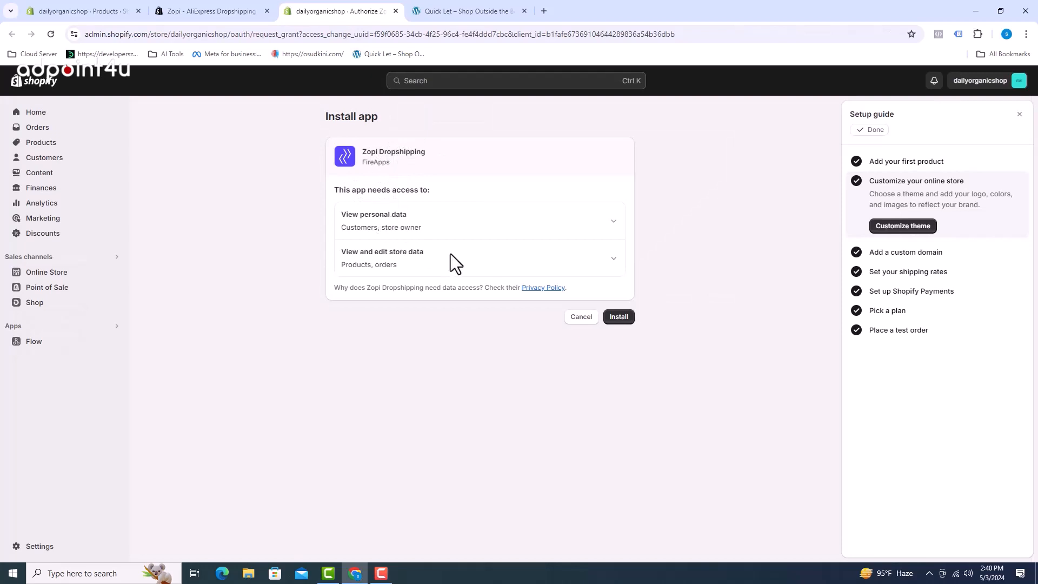
pyautogui.moveTo(617, 316)
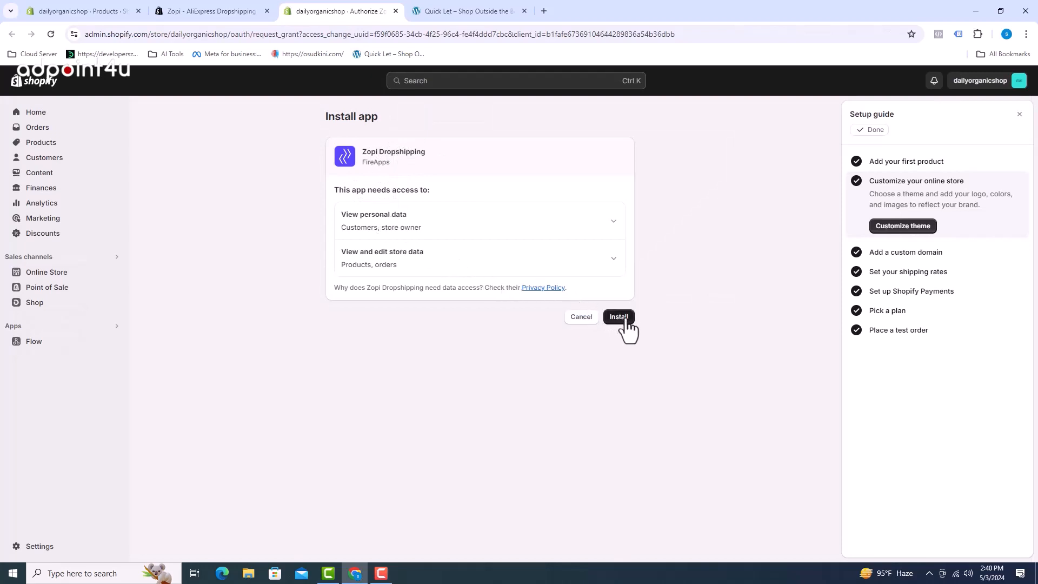
pyautogui.click(618, 316)
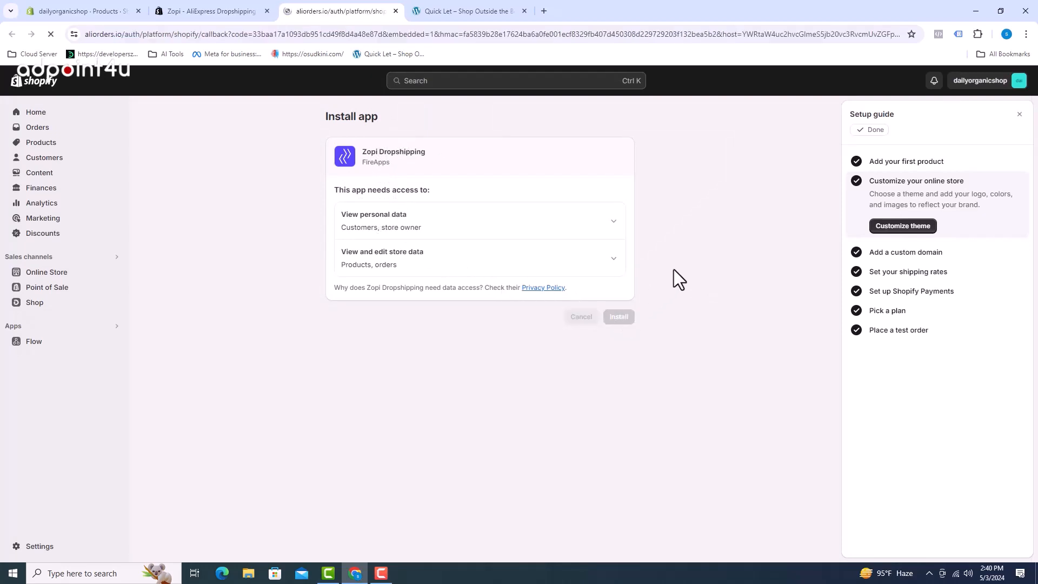
pyautogui.click(617, 316)
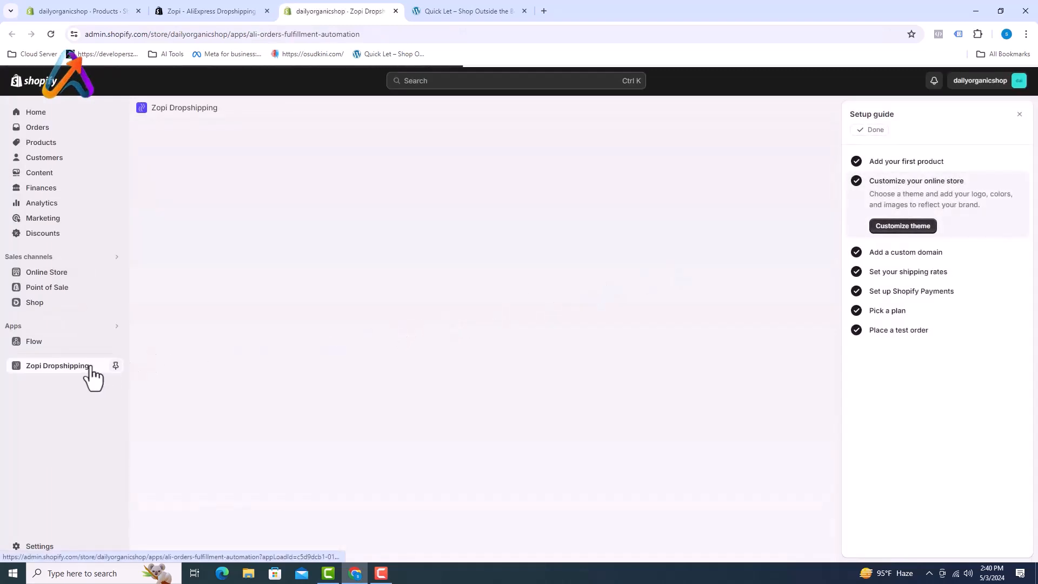
# Open Zopi Dropshipping's pricing page, switch to monthly prices and scroll to the Free plan
pyautogui.click(58, 365)
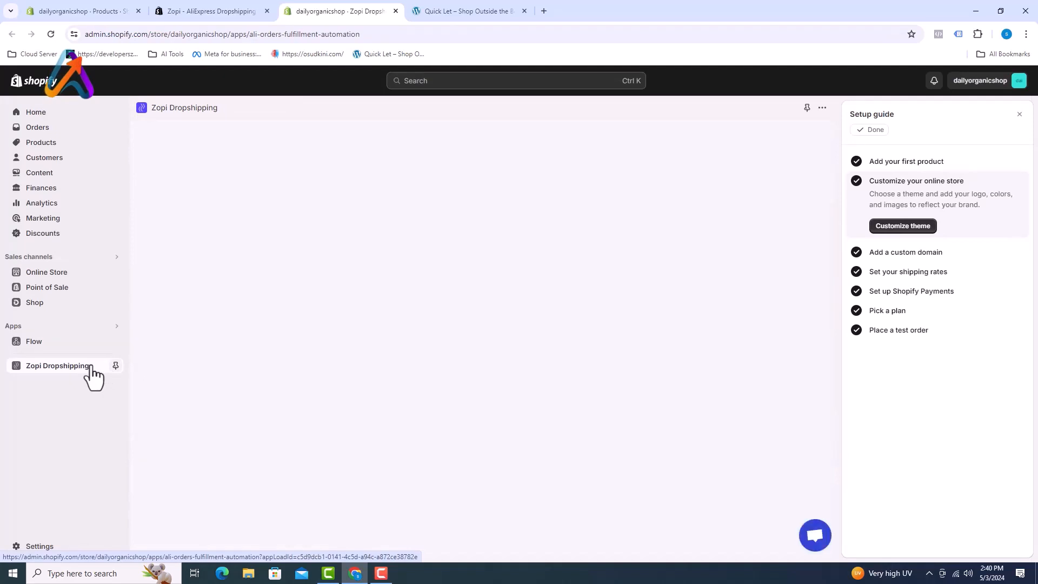
pyautogui.click(58, 365)
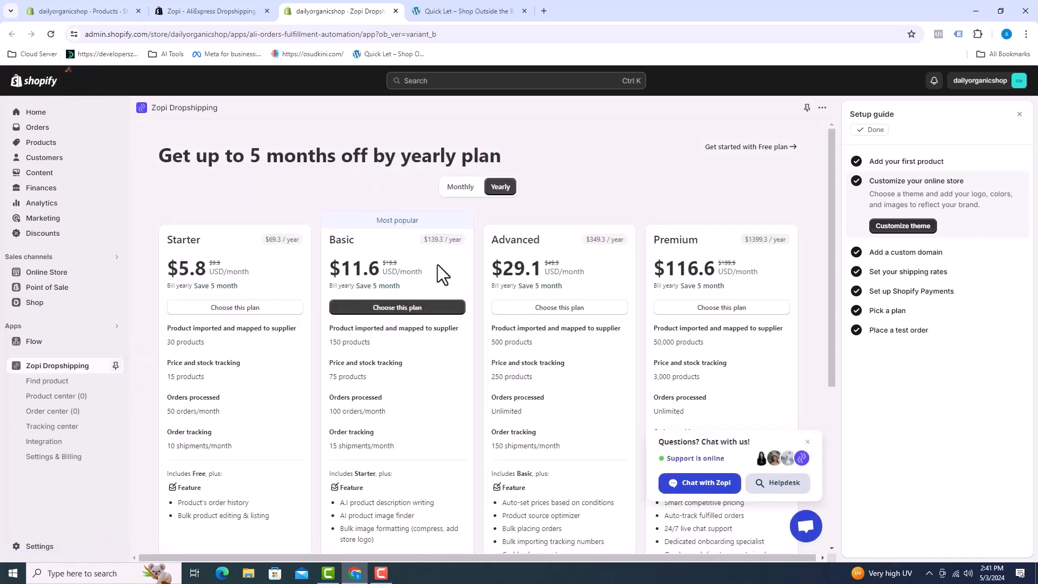
pyautogui.click(460, 186)
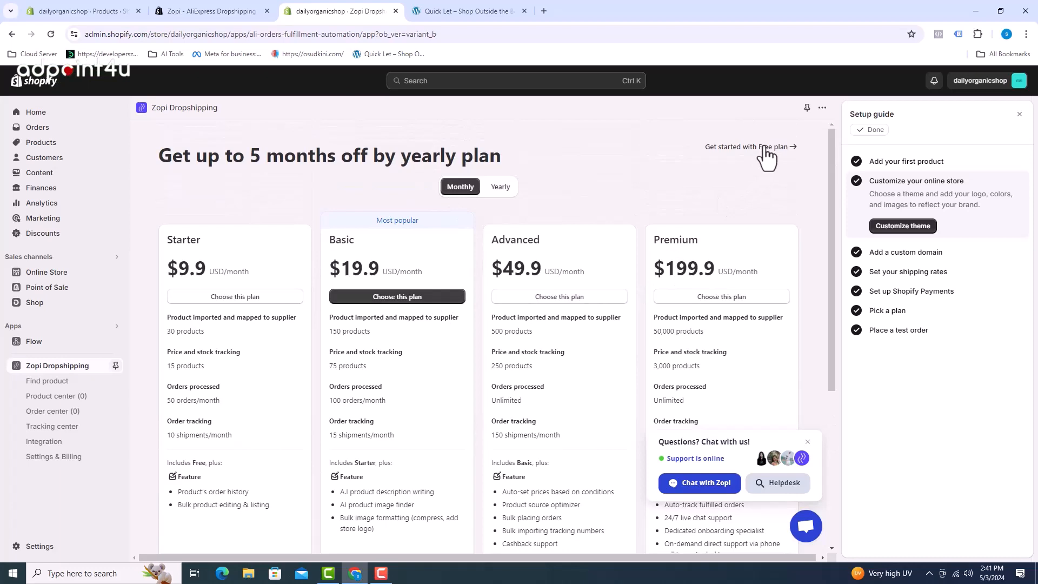
pyautogui.scroll(-3)
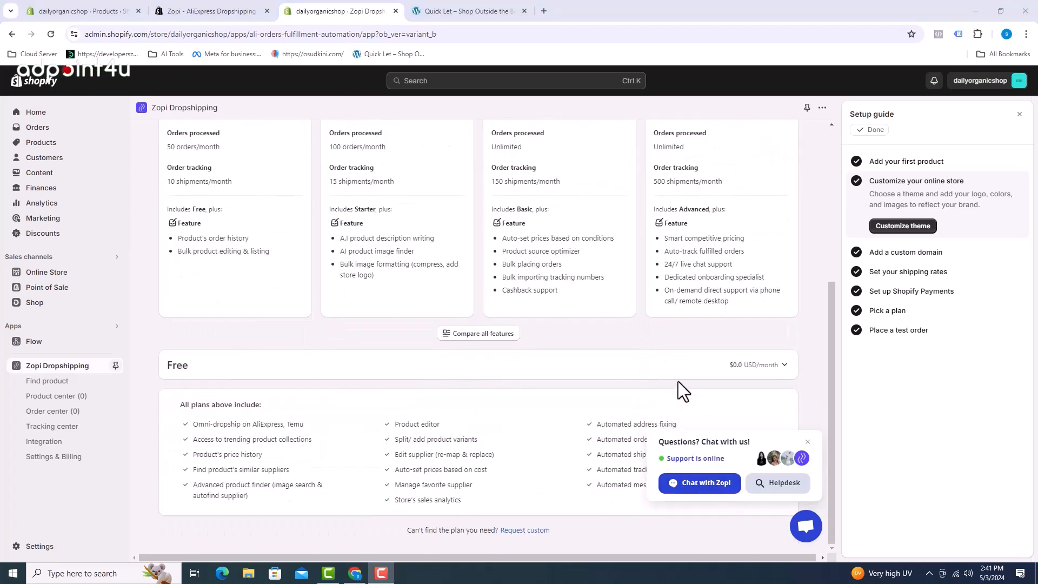
# Start on the Free plan, advance through the welcome slides, and save English as the language
pyautogui.click(53, 457)
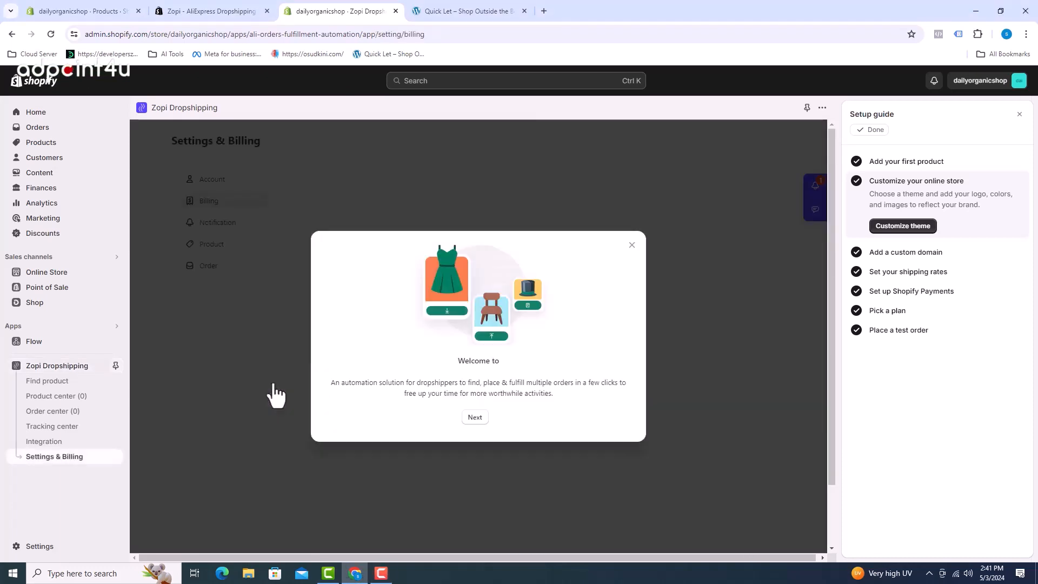
pyautogui.click(474, 417)
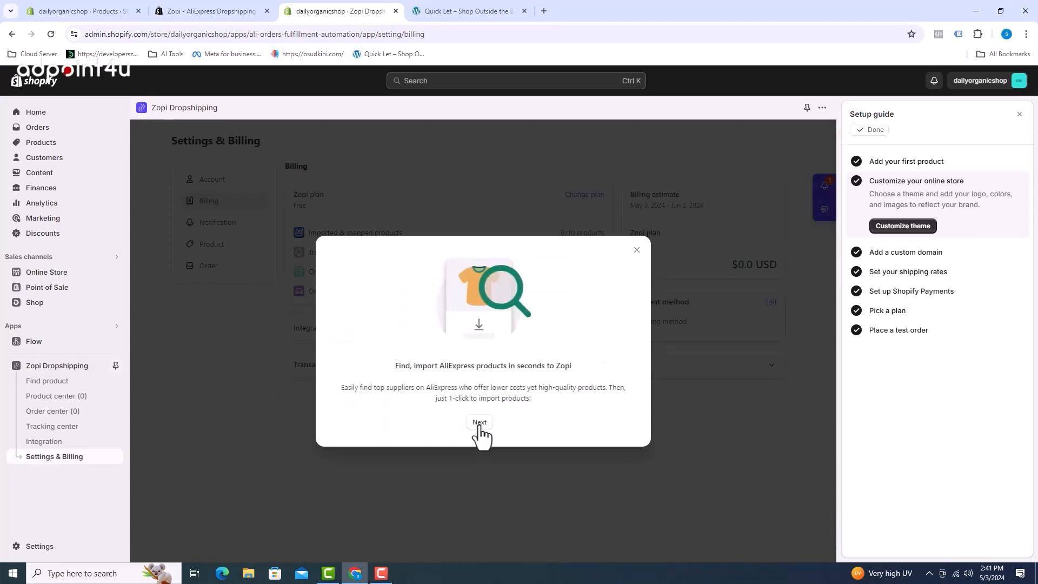
pyautogui.click(478, 422)
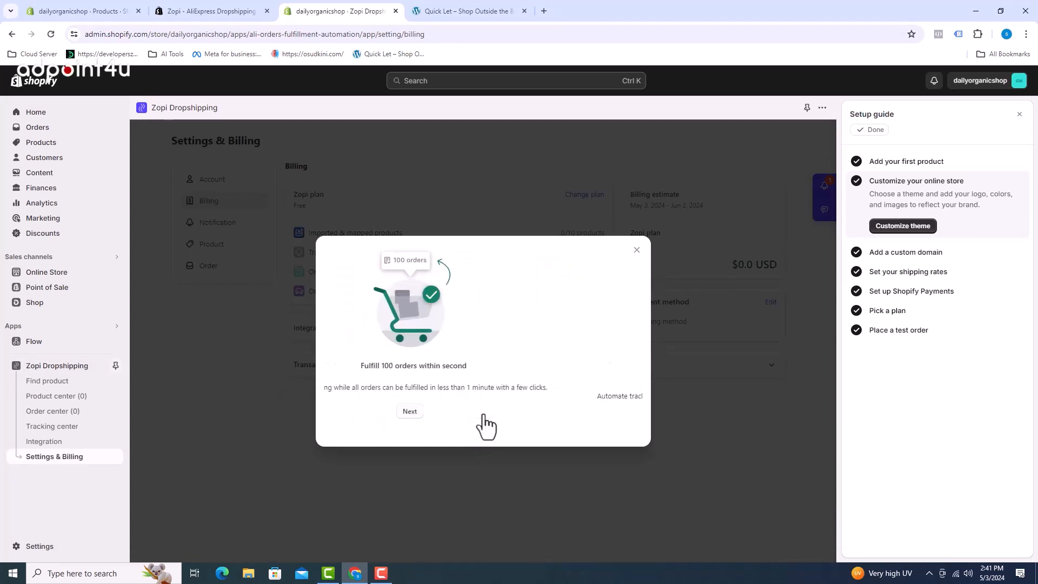
pyautogui.click(409, 410)
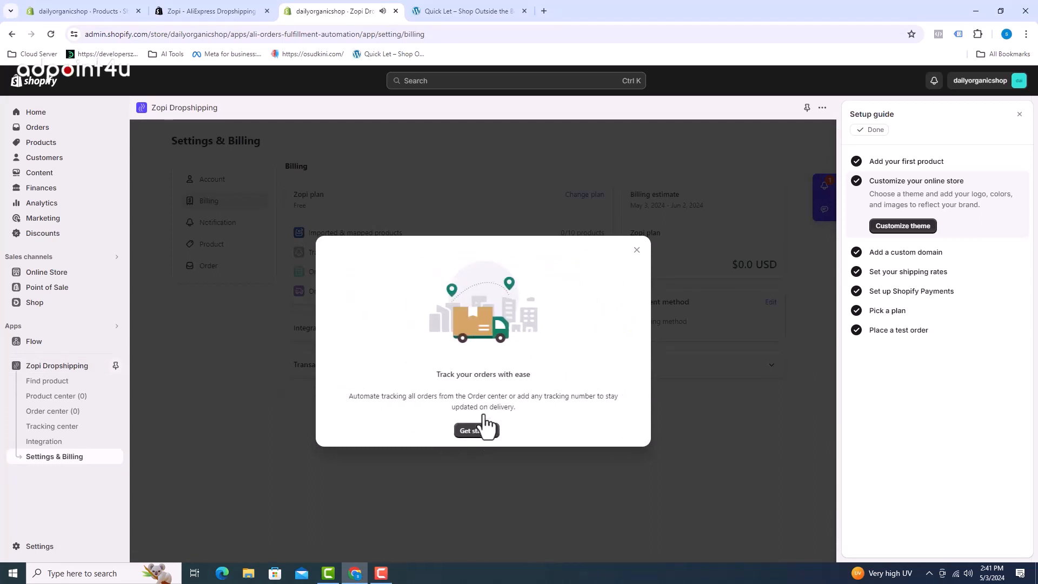
pyautogui.click(476, 430)
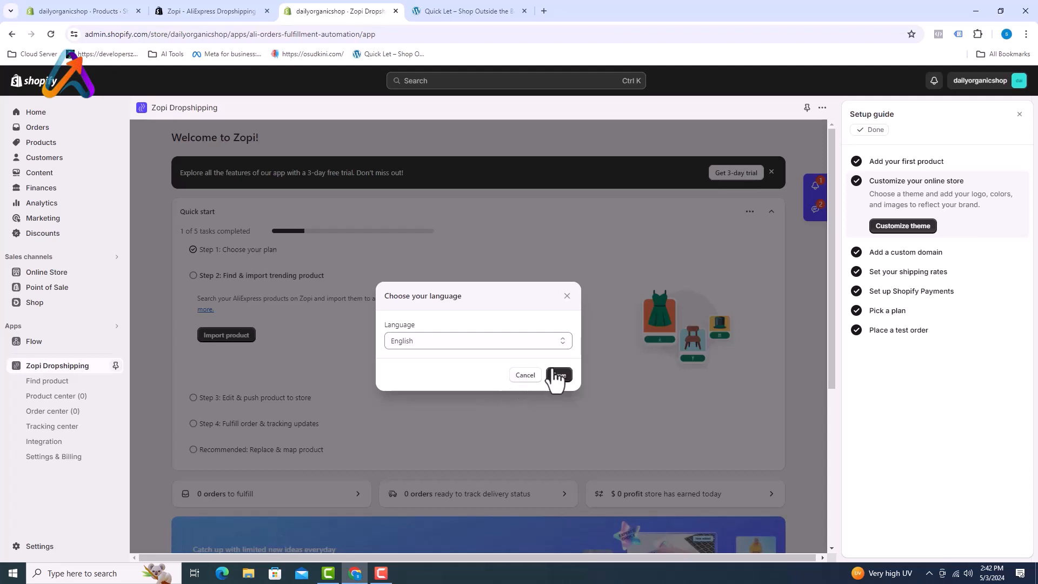
pyautogui.click(559, 375)
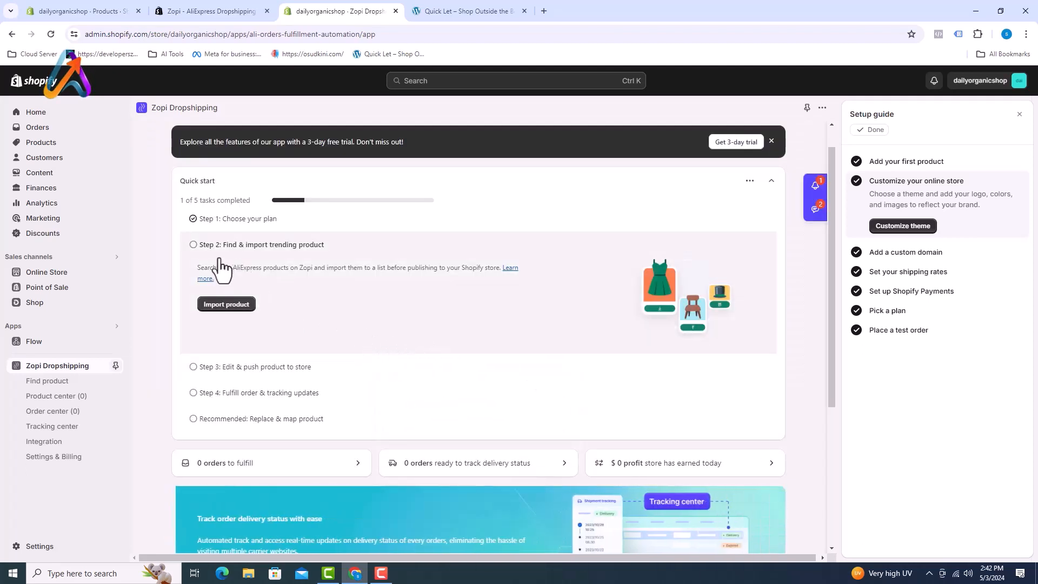
pyautogui.moveTo(187, 341)
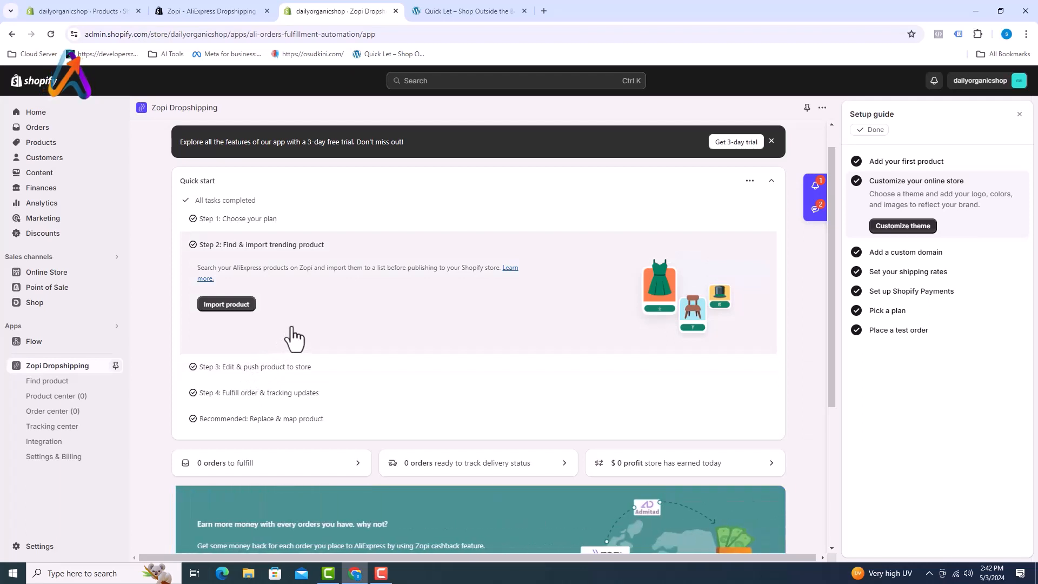
# Open Import product from Quick start Step 2 and browse the trending AliExpress product grid
pyautogui.click(226, 304)
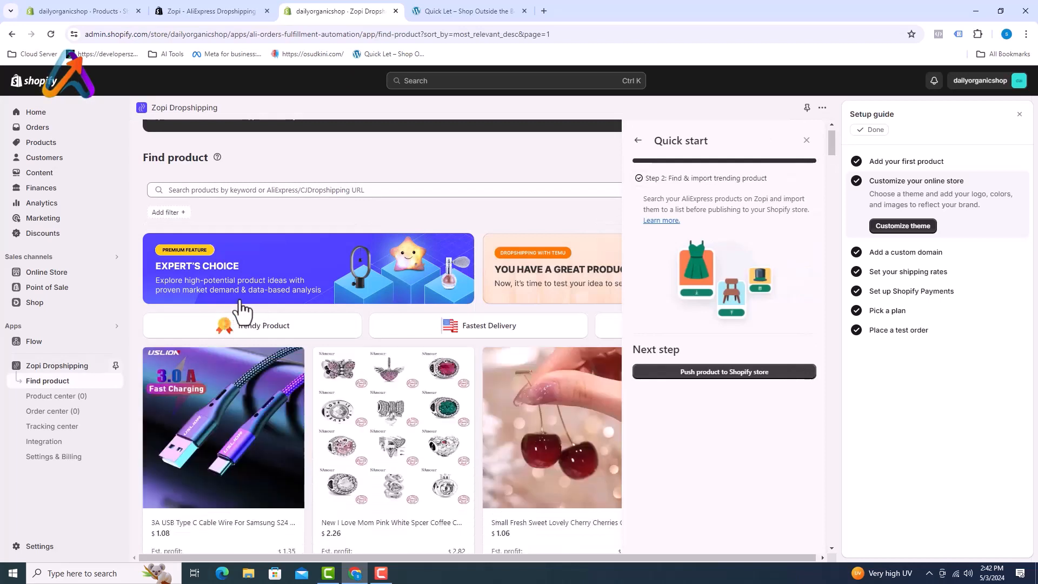
pyautogui.moveTo(294, 334)
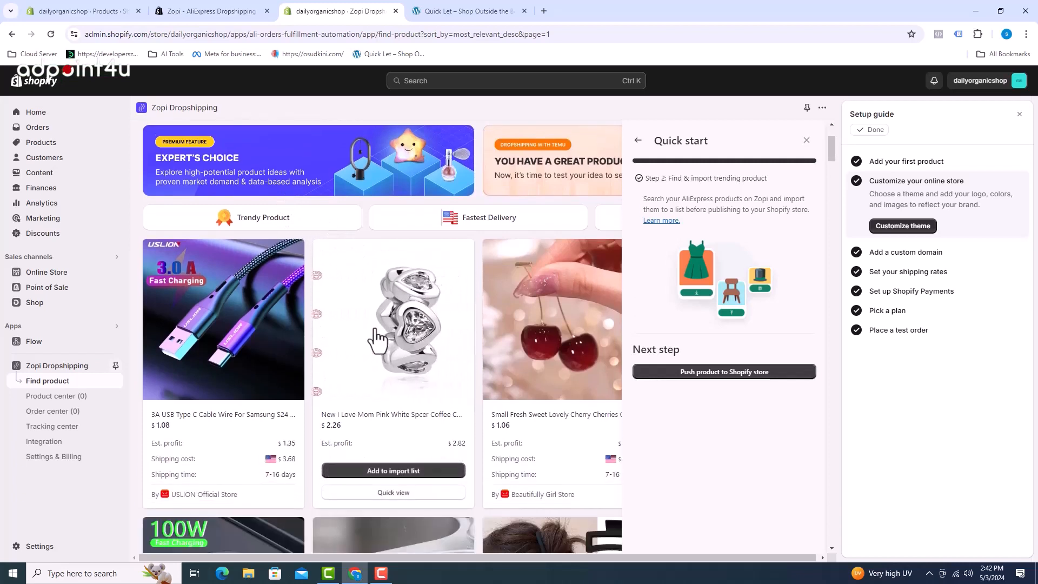
pyautogui.scroll(-3)
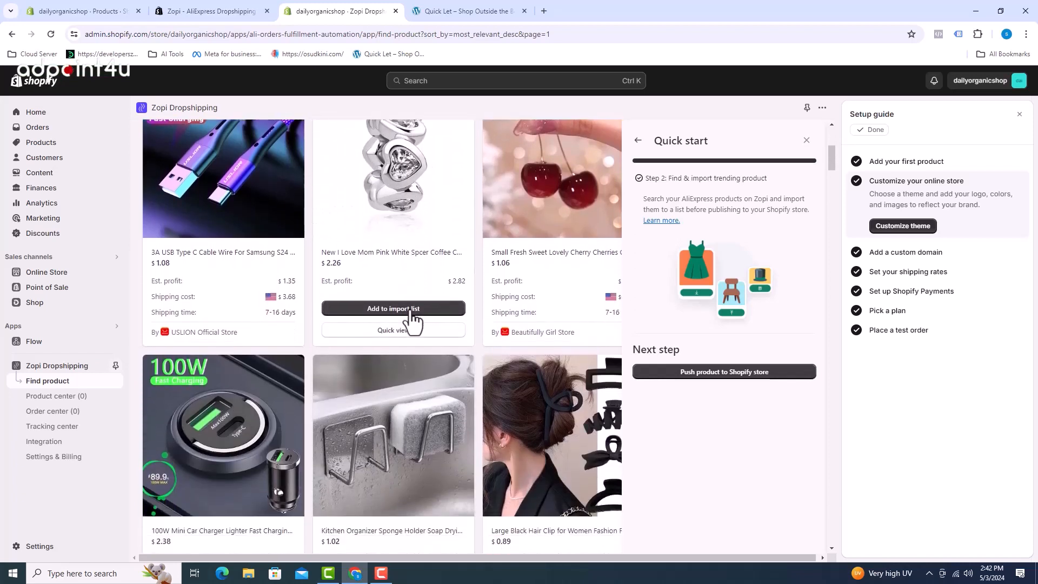
pyautogui.scroll(-3)
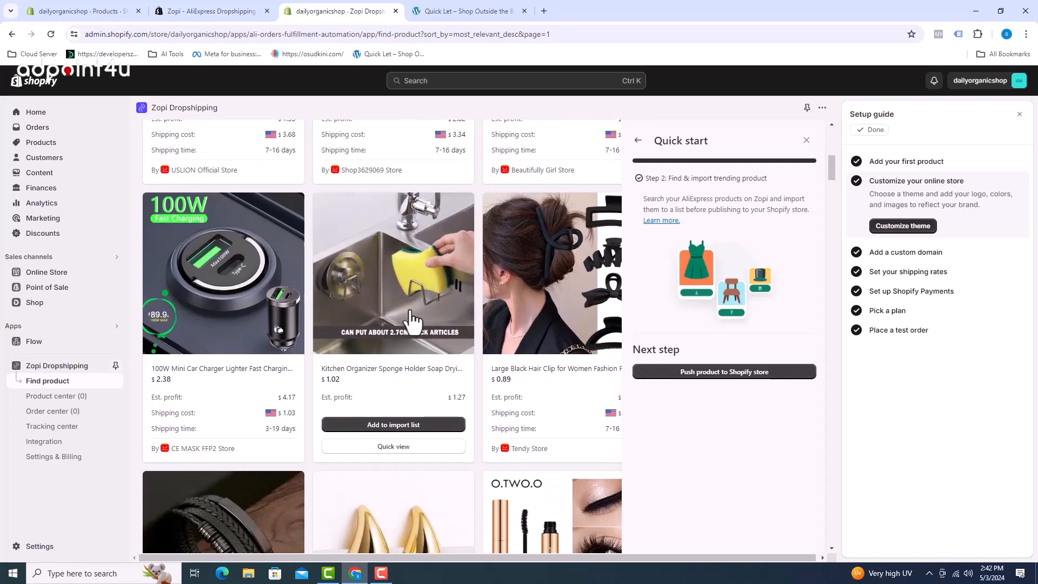
pyautogui.scroll(-3)
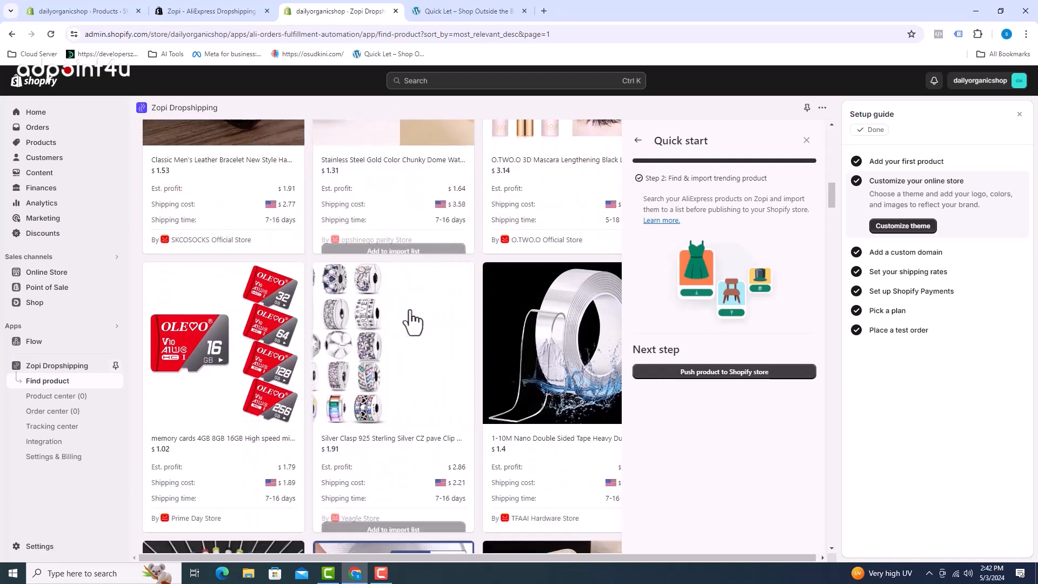
pyautogui.scroll(-3)
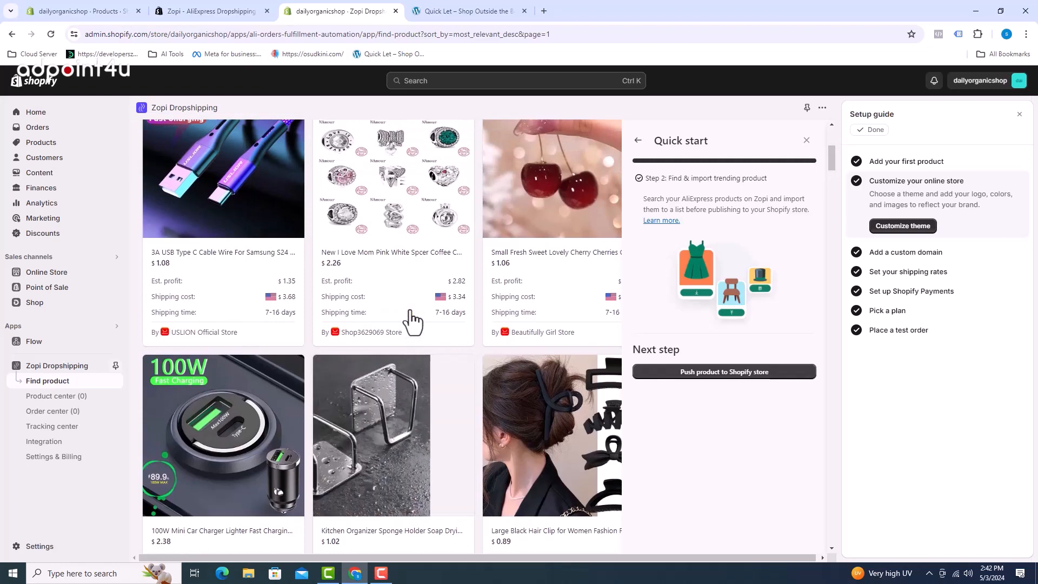
pyautogui.scroll(-3)
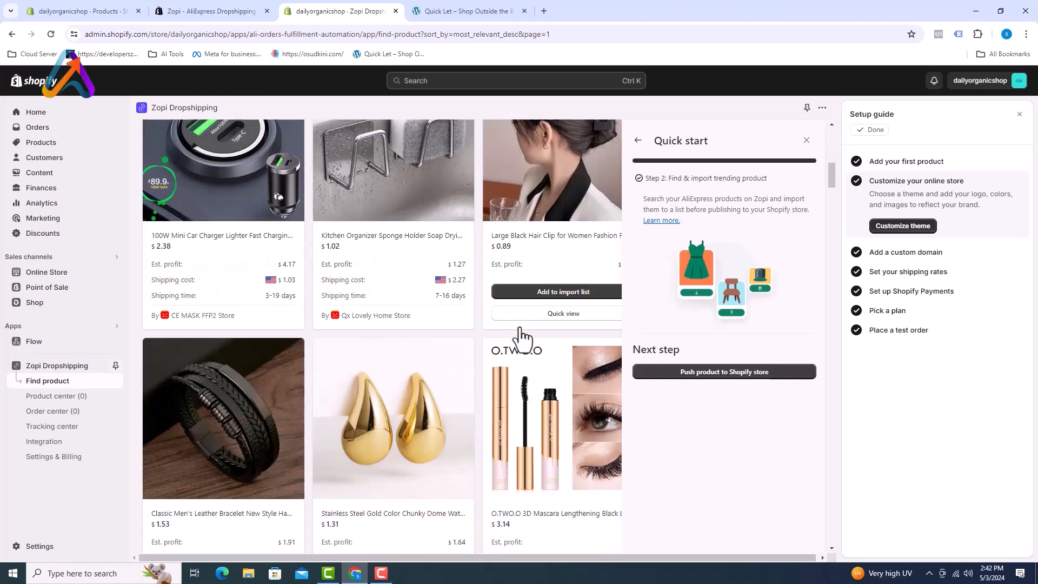
pyautogui.scroll(-3)
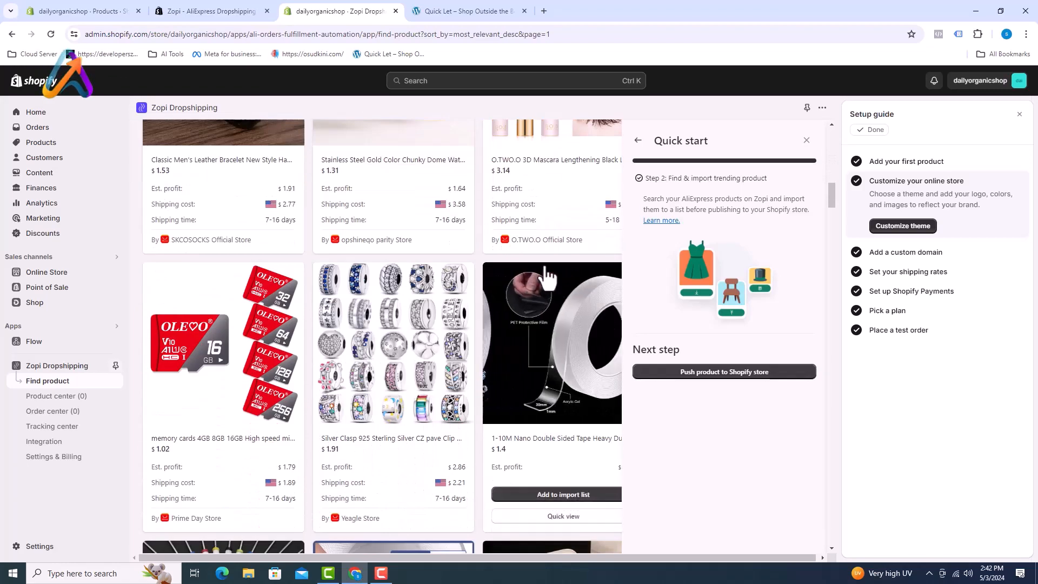
pyautogui.scroll(3)
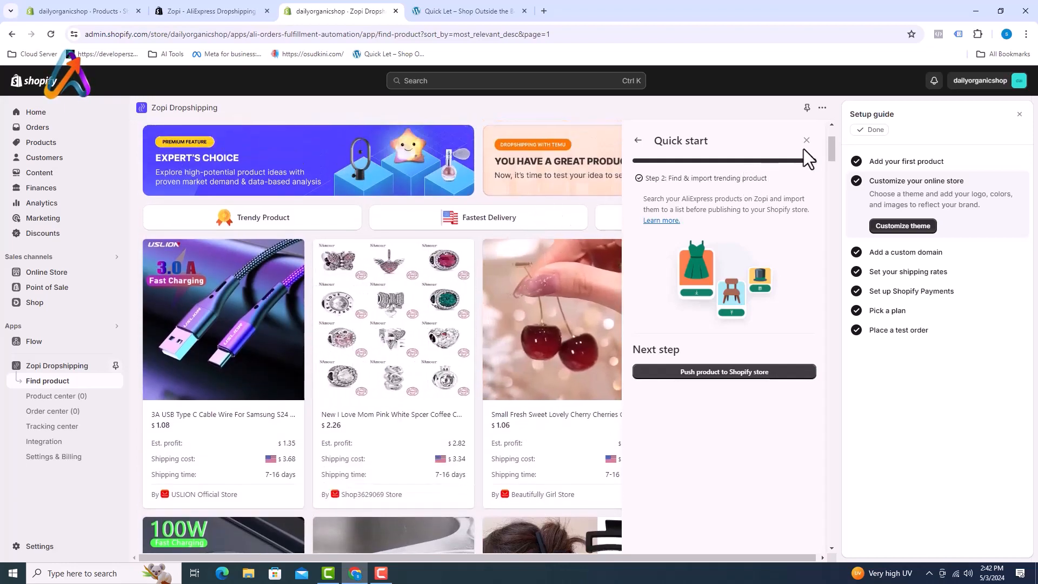
# Close the quick start guide and add the Magsafe phone case to the import list
pyautogui.click(805, 140)
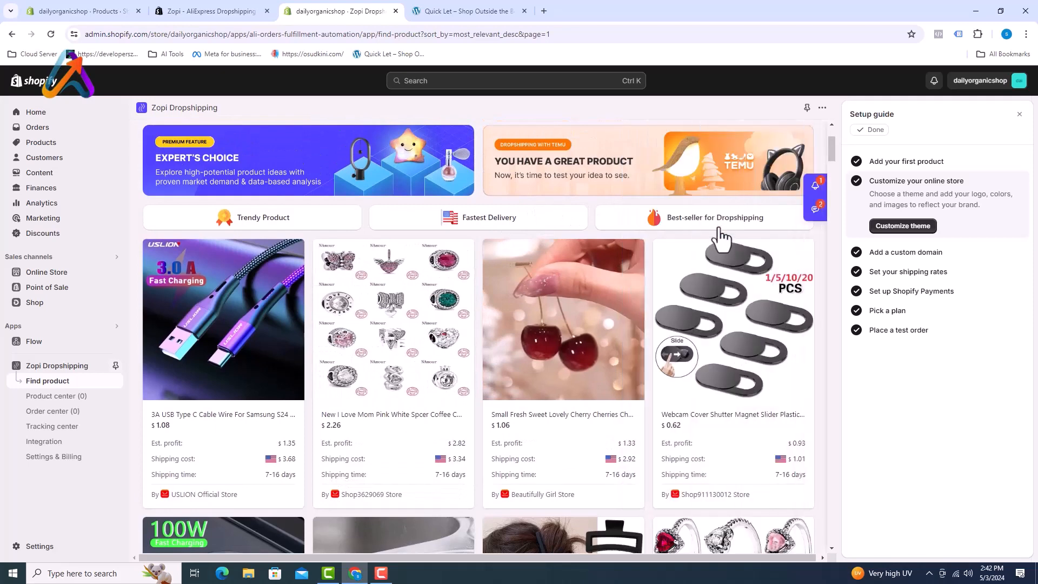
pyautogui.scroll(-3)
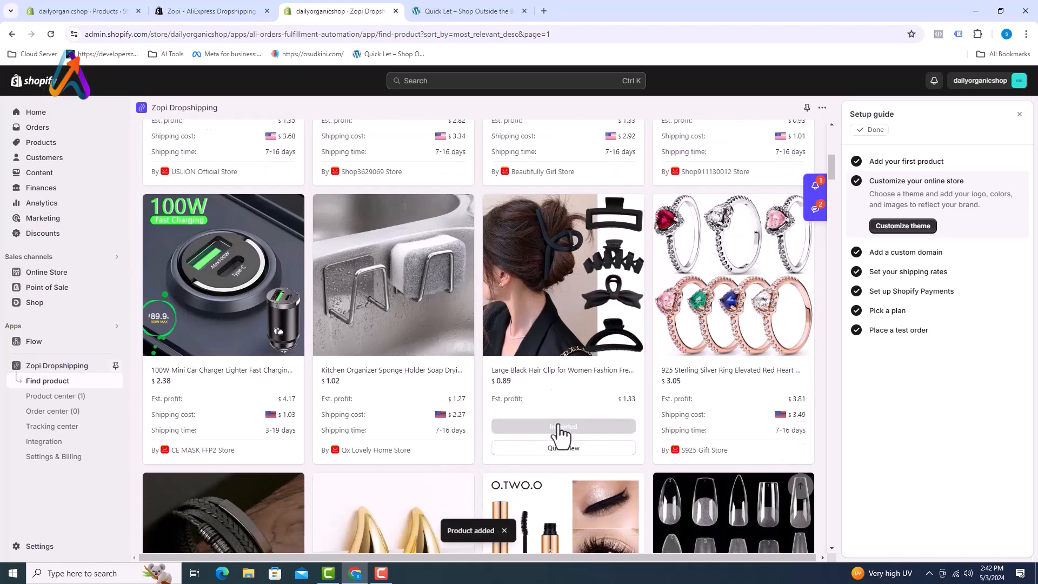
pyautogui.scroll(-3)
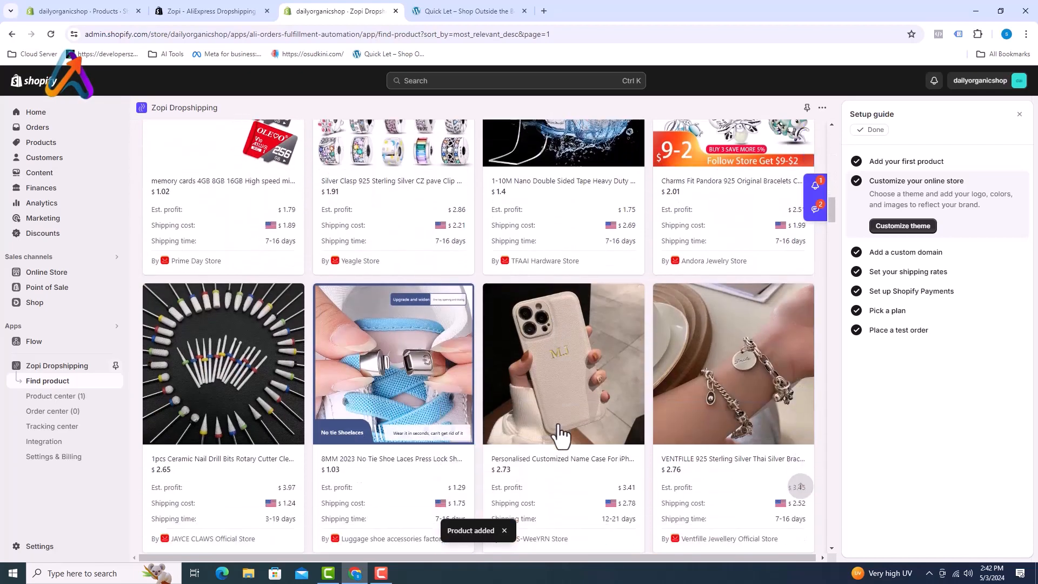
pyautogui.scroll(-3)
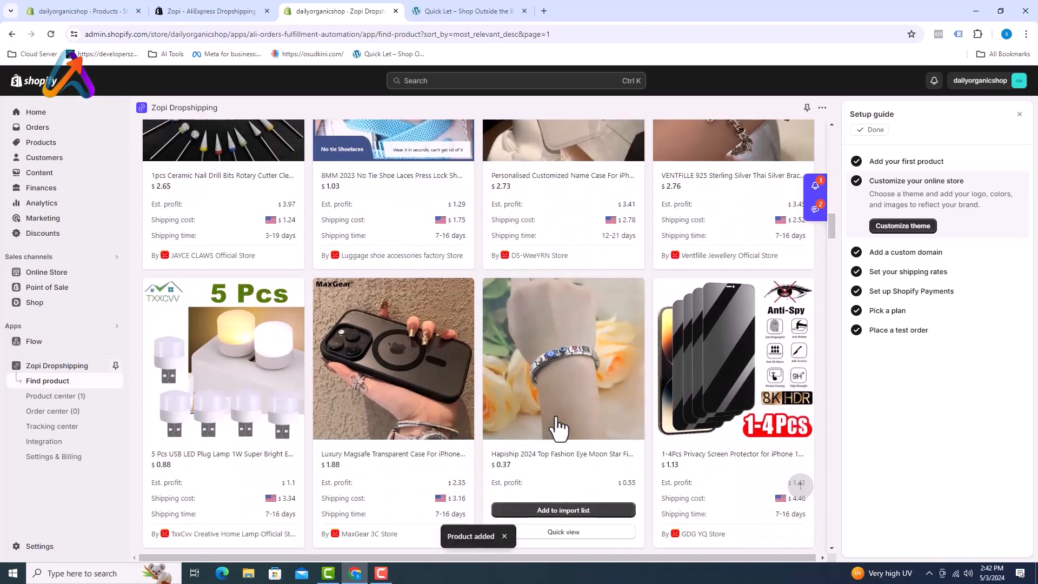
pyautogui.moveTo(457, 467)
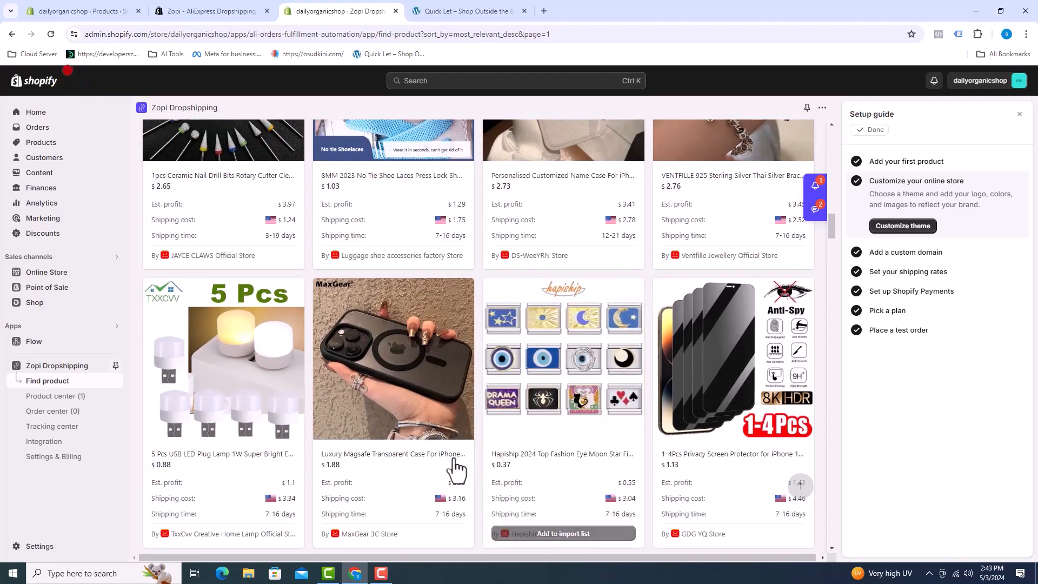
pyautogui.scroll(-3)
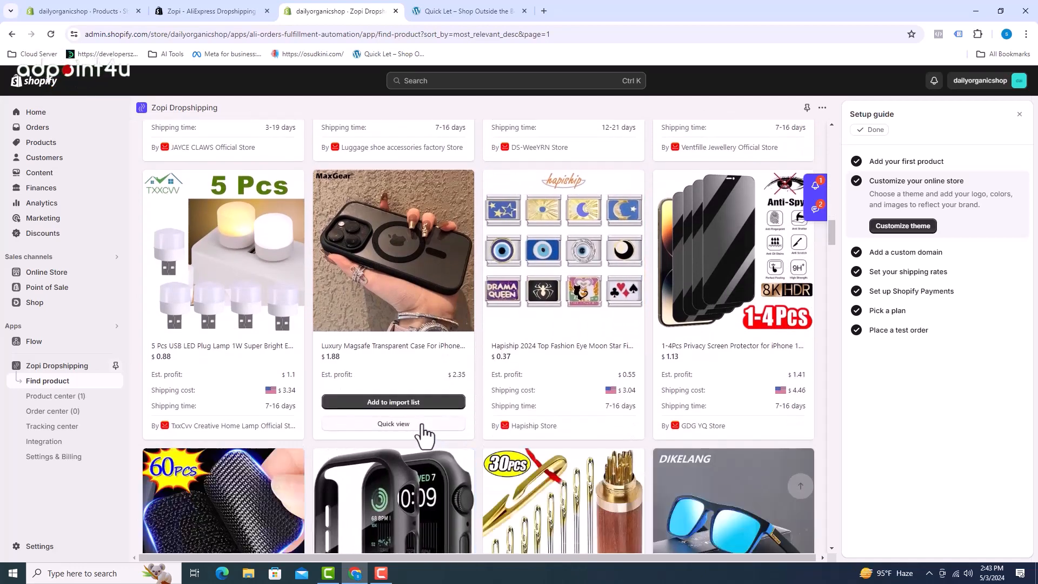
pyautogui.click(393, 401)
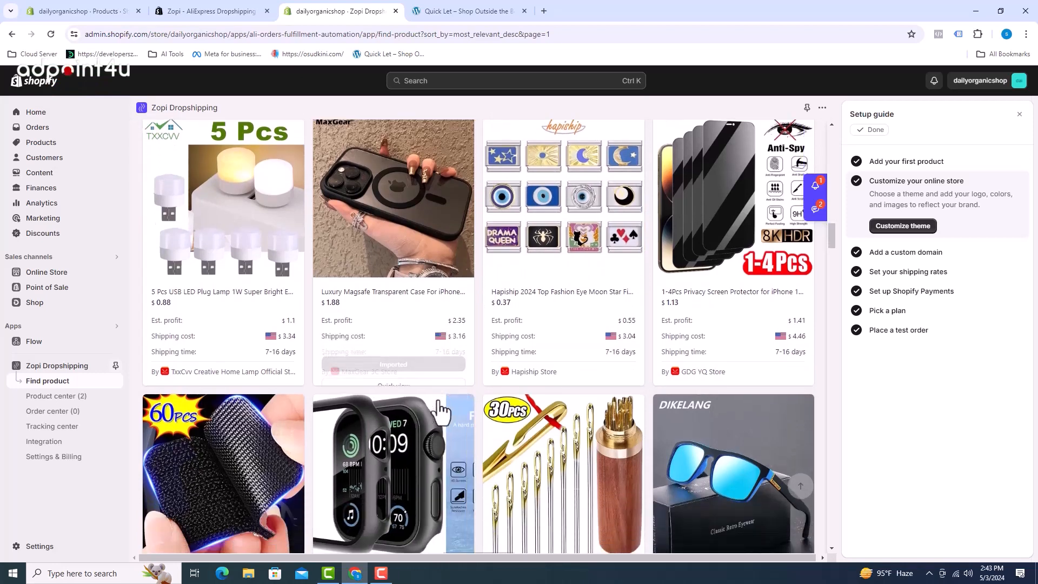
# Add the polarized sunglasses to the import list and scroll further down the grid
pyautogui.scroll(-3)
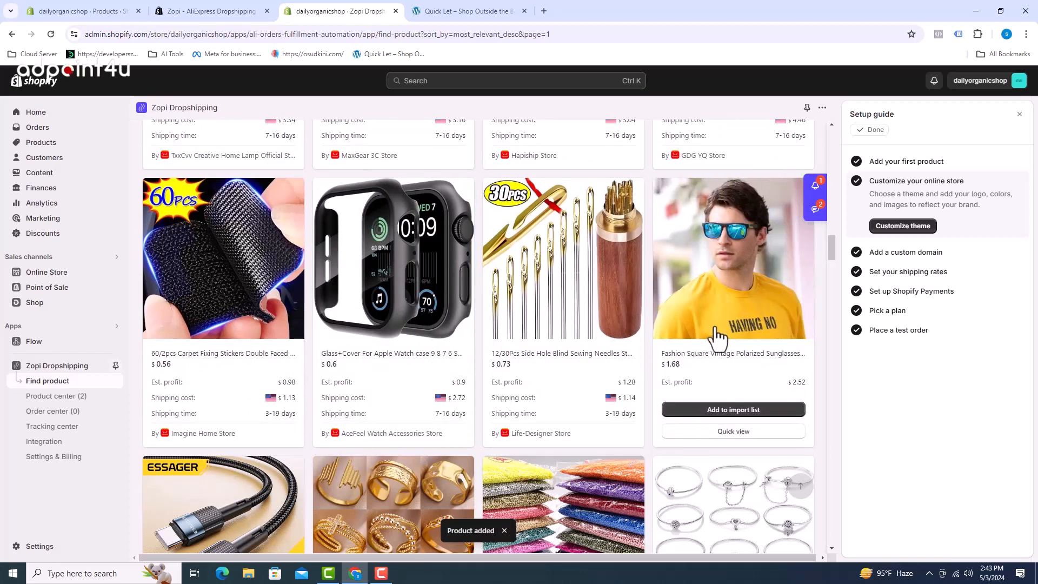
pyautogui.click(732, 410)
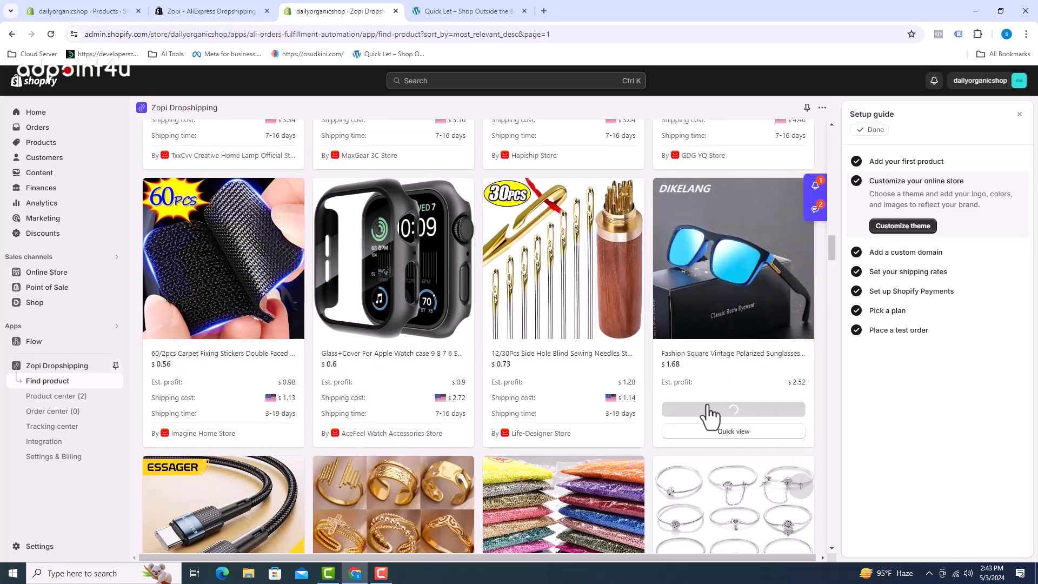
pyautogui.click(732, 409)
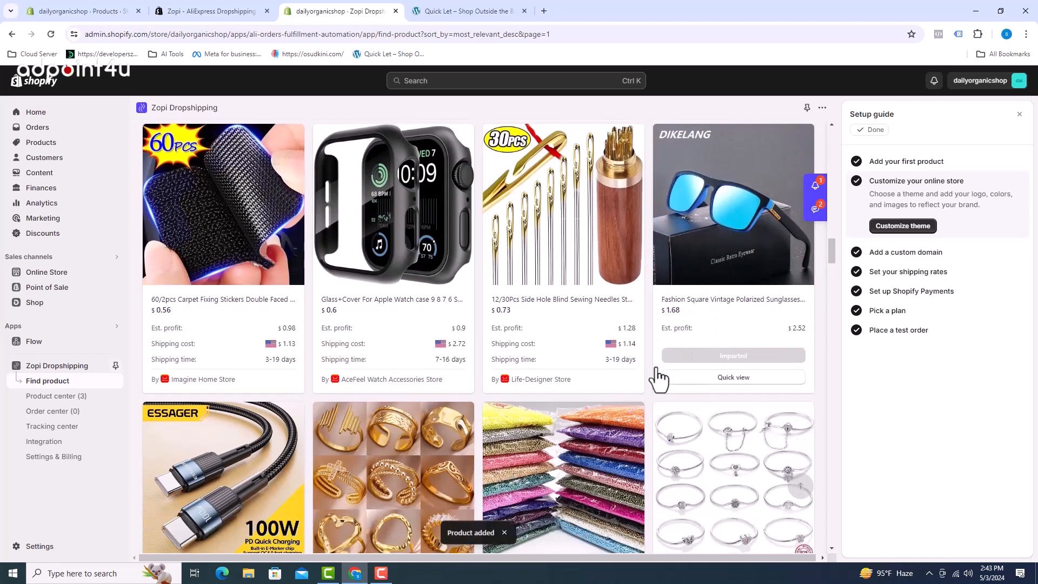
pyautogui.moveTo(407, 357)
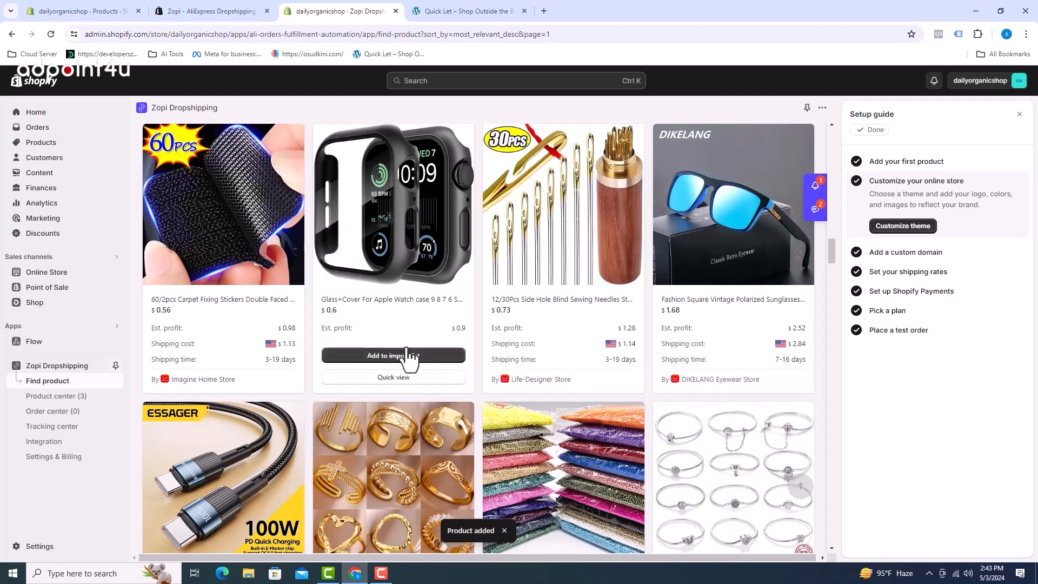
pyautogui.scroll(-3)
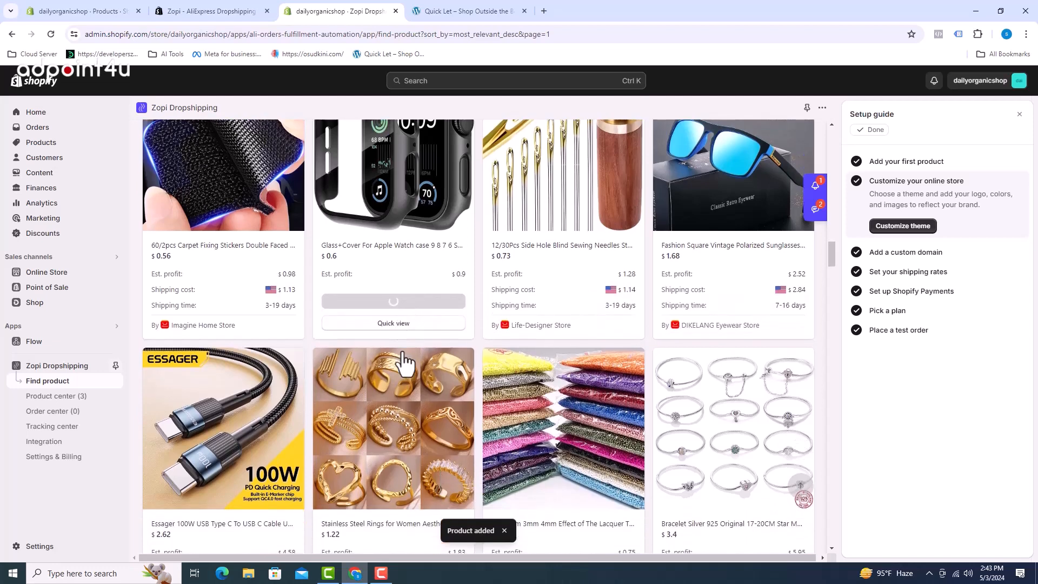
pyautogui.scroll(-3)
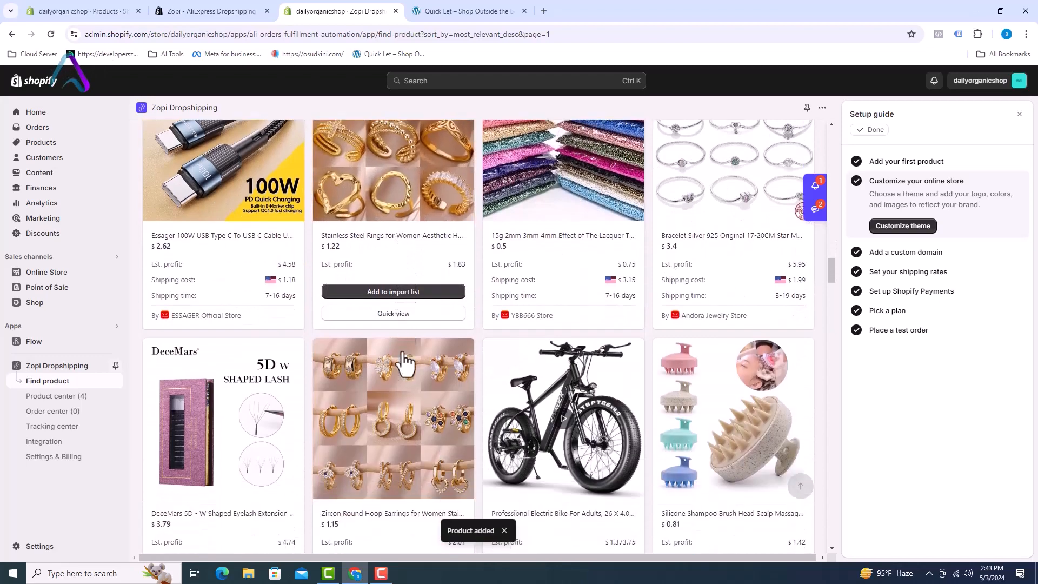
pyautogui.scroll(-3)
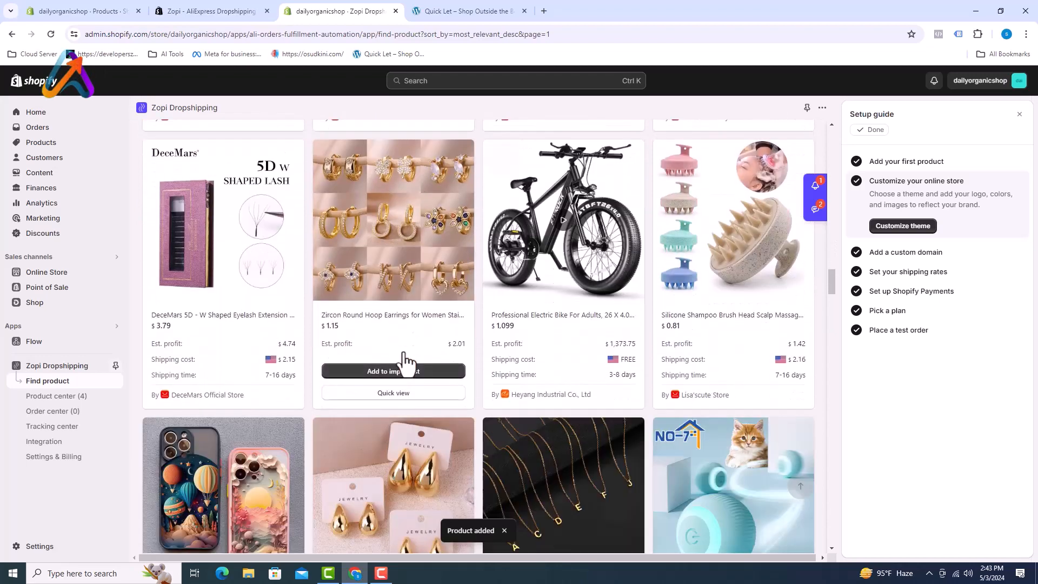
pyautogui.scroll(-3)
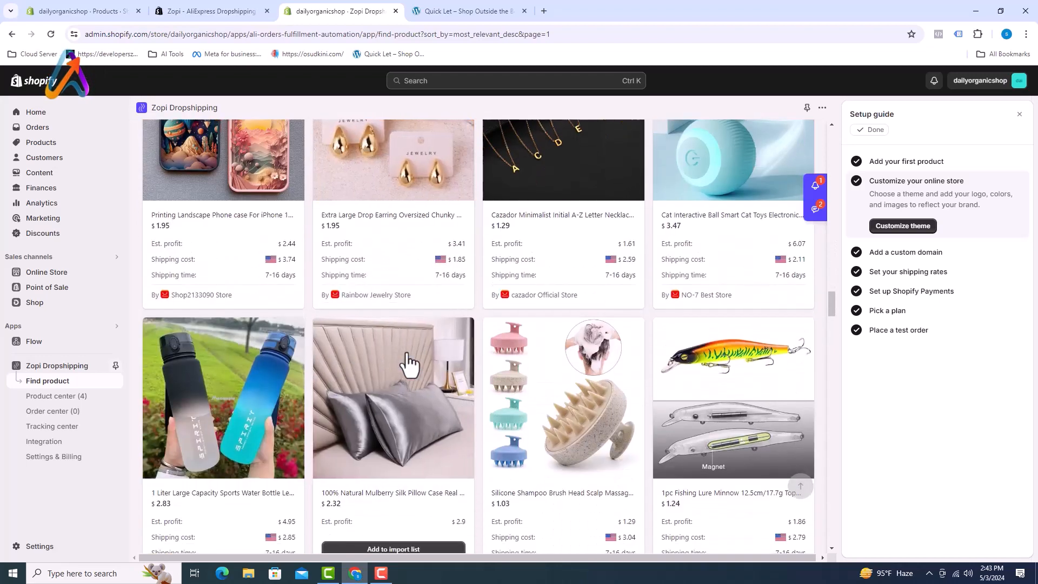
# Add the infinity bracelet and the long-sleeve T-shirt to the import list
pyautogui.scroll(-3)
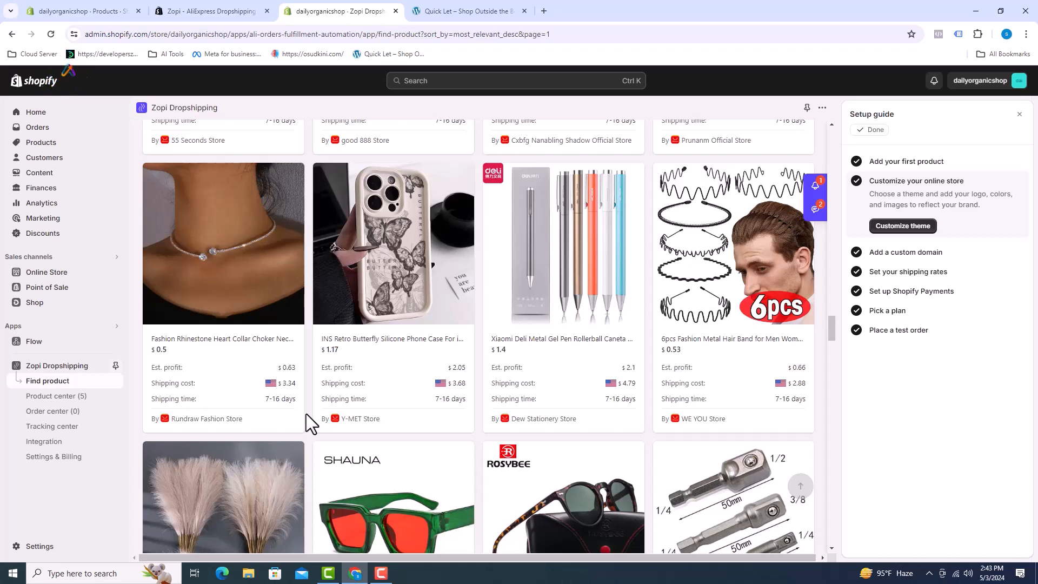
pyautogui.moveTo(334, 409)
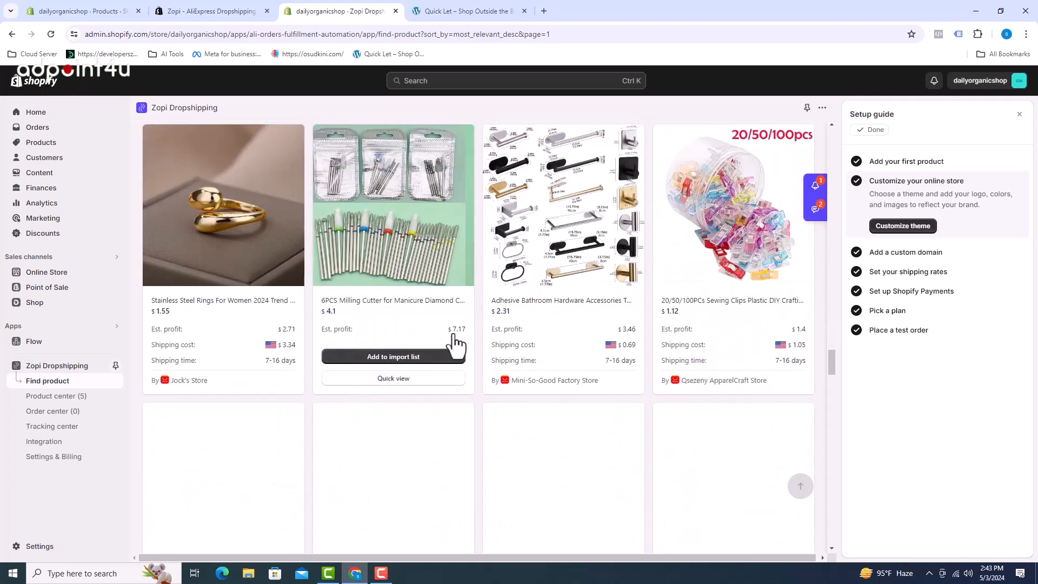
pyautogui.scroll(-3)
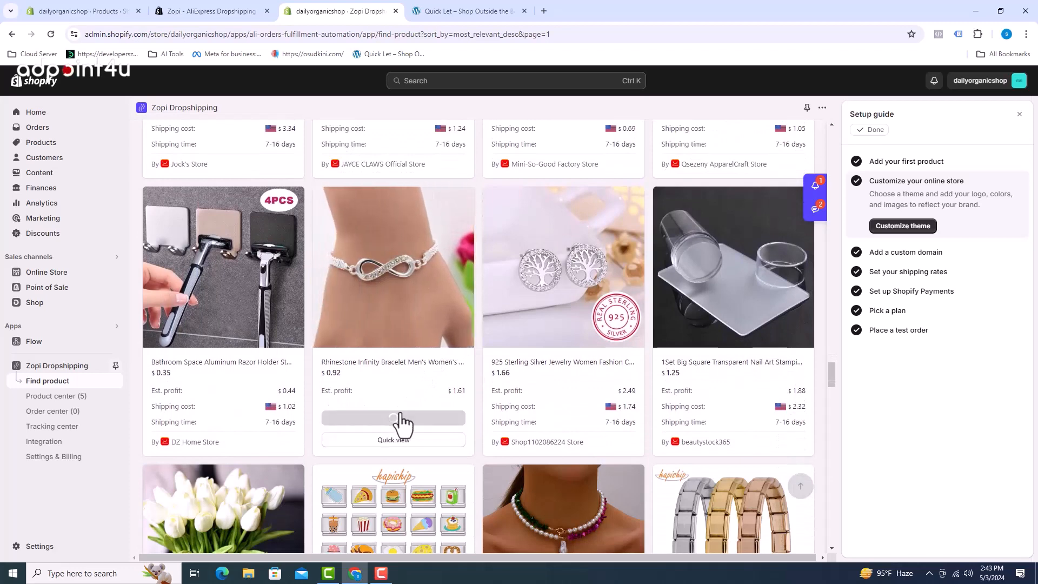
pyautogui.click(393, 418)
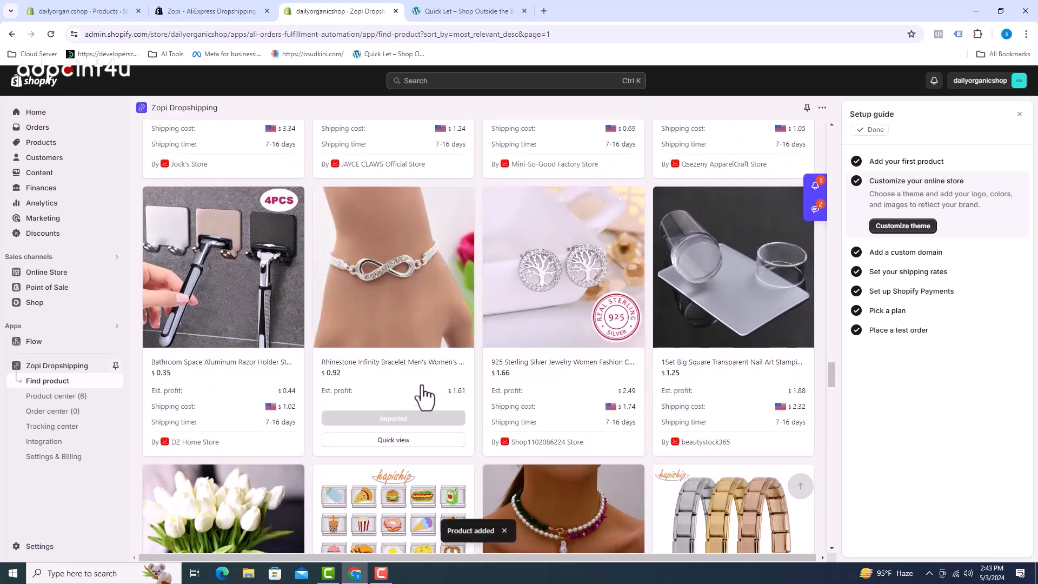
pyautogui.scroll(-3)
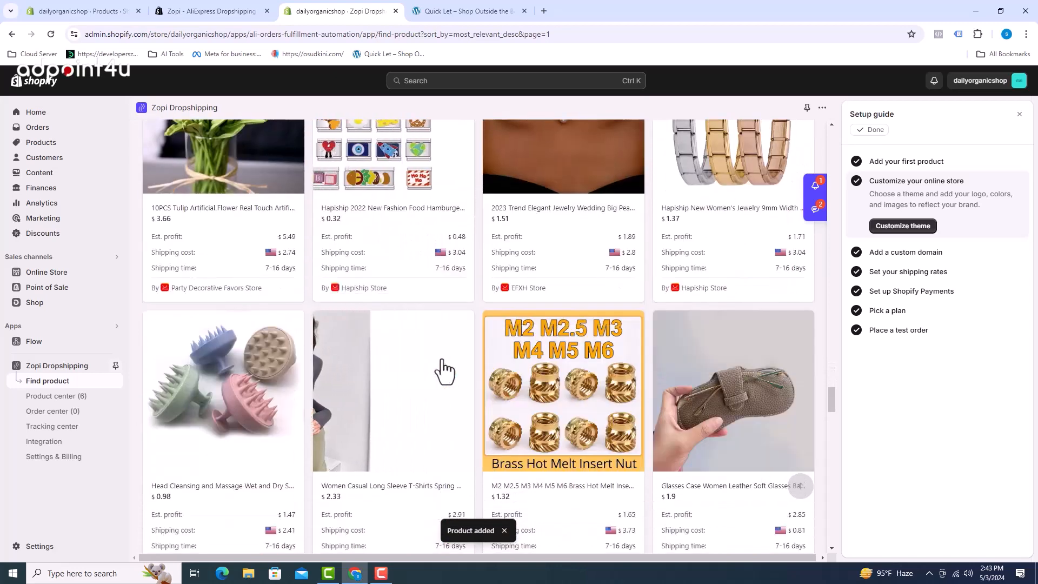
pyautogui.scroll(-3)
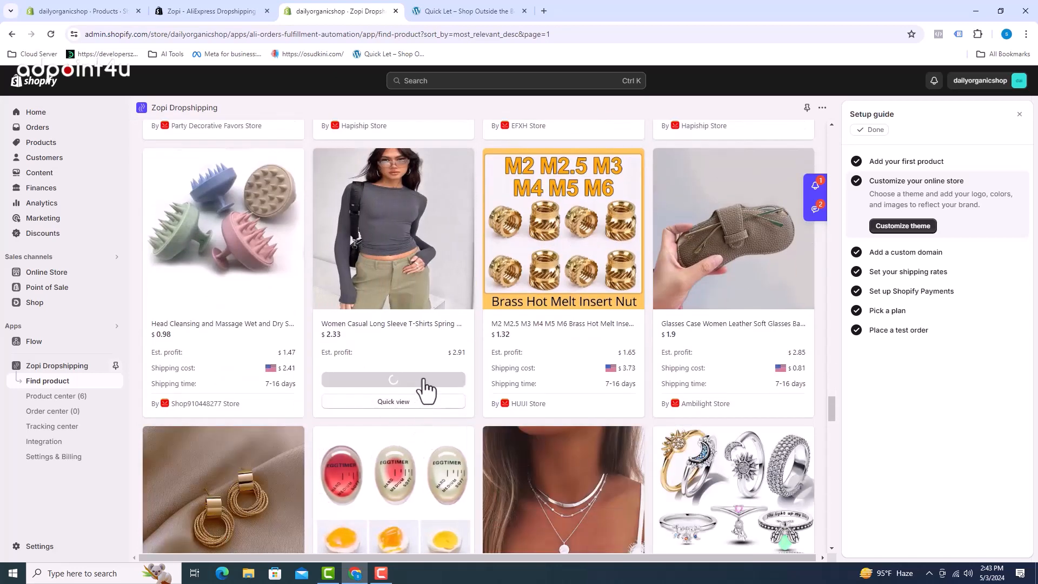
pyautogui.click(393, 380)
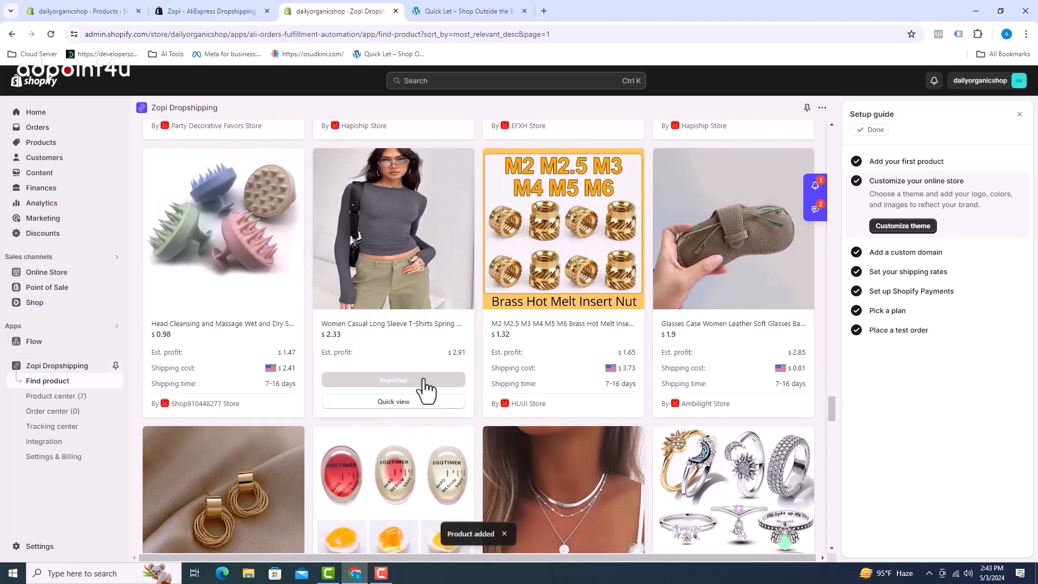
# Add the metal hair claw to the import list and go to the Product center
pyautogui.scroll(-3)
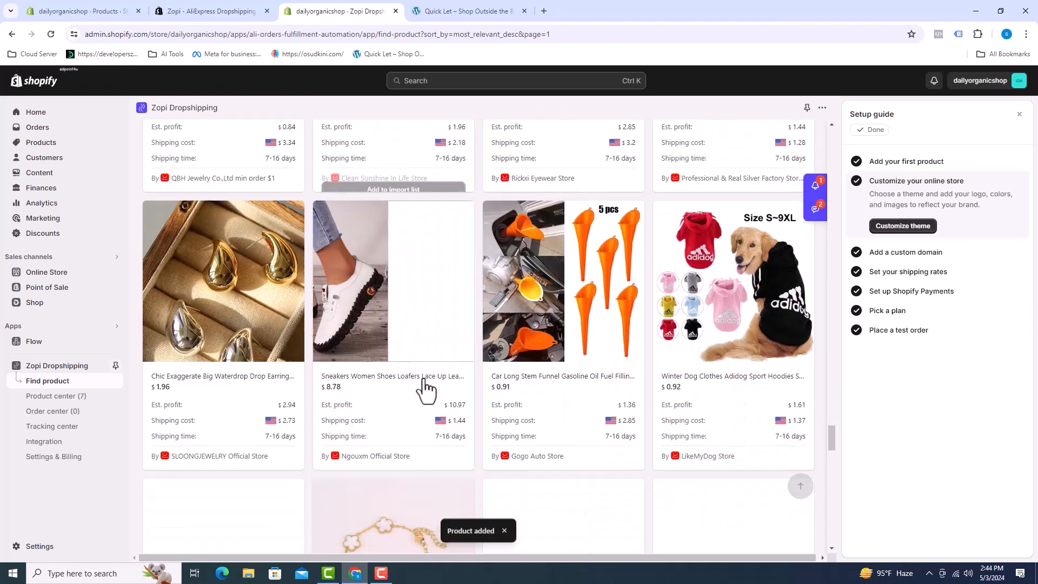
pyautogui.scroll(-3)
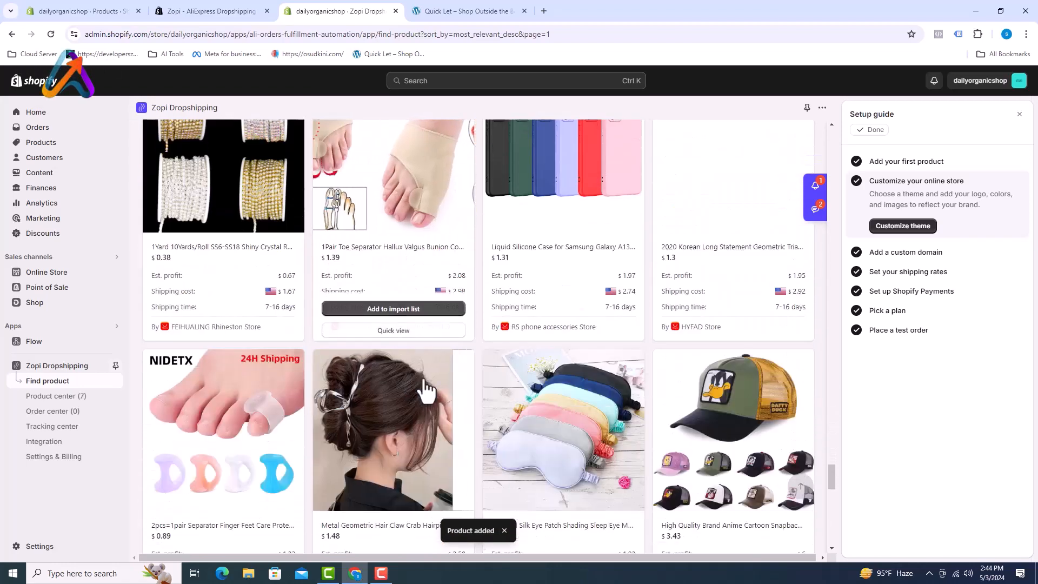
pyautogui.scroll(-3)
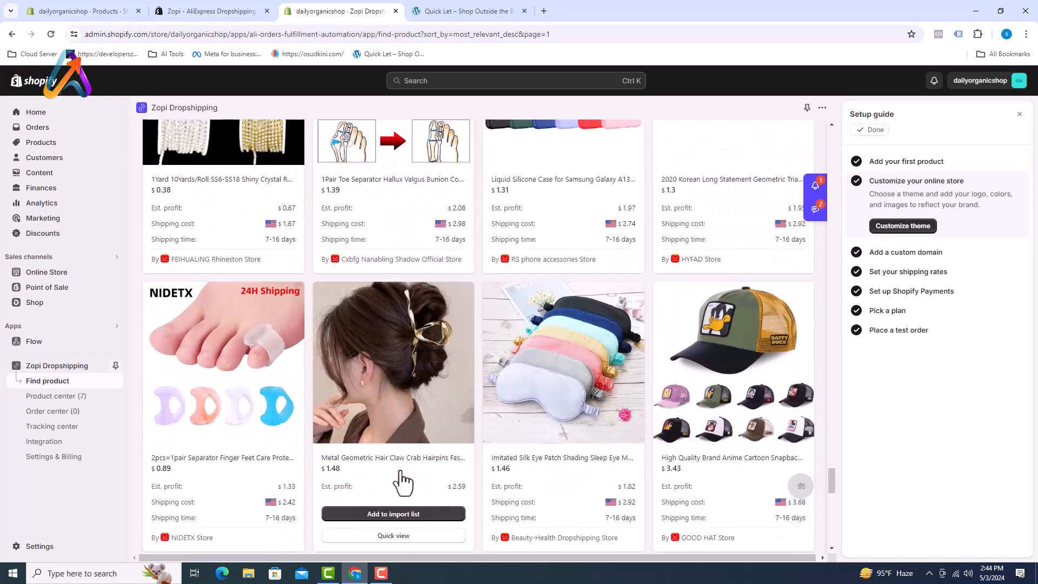
pyautogui.scroll(-3)
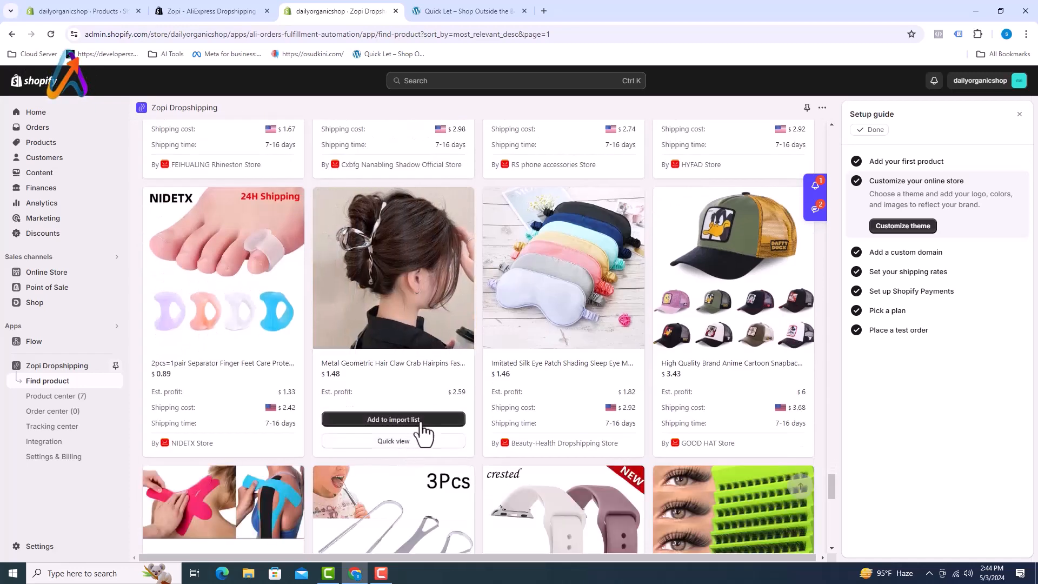
pyautogui.click(393, 419)
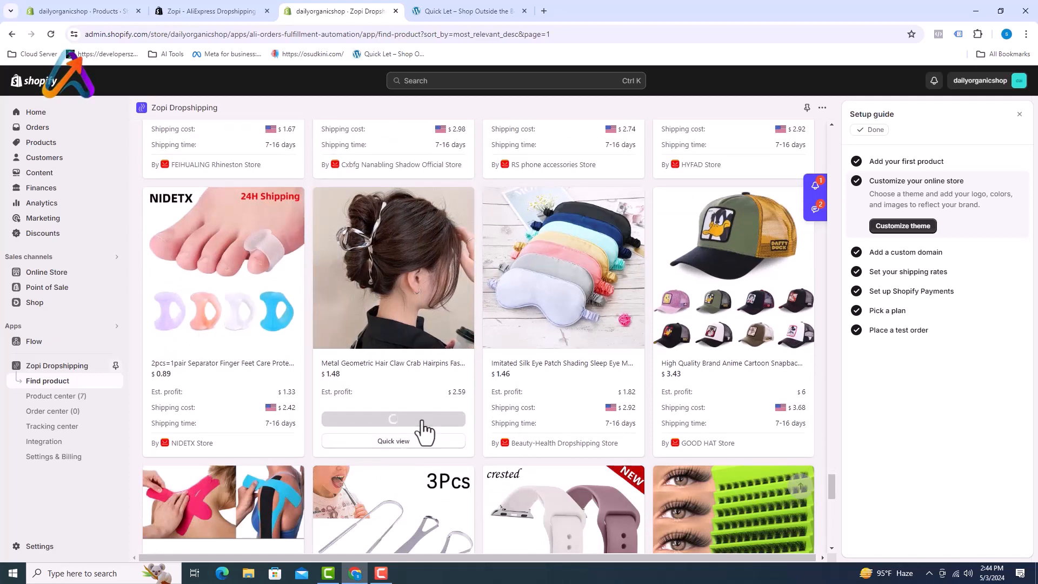
pyautogui.click(393, 418)
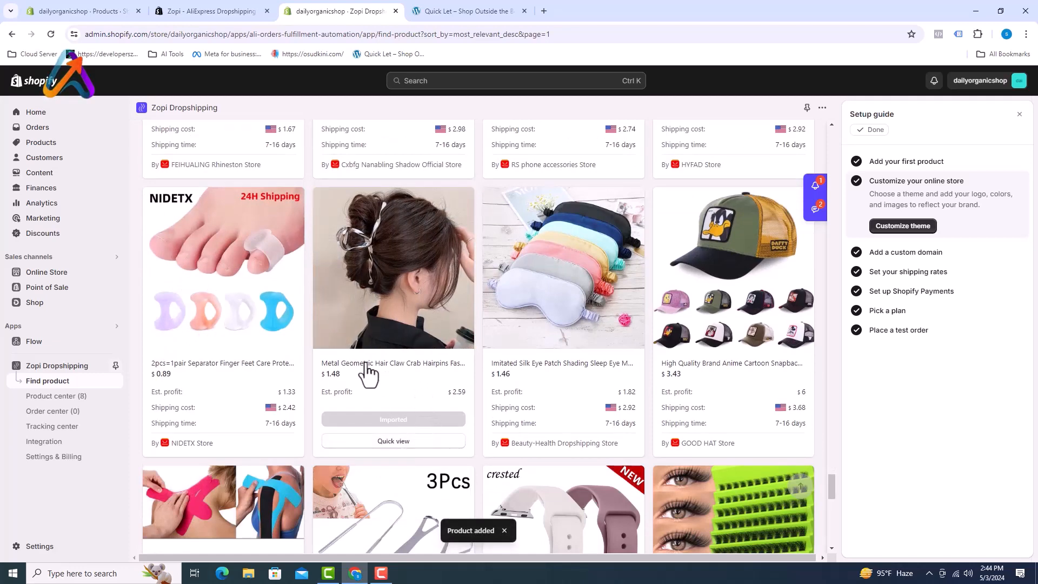
pyautogui.click(56, 396)
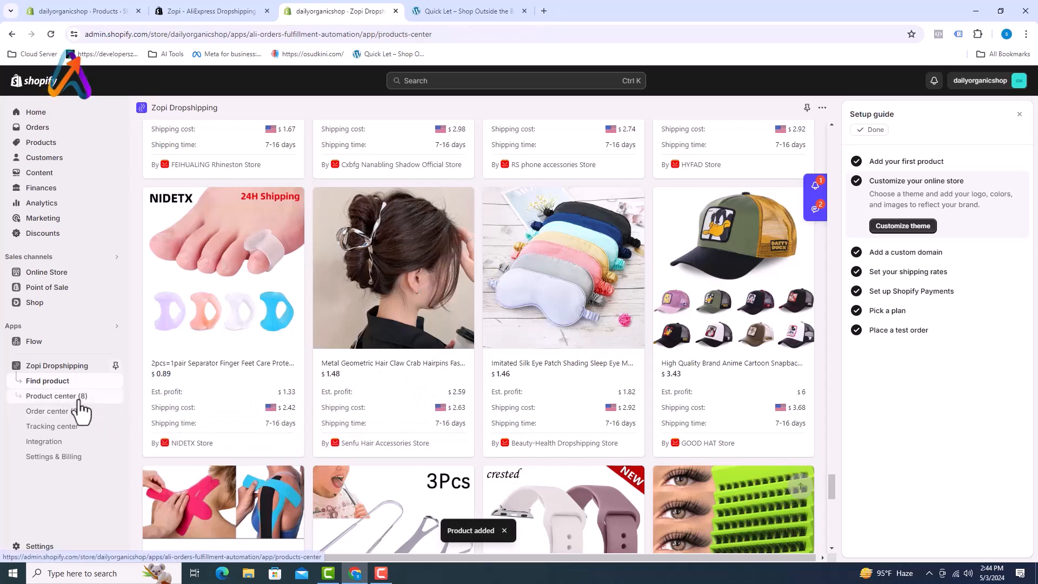
# Select the Metal Geometric Hair Claw in Product center and attempt bulk editing it
pyautogui.click(57, 396)
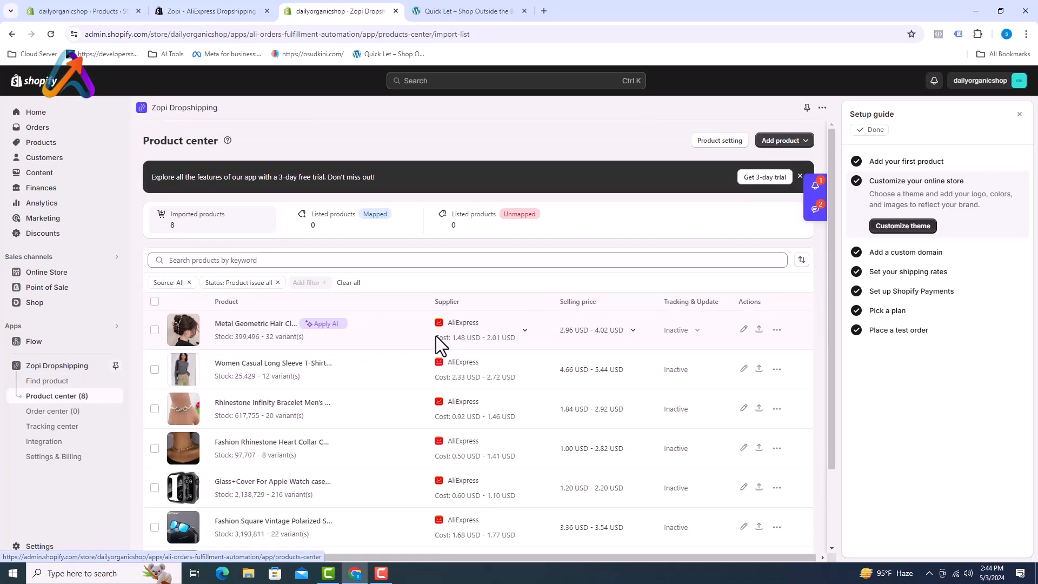
pyautogui.click(154, 330)
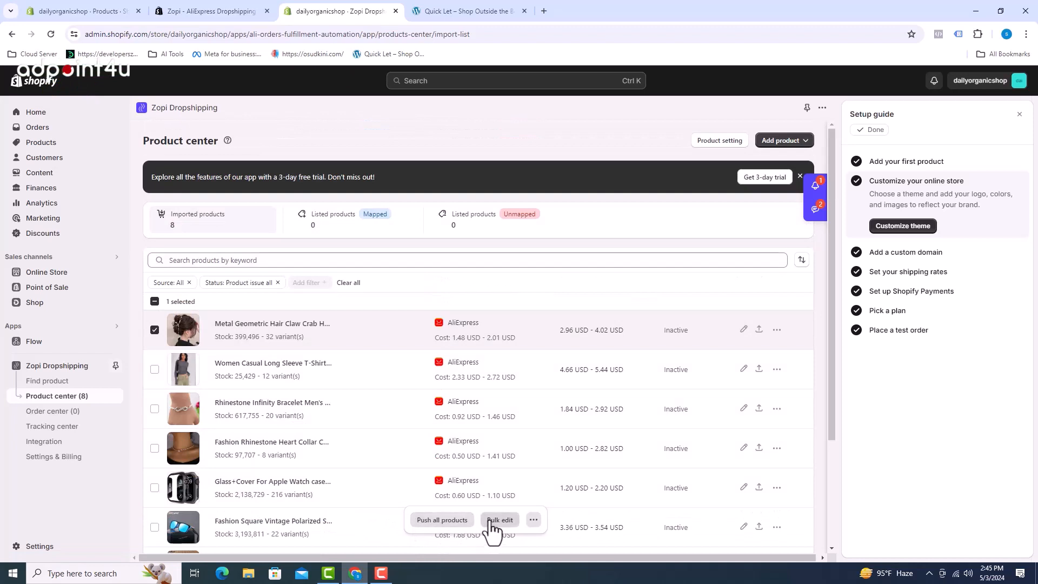
pyautogui.click(499, 519)
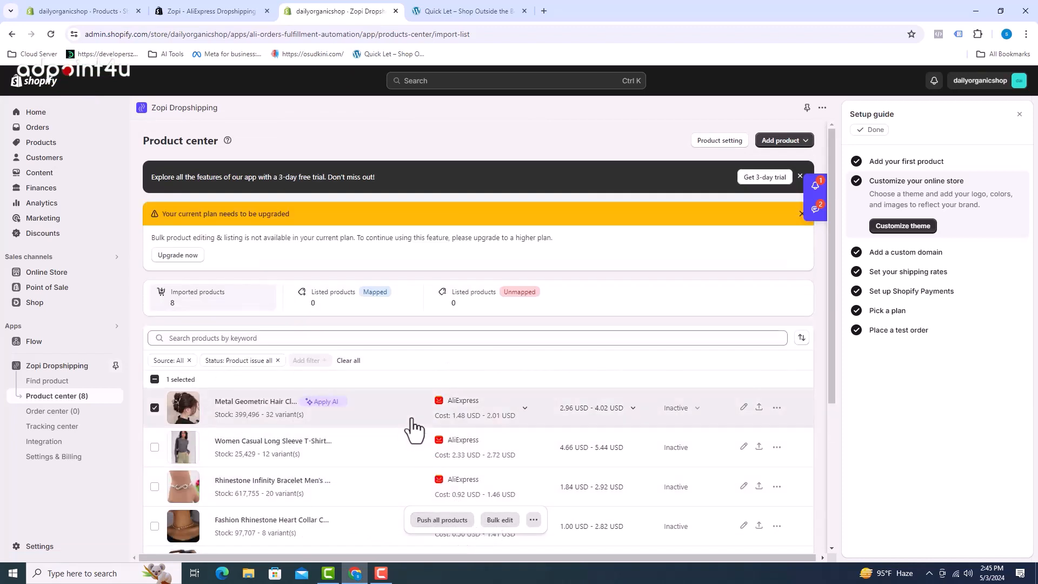
pyautogui.moveTo(277, 404)
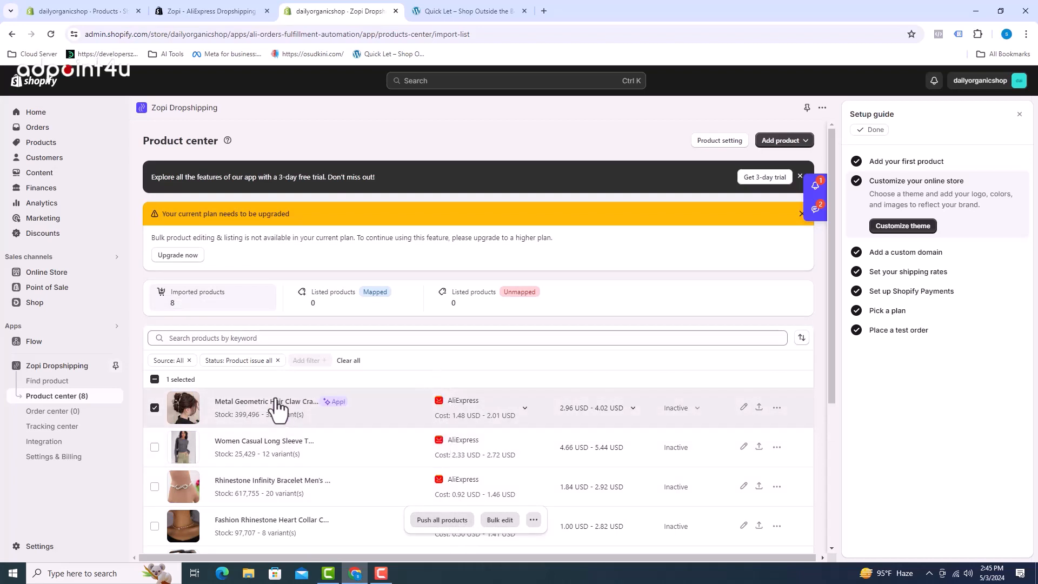
pyautogui.moveTo(758, 408)
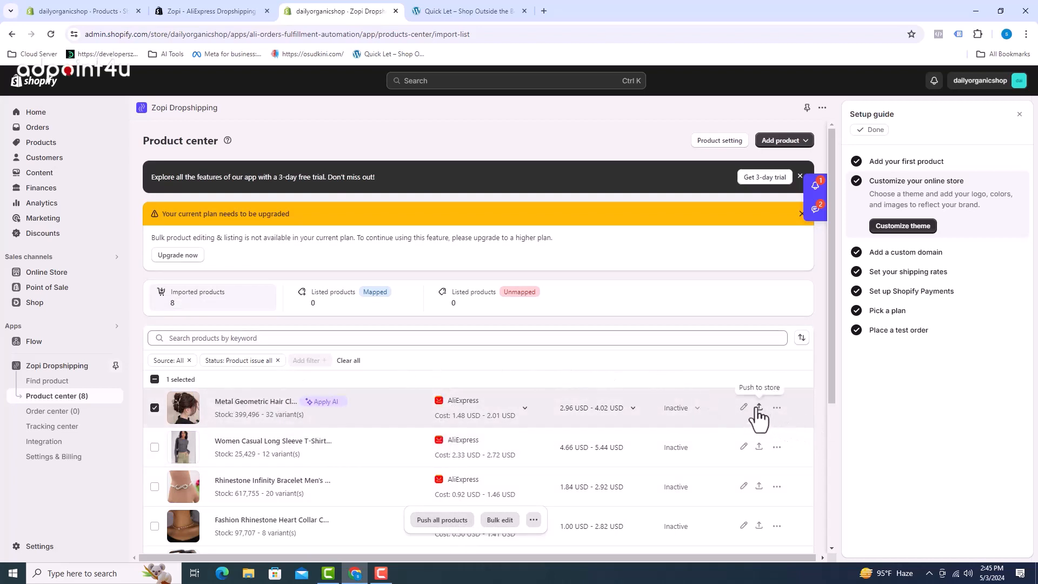
# Push the metal hair claw product to the Shopify store and confirm in the dialog
pyautogui.click(758, 408)
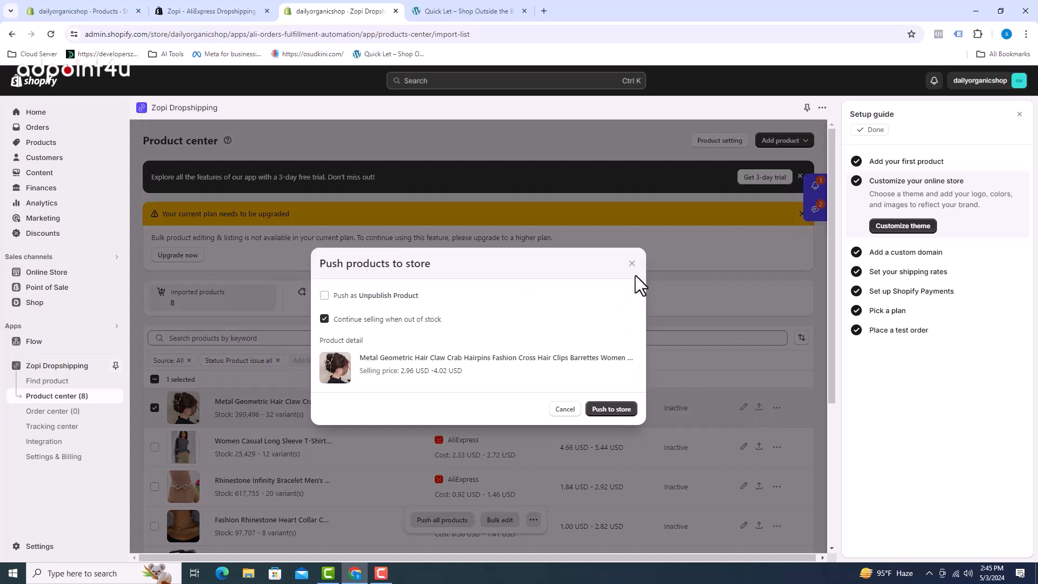
pyautogui.click(610, 409)
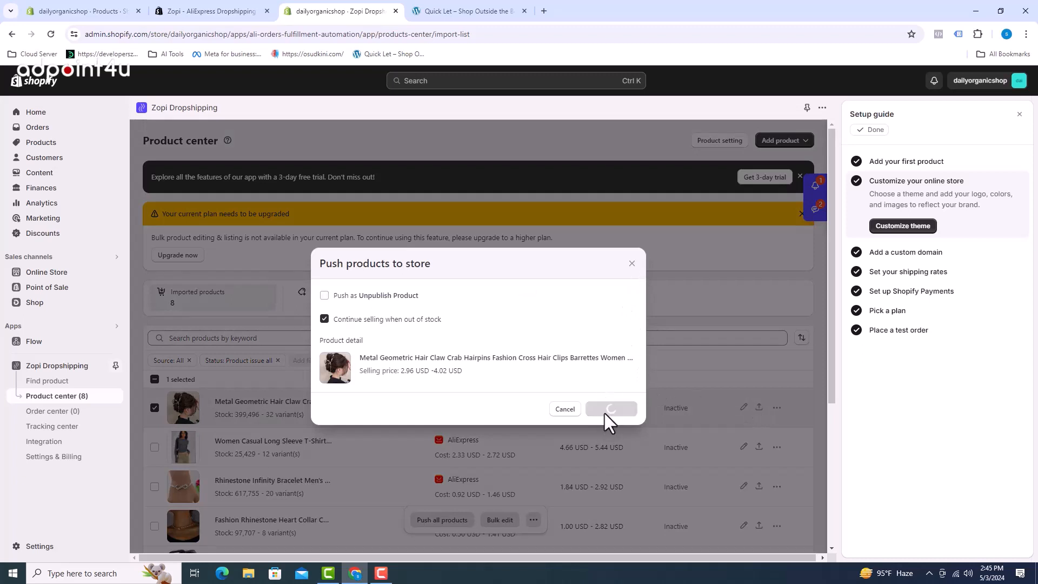
pyautogui.click(610, 408)
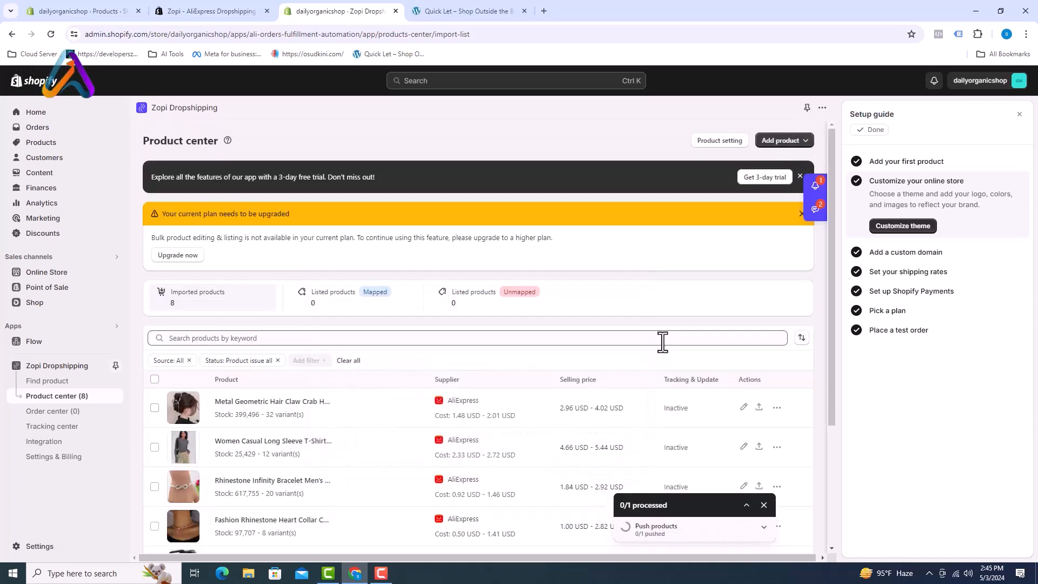
pyautogui.scroll(-3)
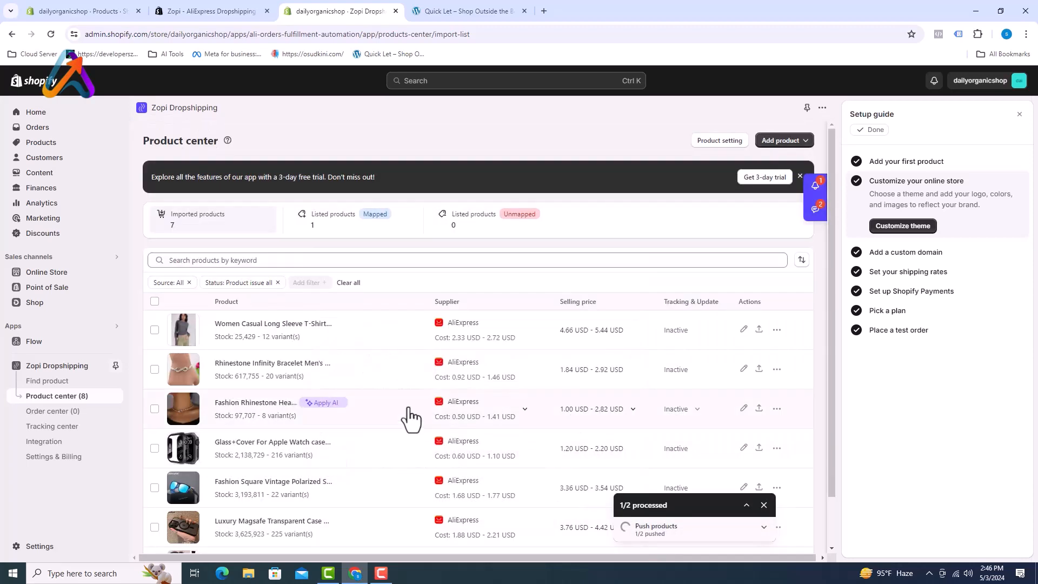
pyautogui.moveTo(298, 408)
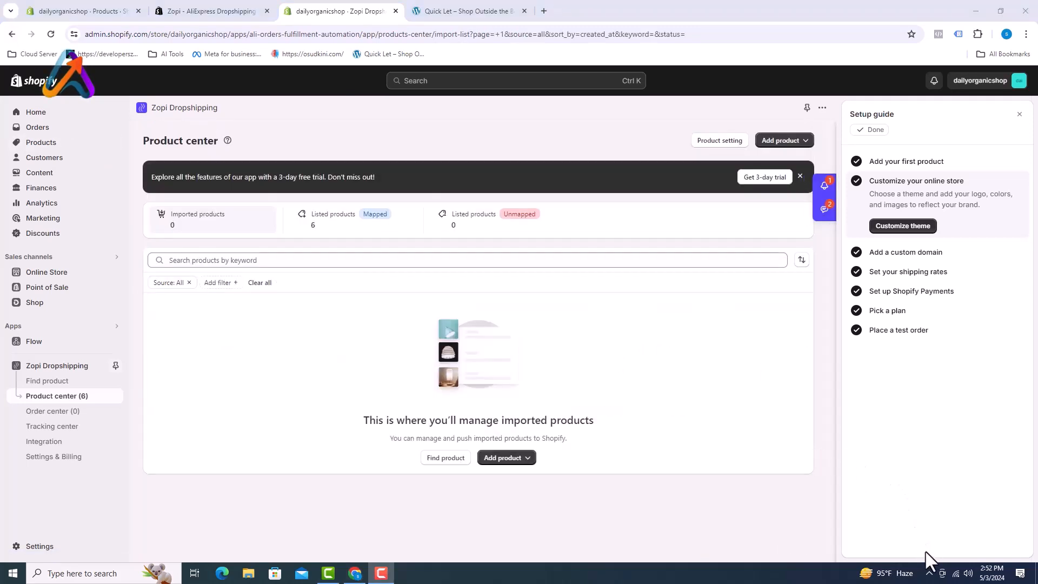
pyautogui.moveTo(68, 274)
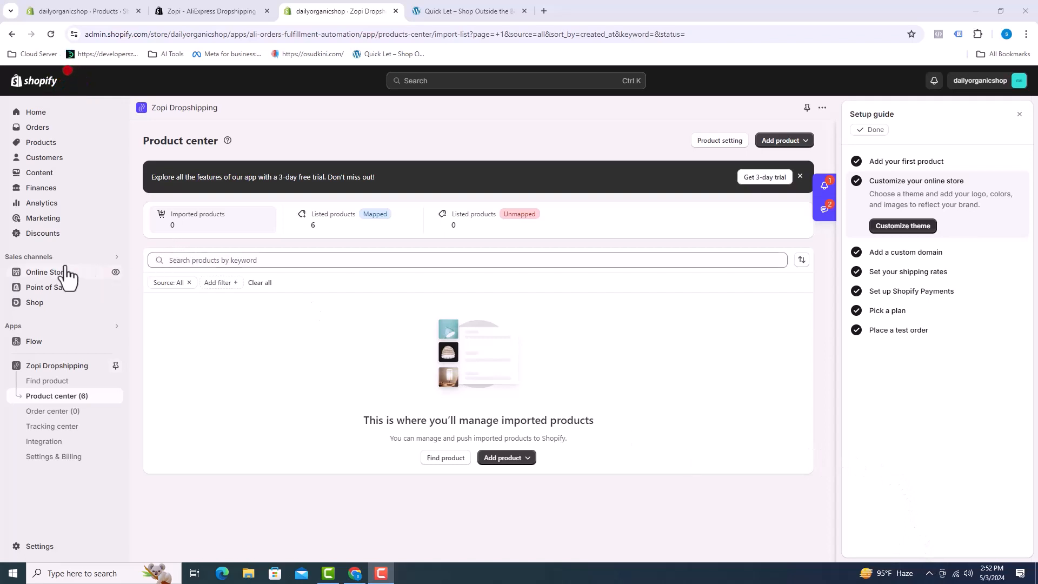
# From Online Store, scroll to Popular free themes and open the Refresh theme details
pyautogui.click(46, 271)
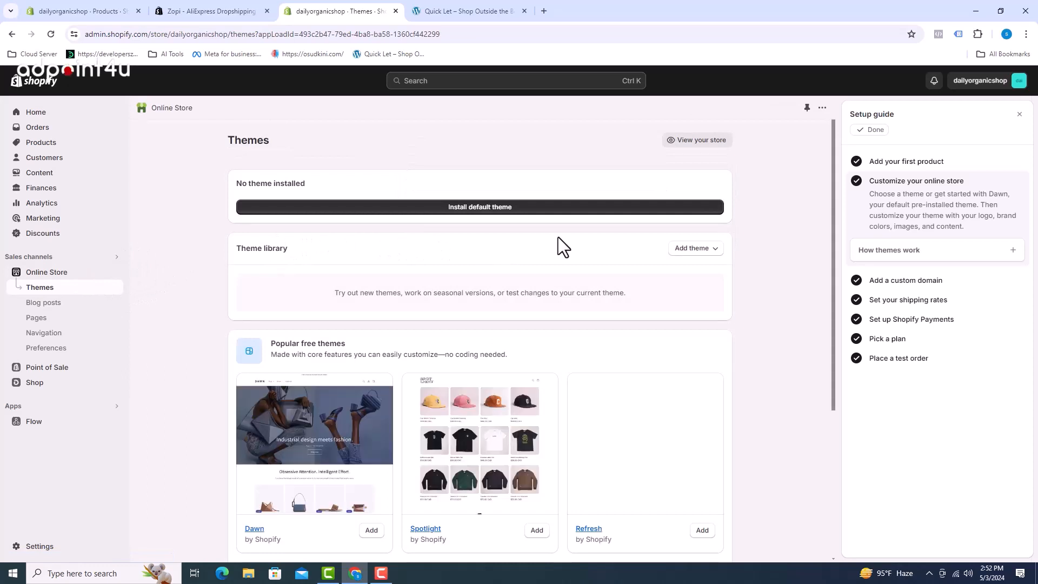
pyautogui.scroll(-3)
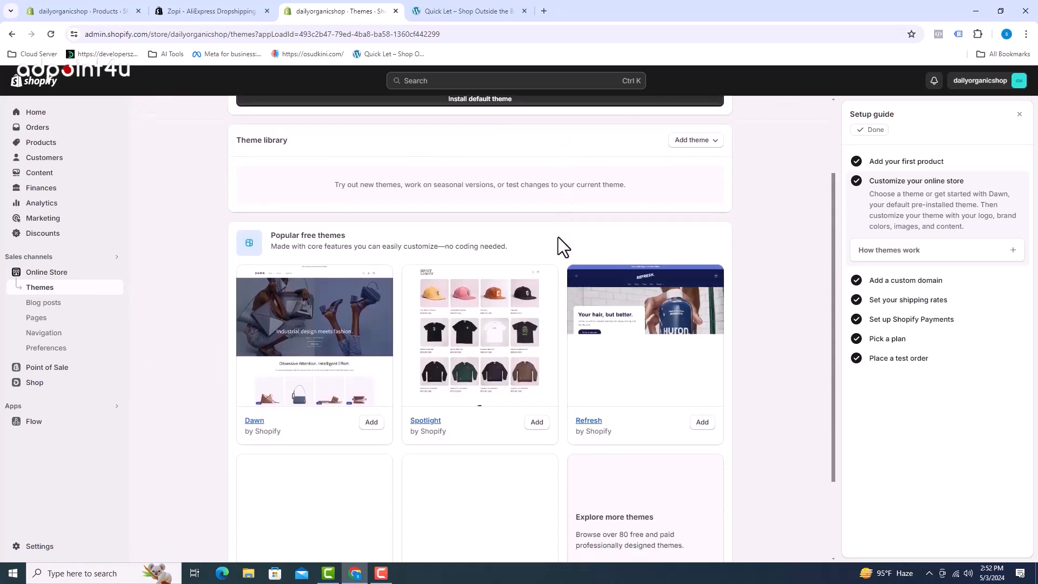
pyautogui.scroll(-3)
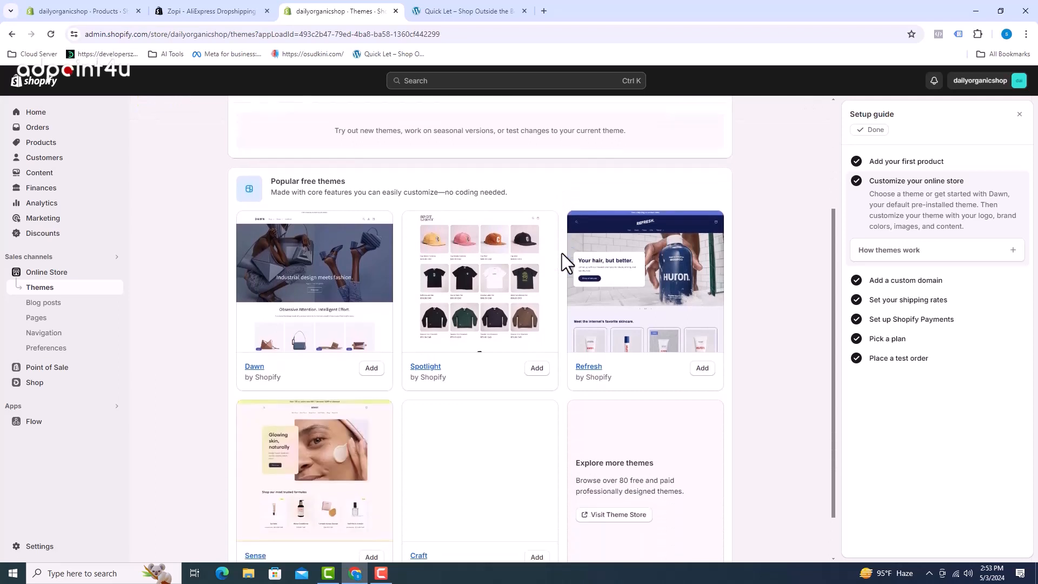
pyautogui.scroll(-3)
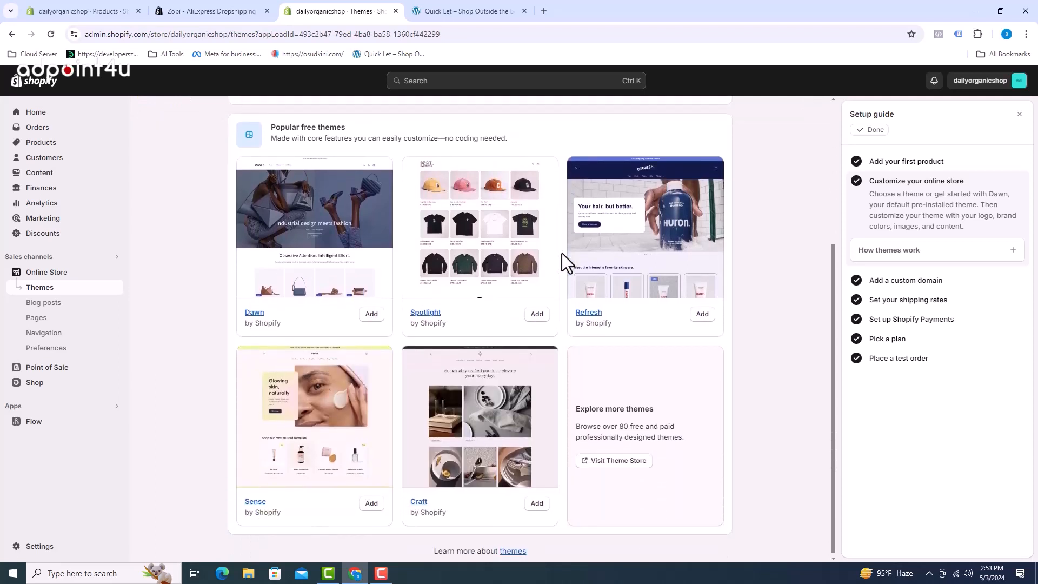
pyautogui.click(589, 312)
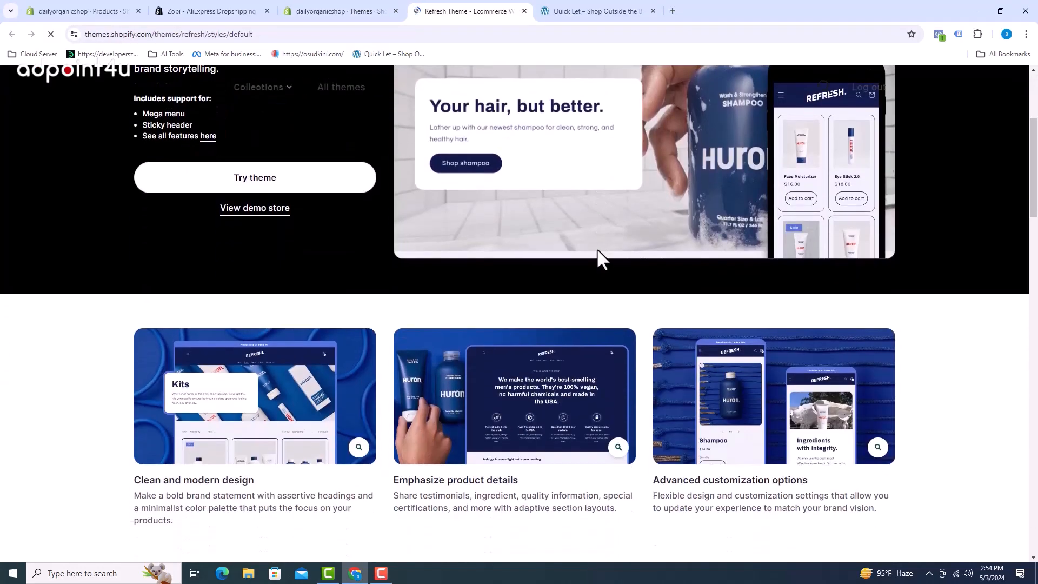
# Use Try theme to add Refresh to the dailyorganicshop theme library
pyautogui.scroll(3)
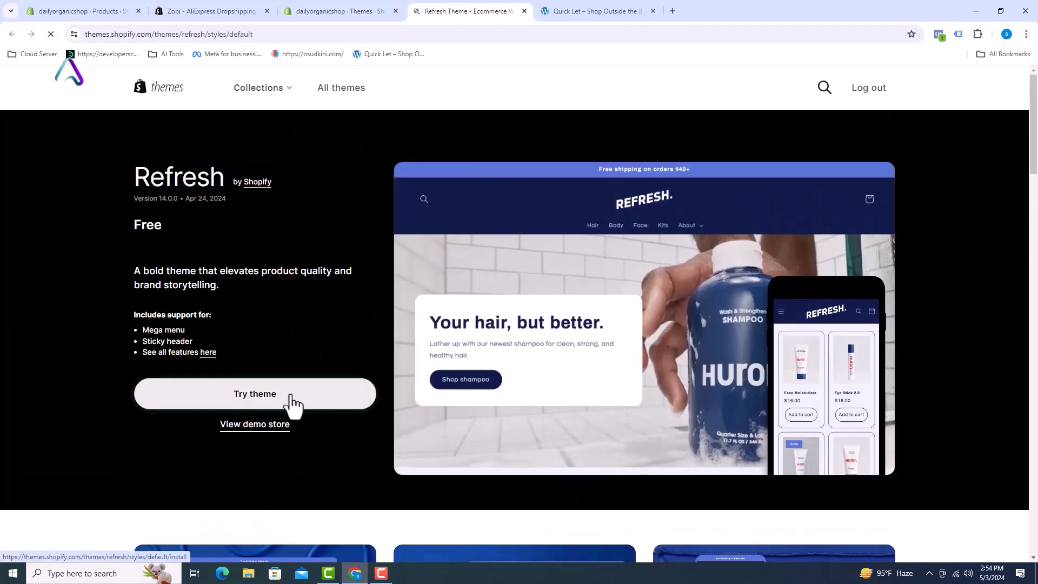
pyautogui.click(254, 393)
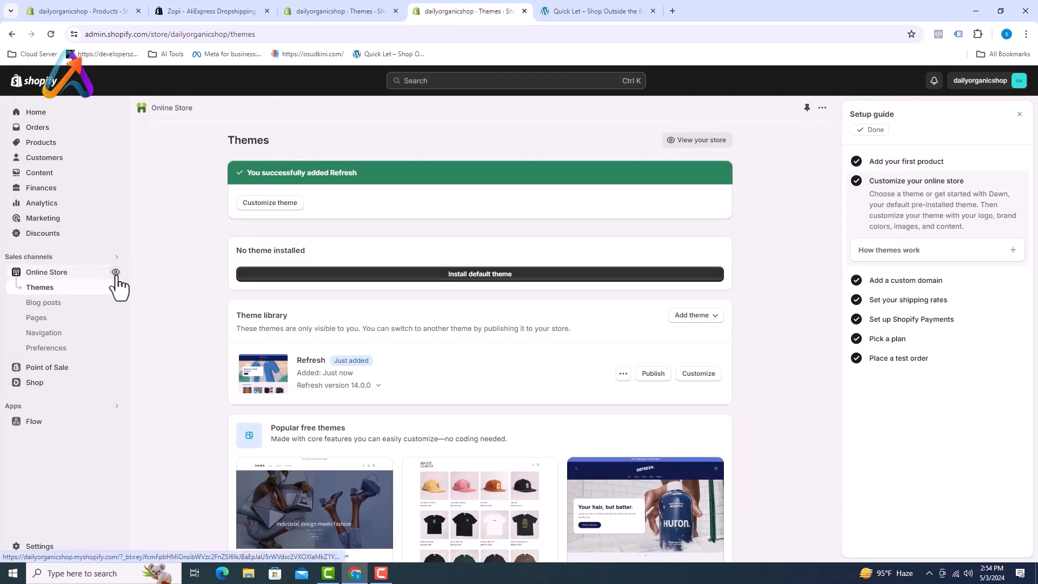
pyautogui.click(696, 139)
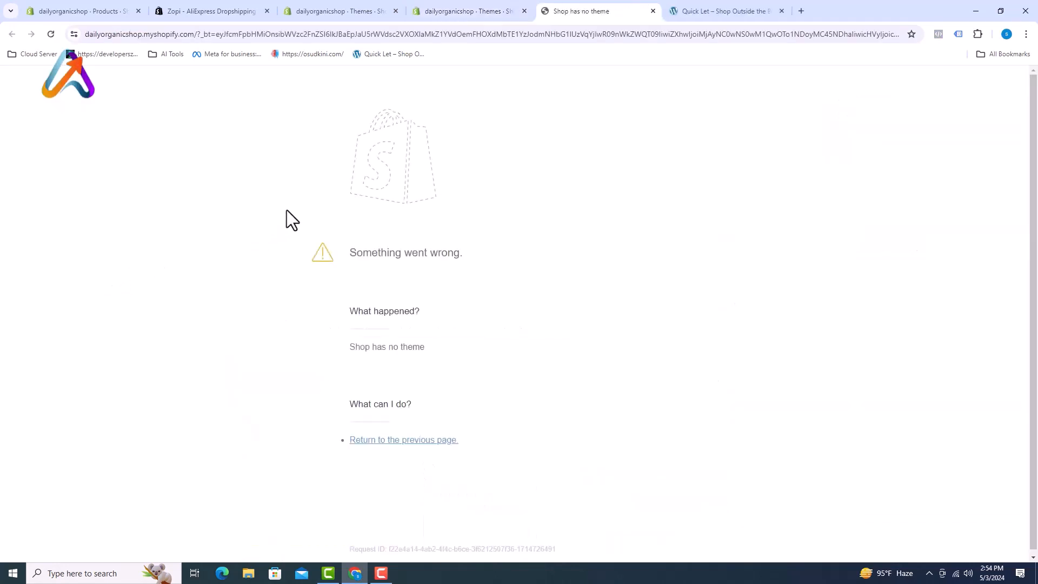
pyautogui.moveTo(495, 168)
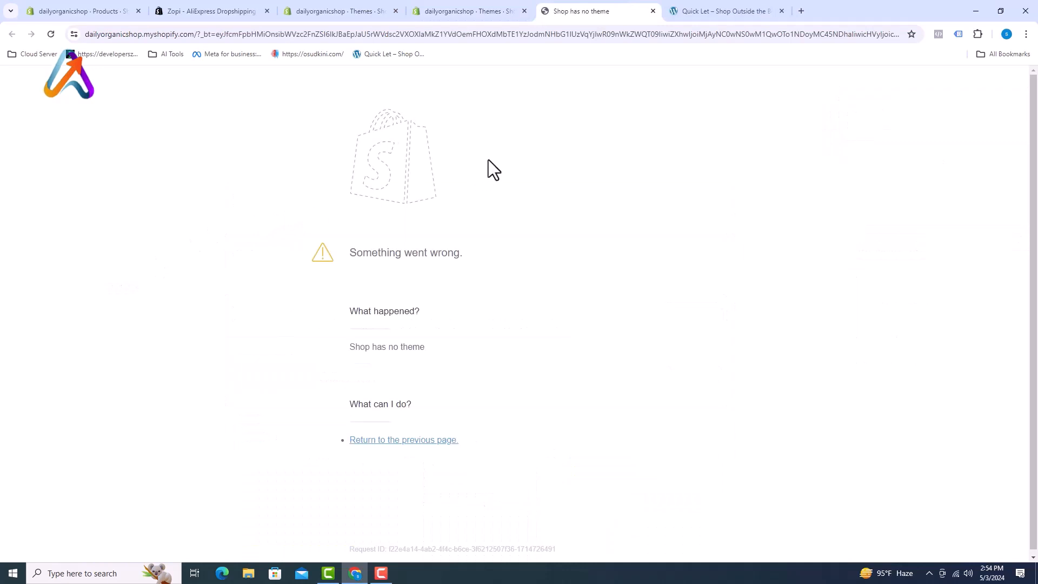
pyautogui.moveTo(545, 124)
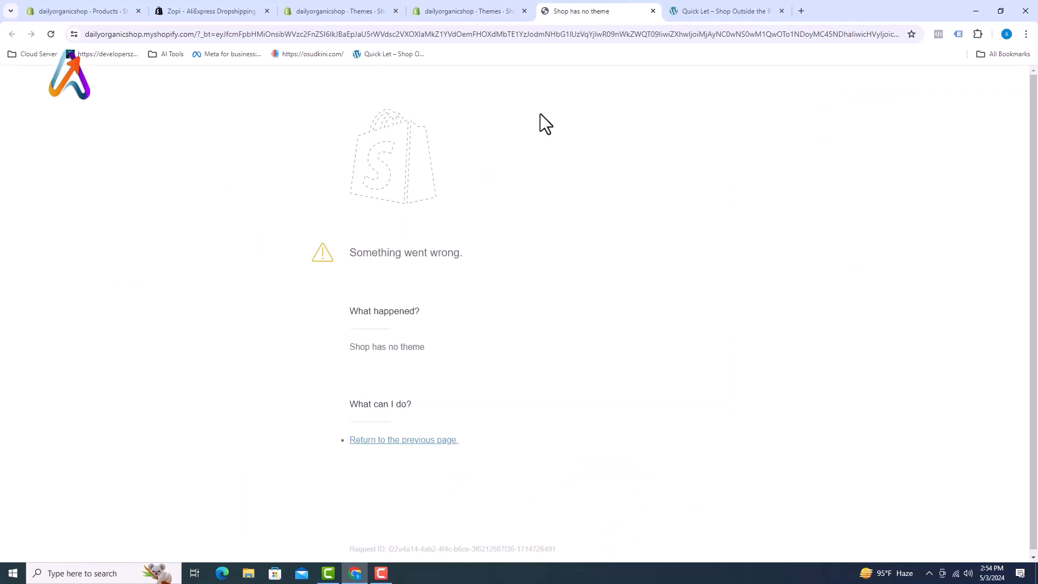
pyautogui.moveTo(653, 11)
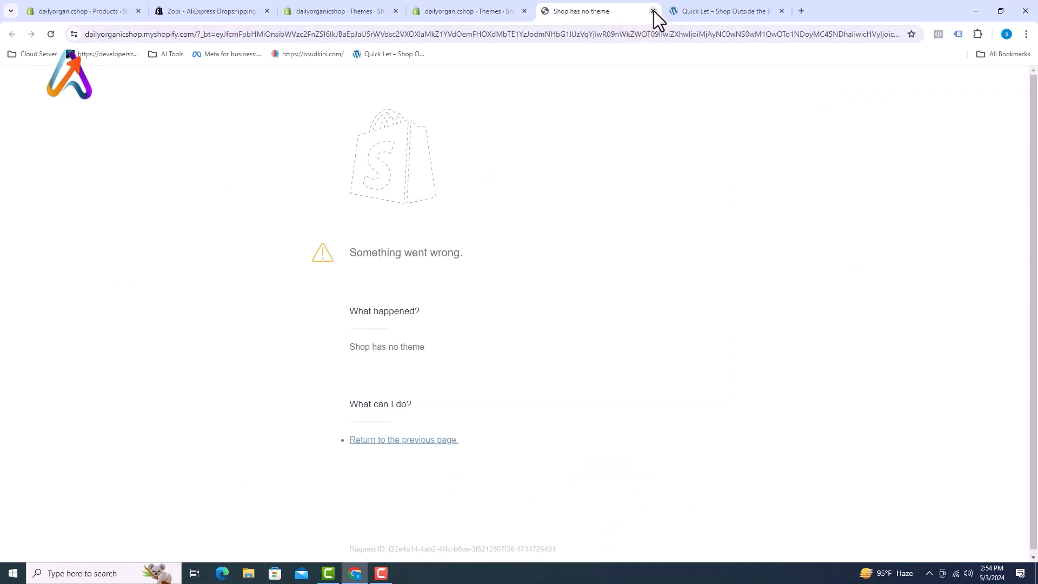
pyautogui.click(652, 10)
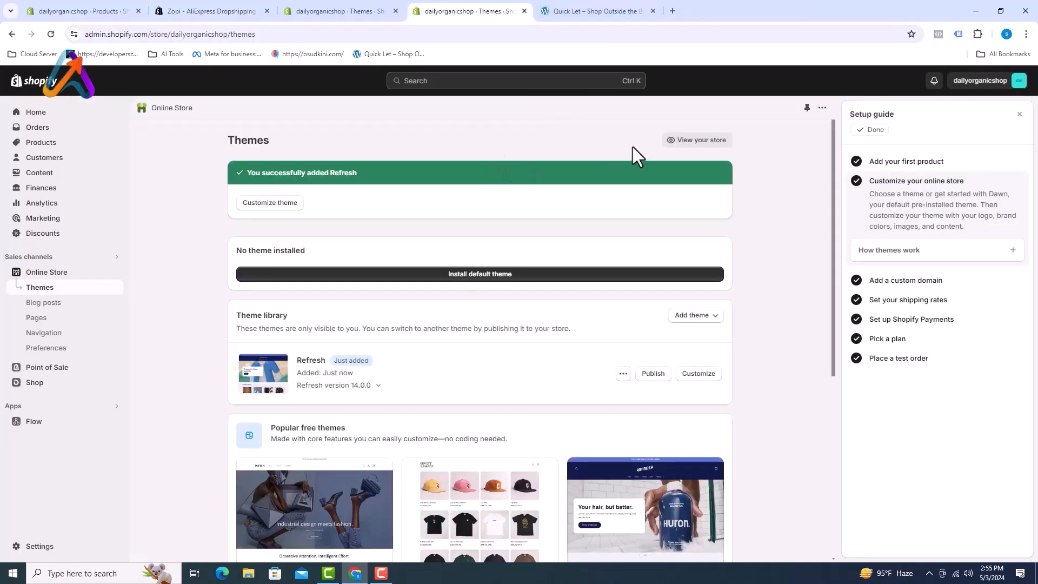
pyautogui.click(696, 140)
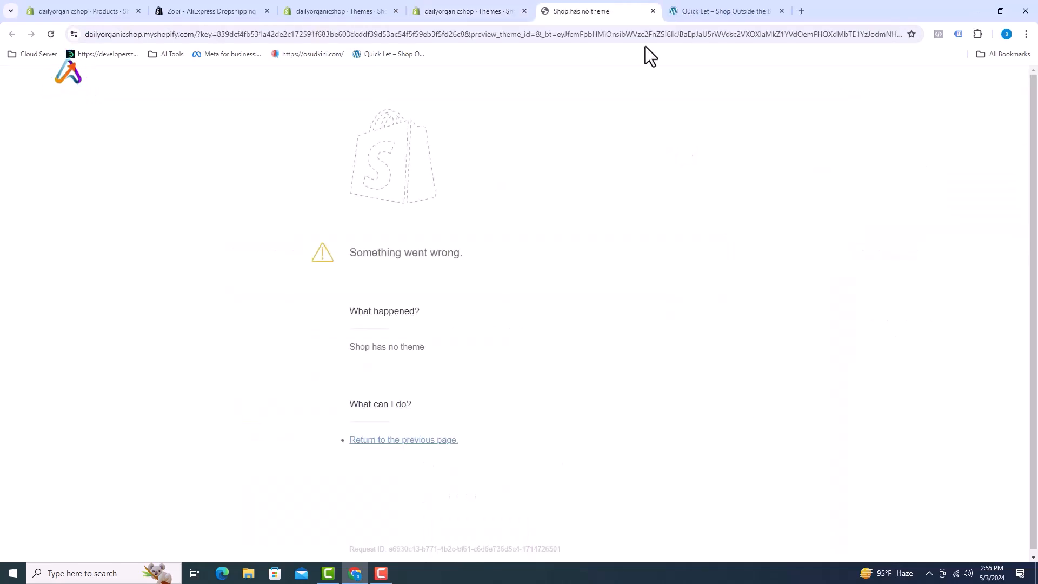
pyautogui.click(463, 11)
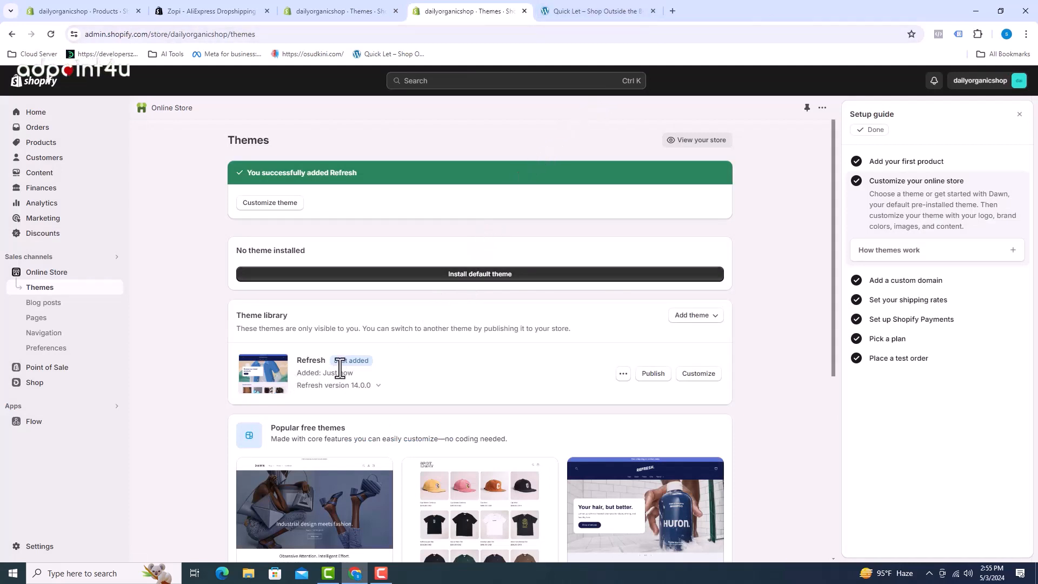
pyautogui.moveTo(655, 387)
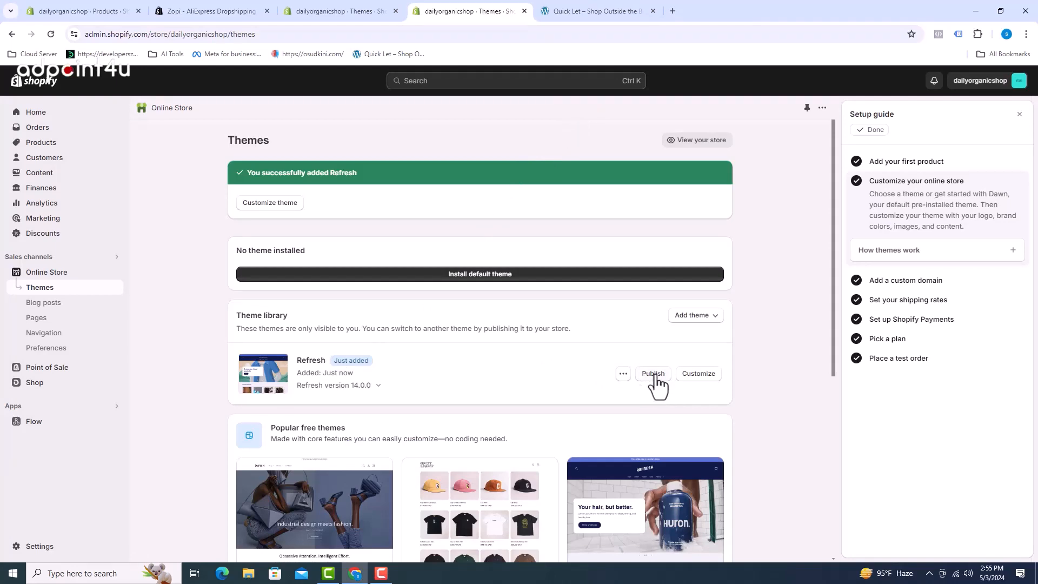
# Publish the Refresh theme, confirm replacing the current theme, and preview the storefront
pyautogui.click(652, 373)
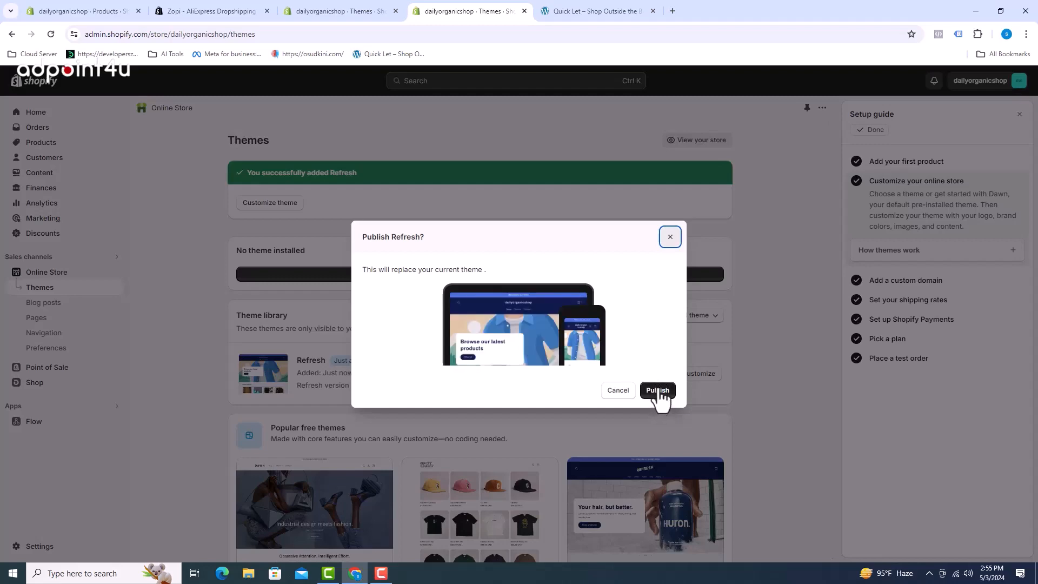
pyautogui.click(657, 390)
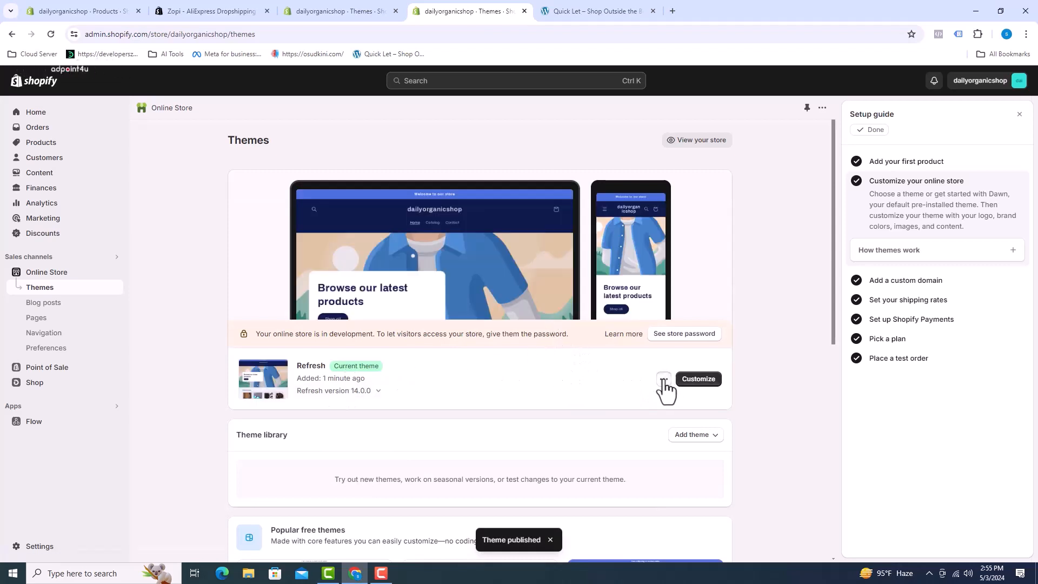
pyautogui.click(664, 378)
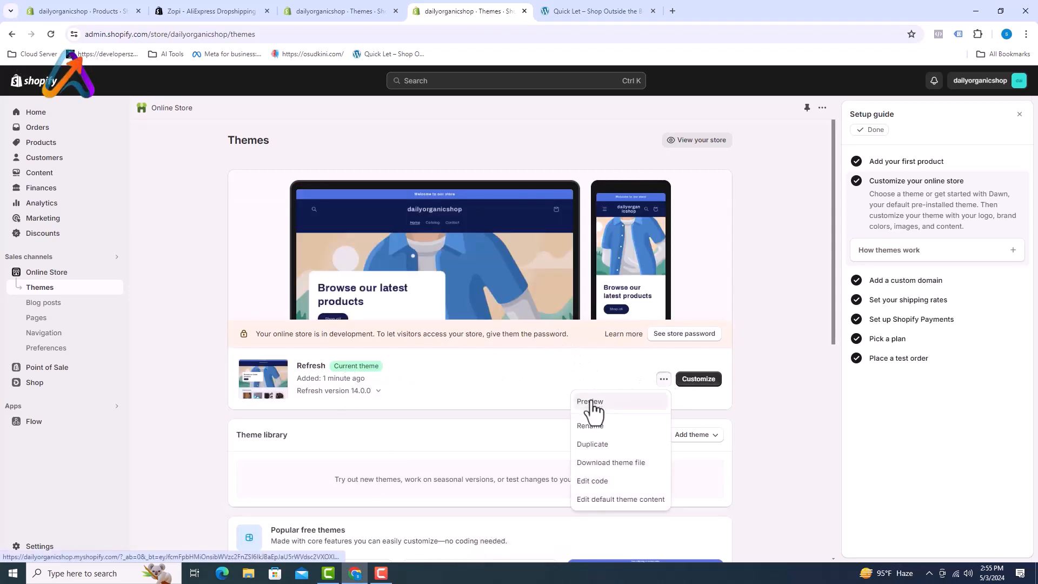
pyautogui.click(589, 404)
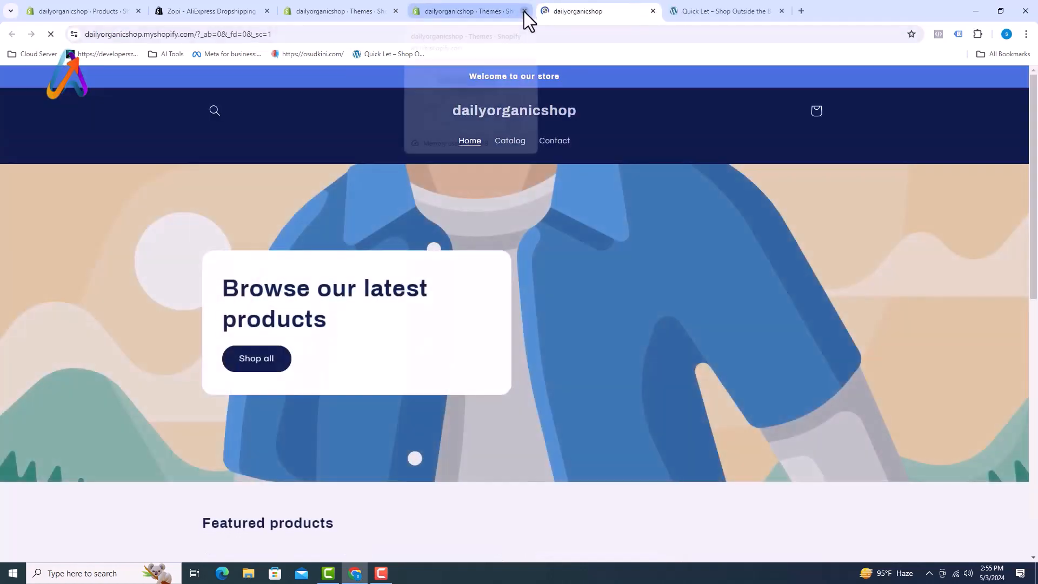
# Close the duplicate admin tab and open the Fashion Rhinestone Heart Collar Choker Necklace page
pyautogui.click(526, 10)
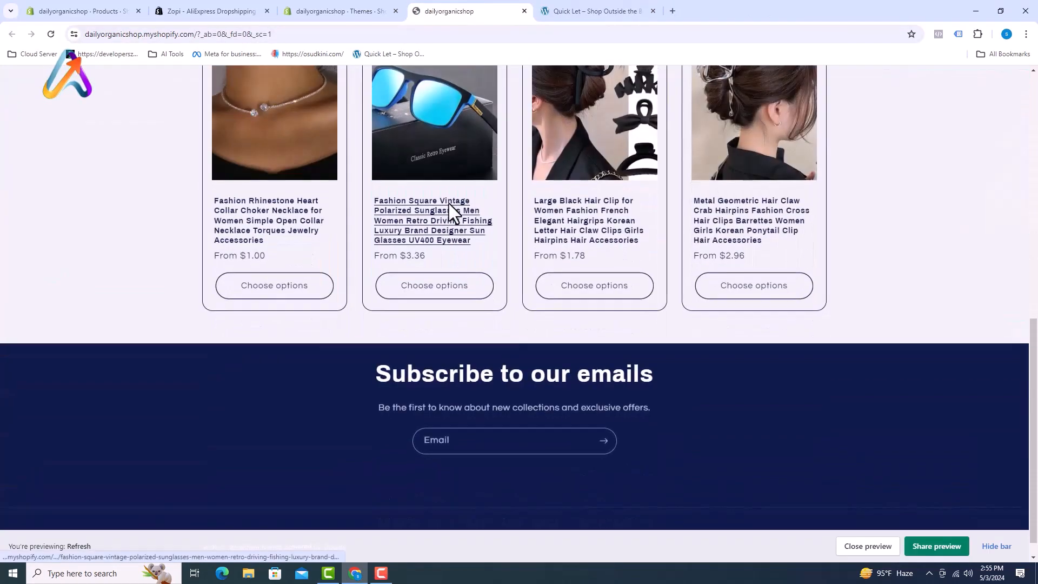
pyautogui.scroll(3)
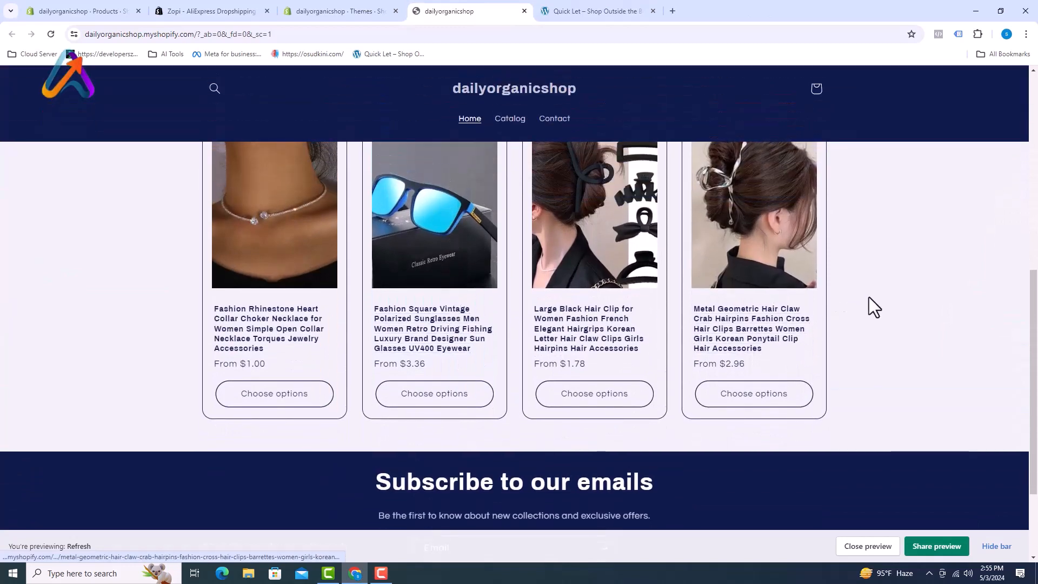
pyautogui.scroll(3)
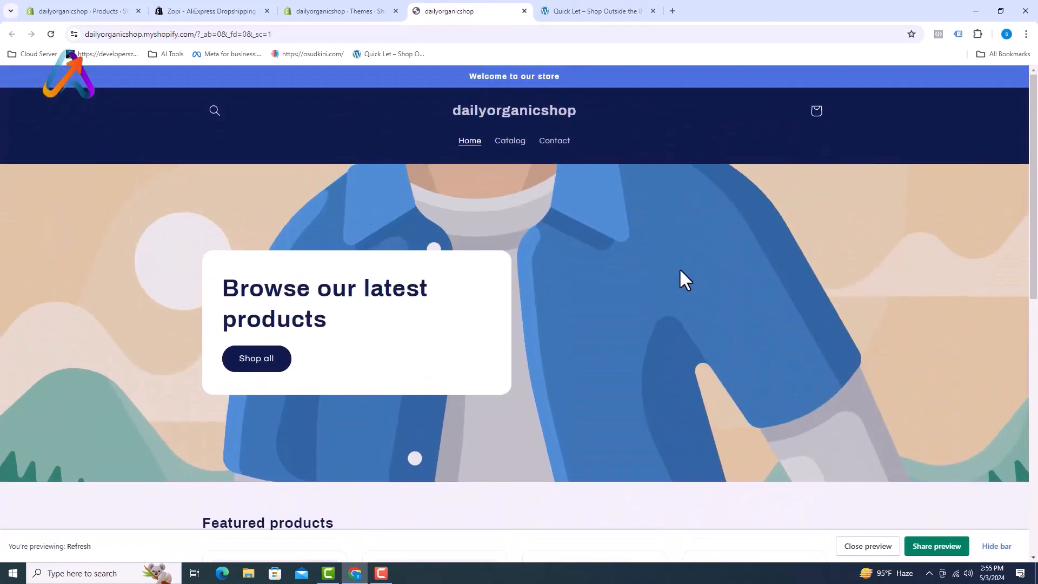
pyautogui.moveTo(495, 136)
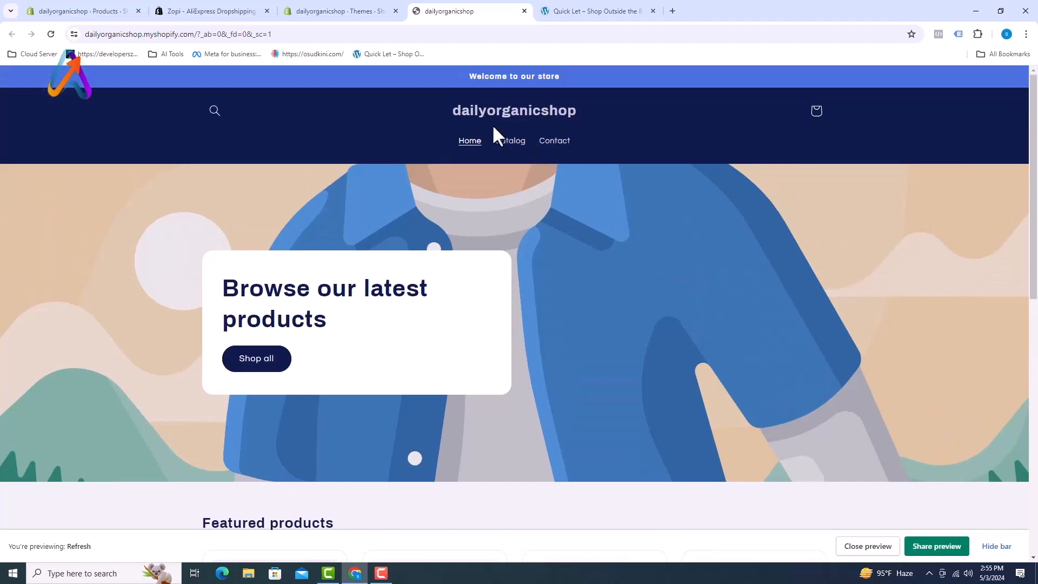
pyautogui.scroll(-3)
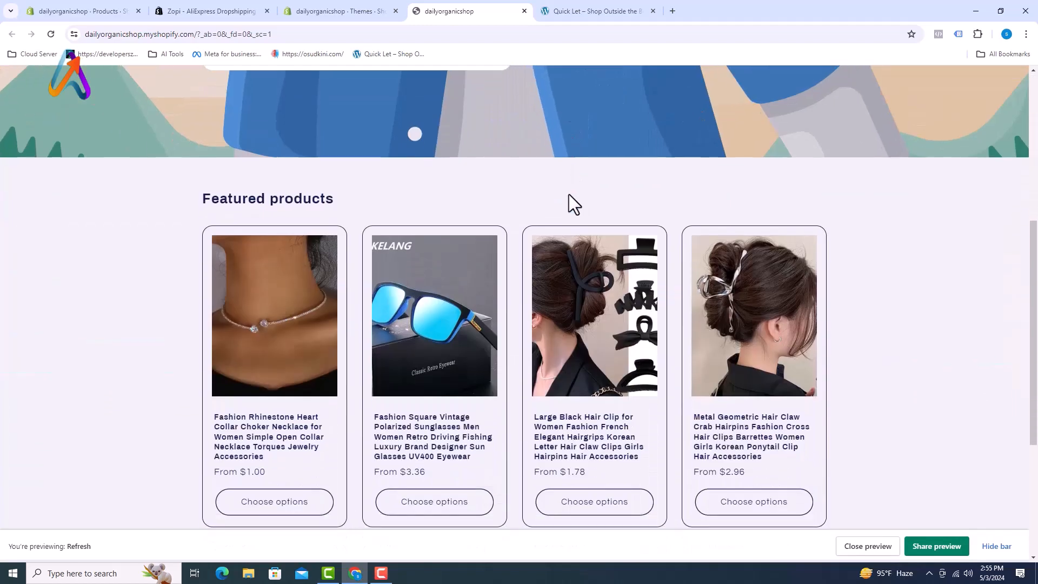
pyautogui.scroll(-3)
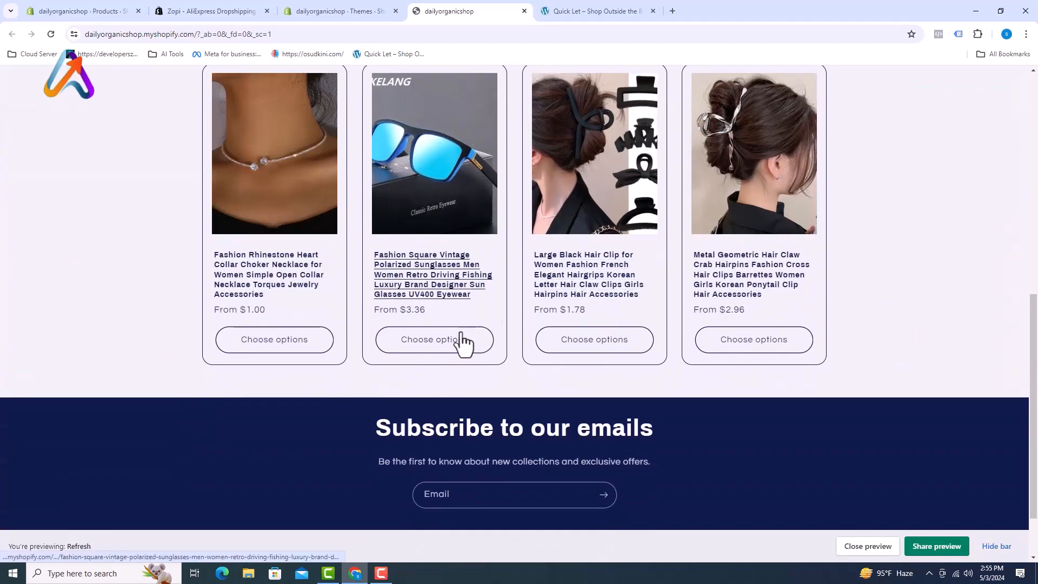
pyautogui.moveTo(334, 295)
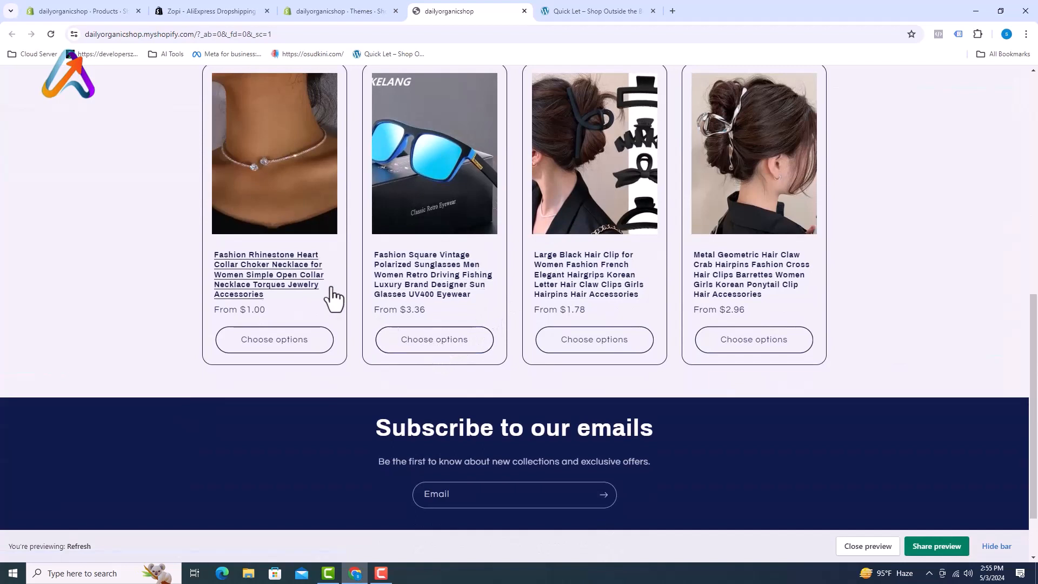
pyautogui.click(265, 274)
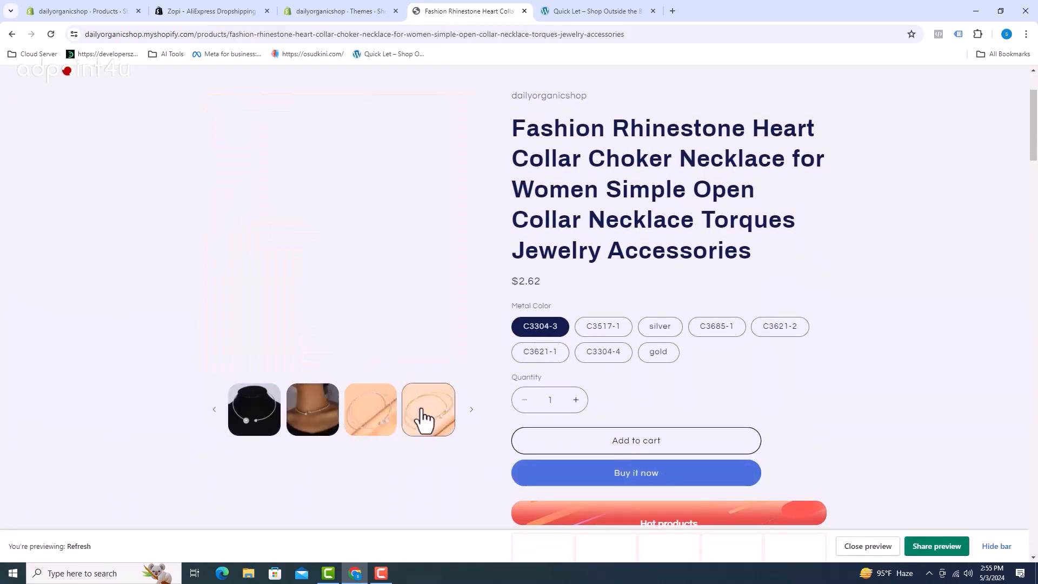
# View the choker's fourth photo and details, then return to the home page's featured products
pyautogui.click(428, 409)
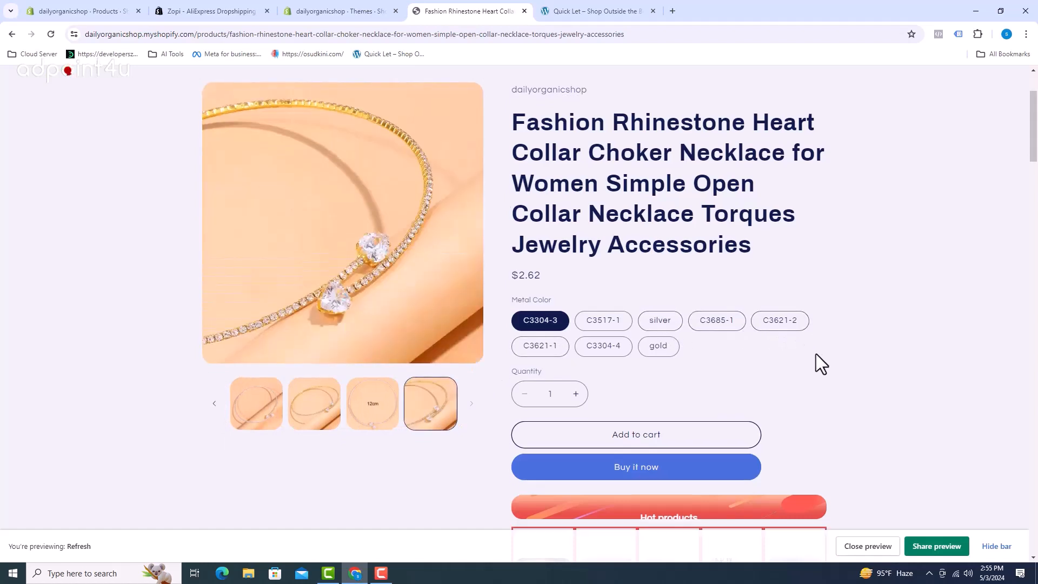
pyautogui.scroll(-3)
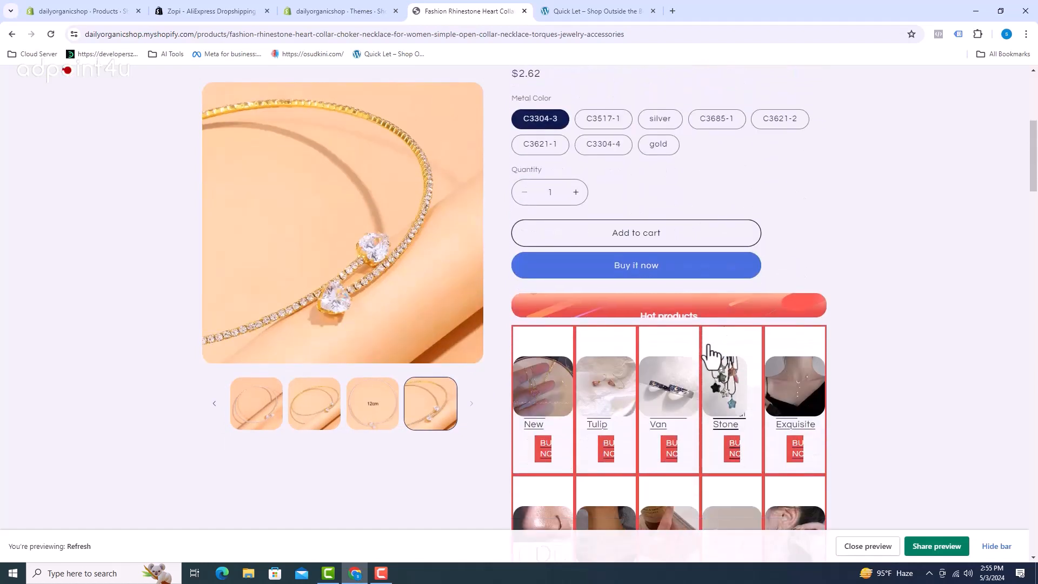
pyautogui.scroll(-3)
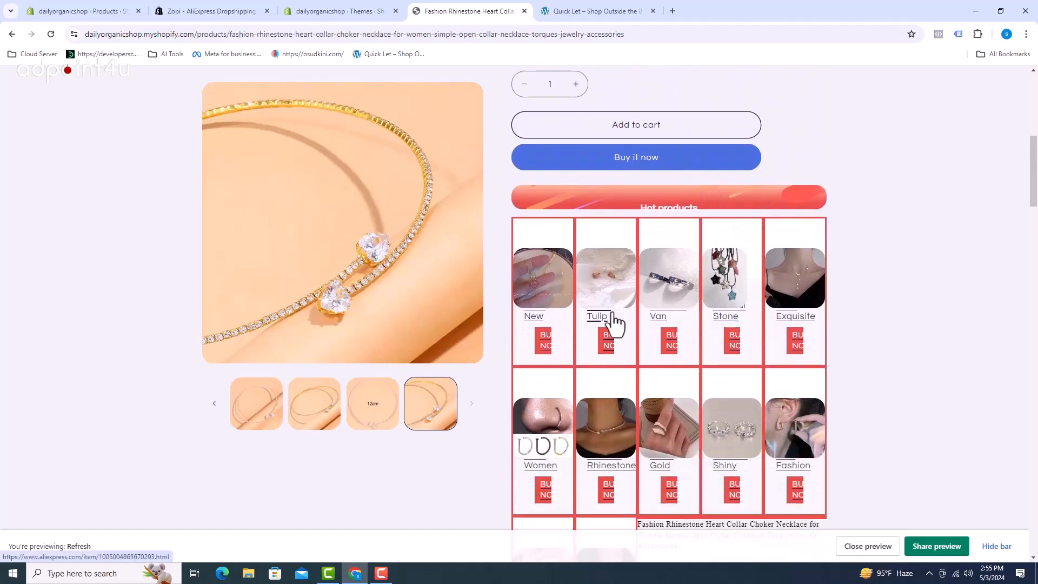
pyautogui.scroll(-3)
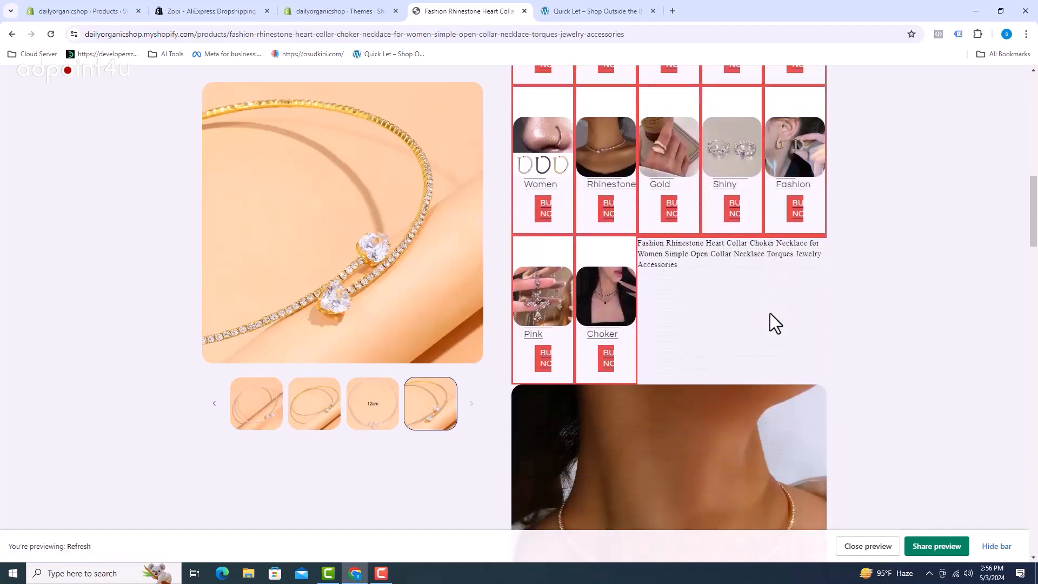
pyautogui.scroll(-3)
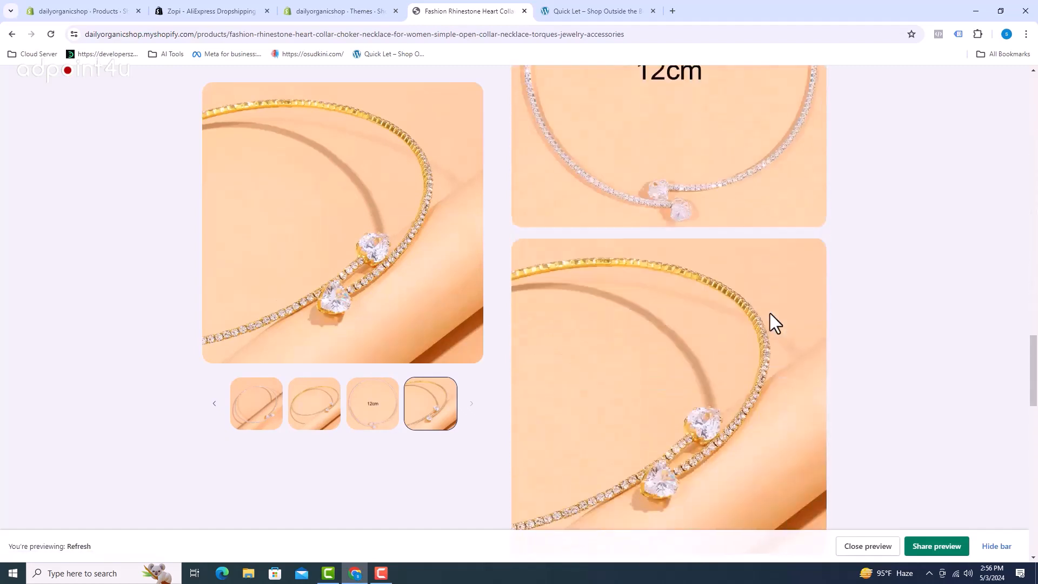
pyautogui.scroll(-3)
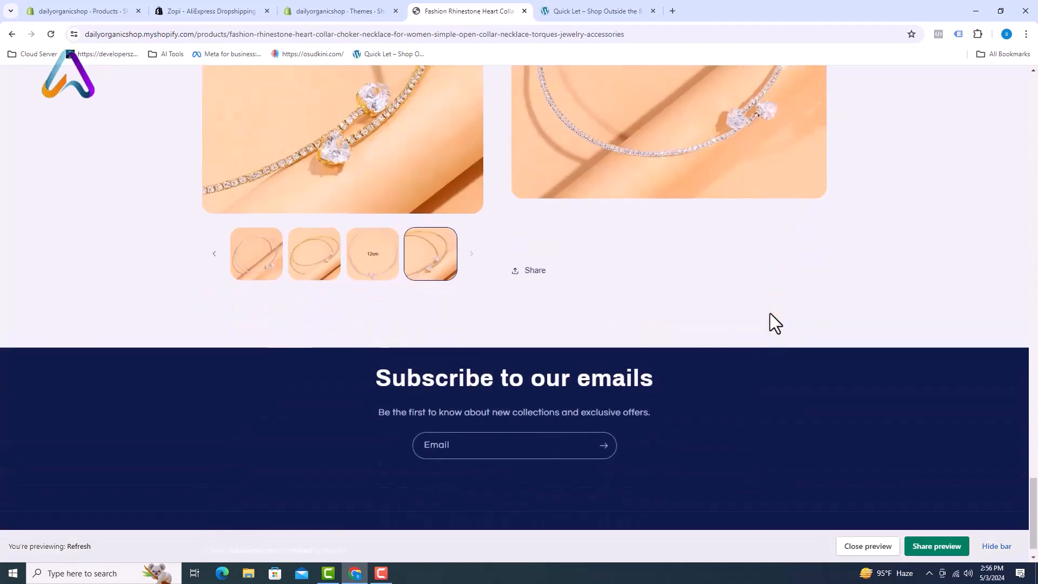
pyautogui.scroll(3)
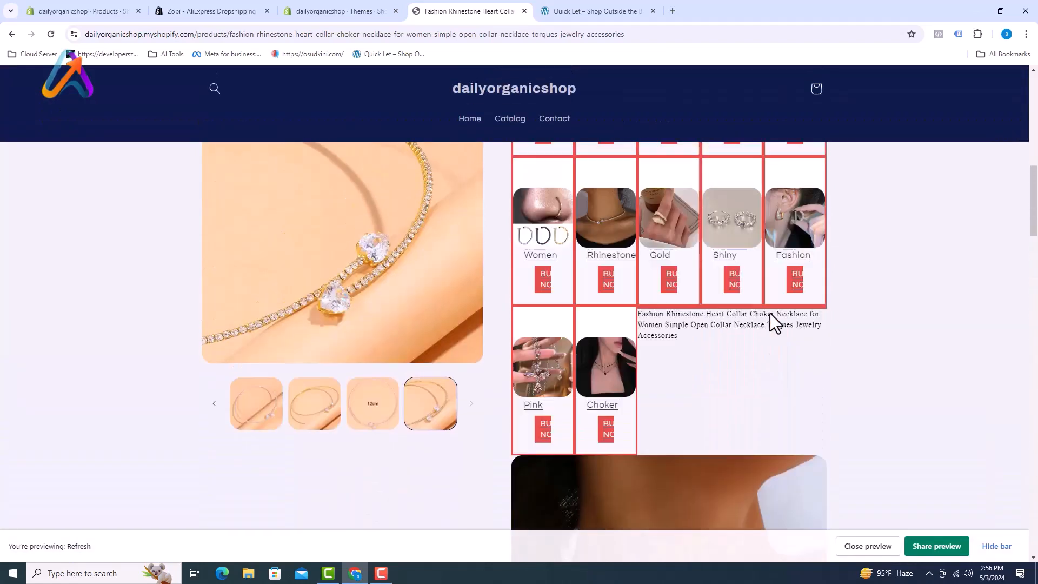
pyautogui.scroll(3)
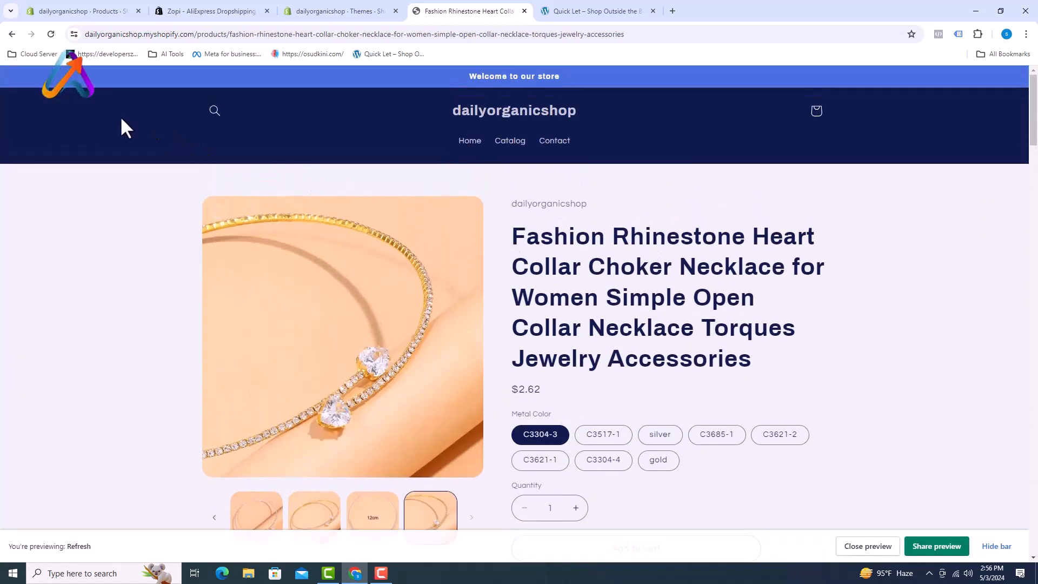
pyautogui.moveTo(12, 35)
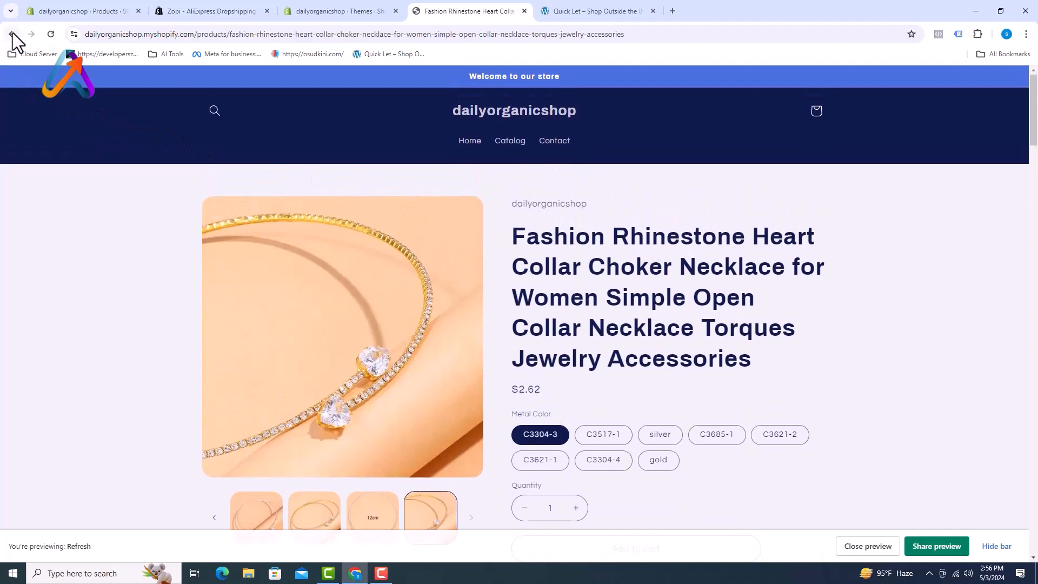
pyautogui.click(12, 33)
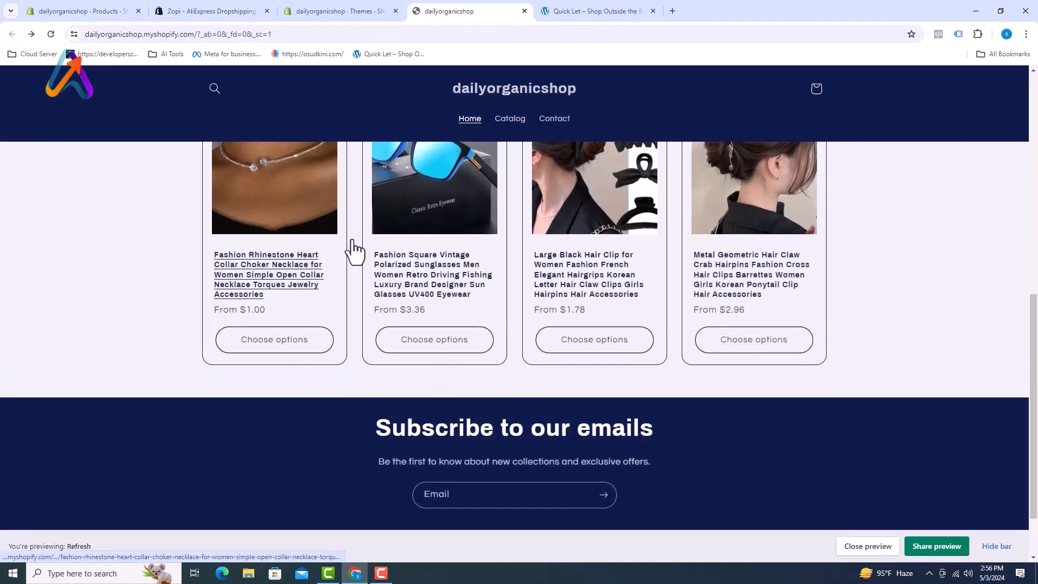
pyautogui.scroll(3)
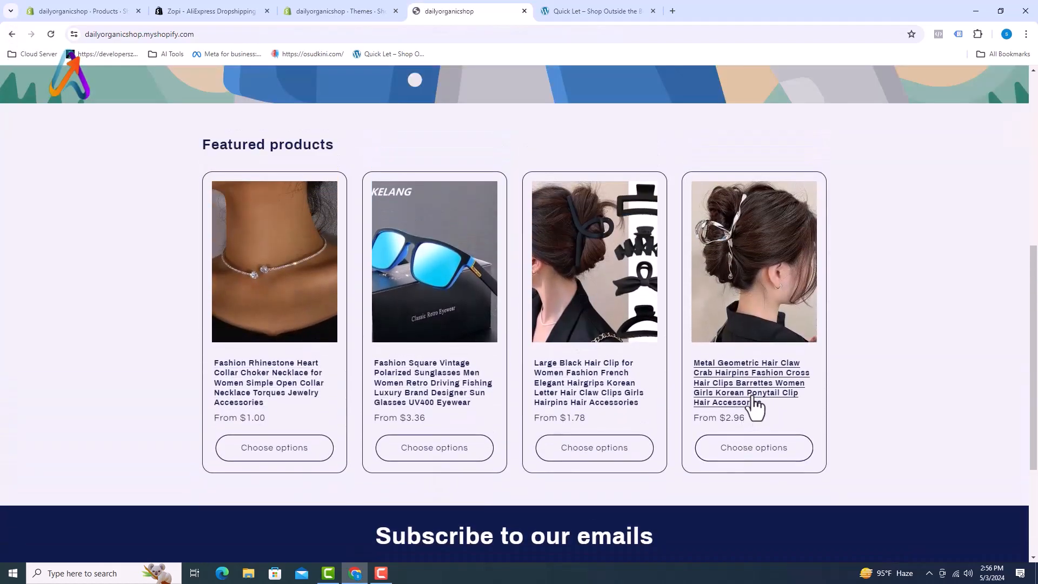
# Buy the Metal Geometric Hair Claw ($3.90, S3-Silver) now and inspect the checkout's Payment section
pyautogui.click(750, 383)
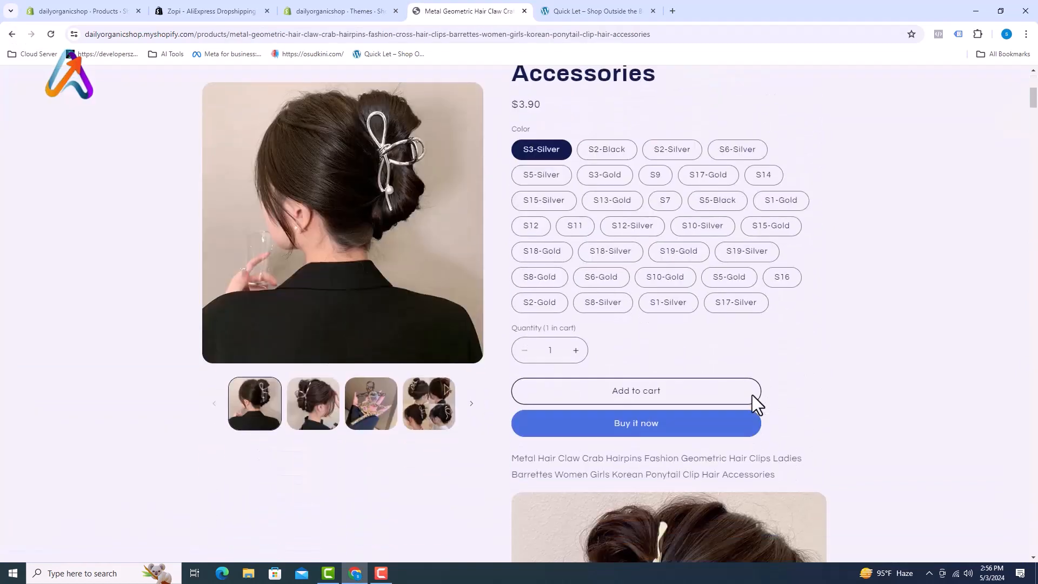
pyautogui.click(634, 423)
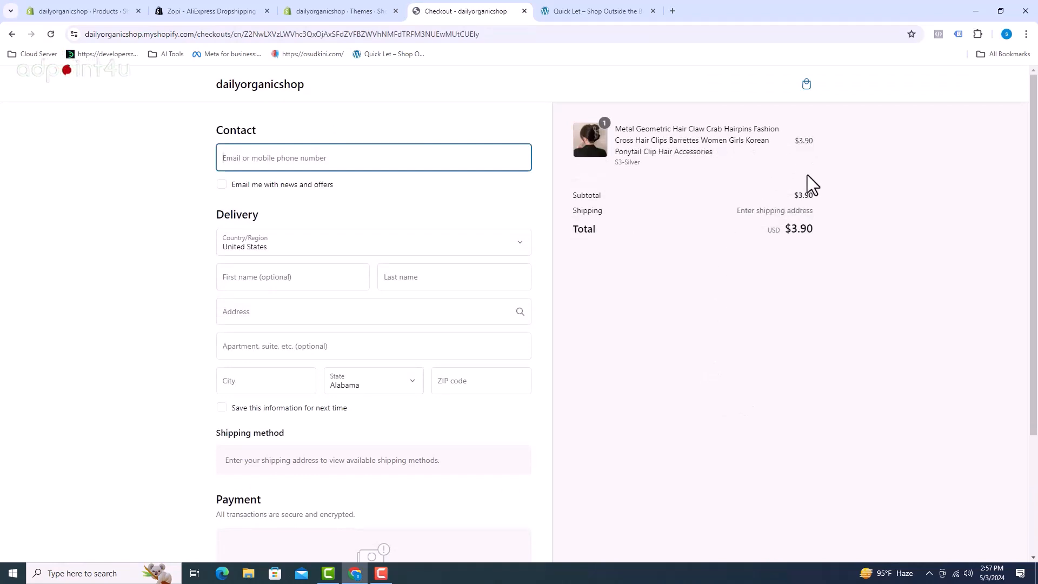
pyautogui.scroll(-3)
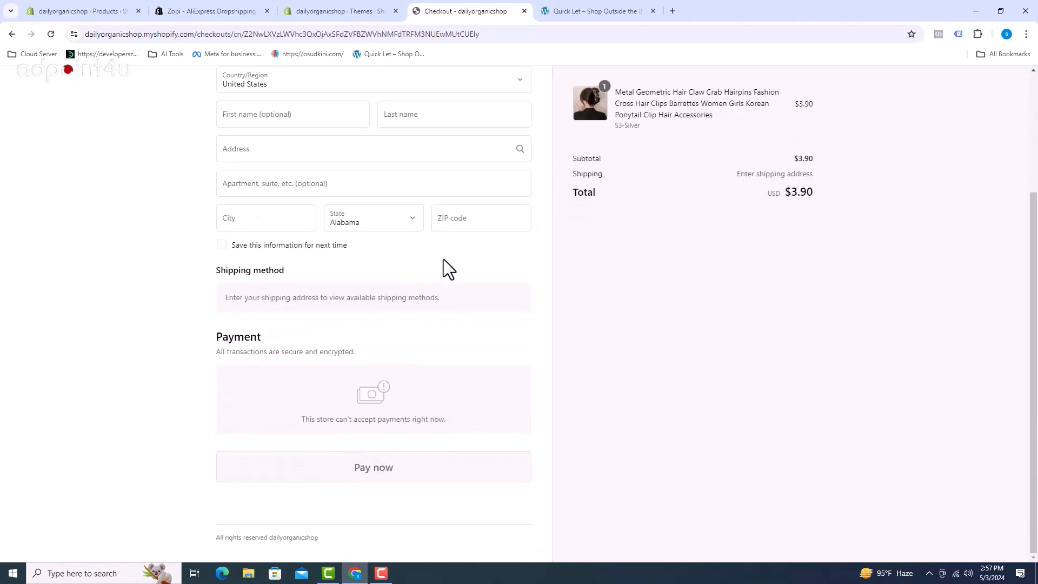
pyautogui.moveTo(334, 417)
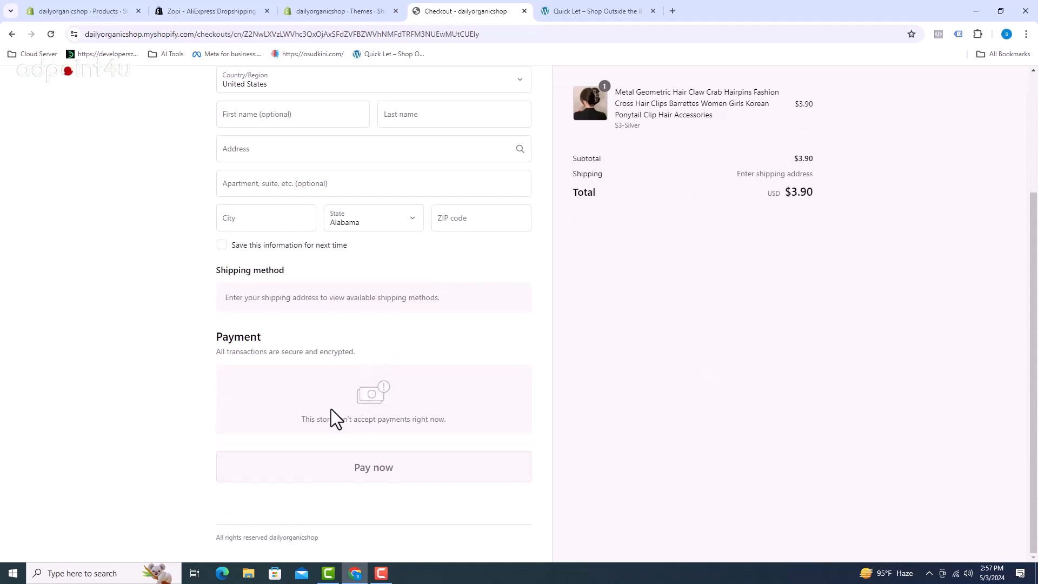
pyautogui.scroll(3)
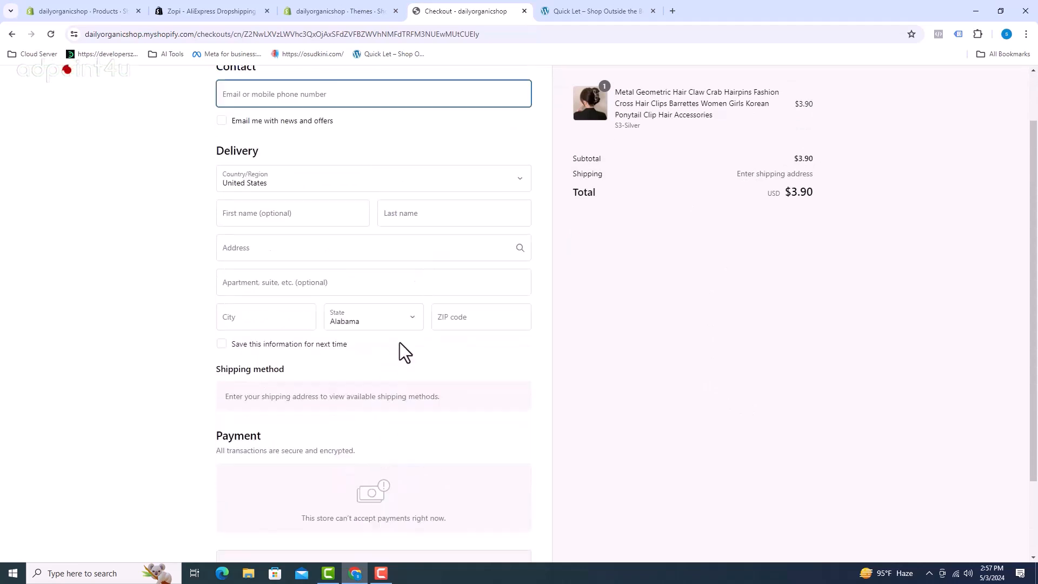
pyautogui.scroll(3)
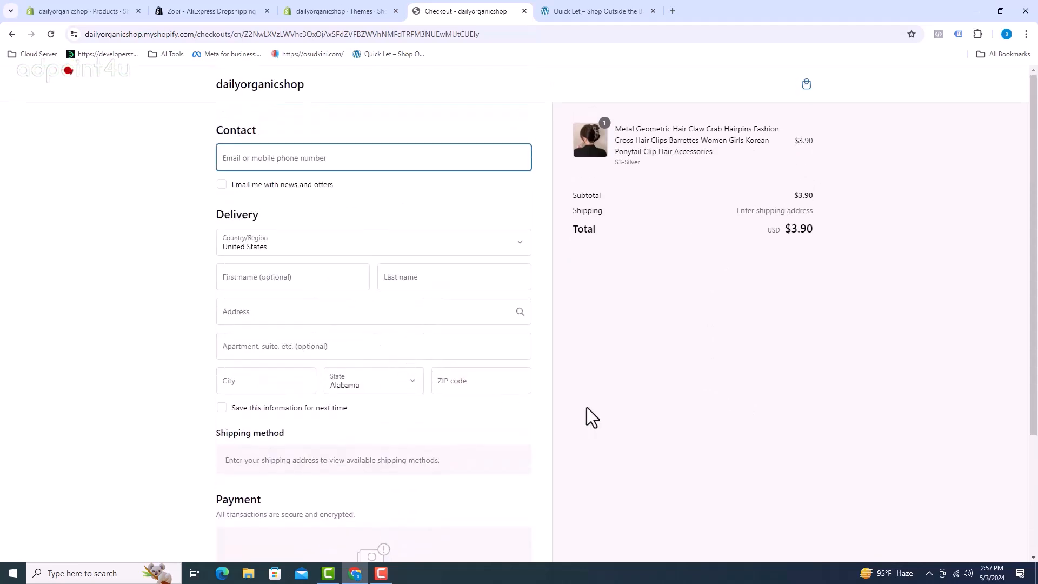
pyautogui.scroll(-3)
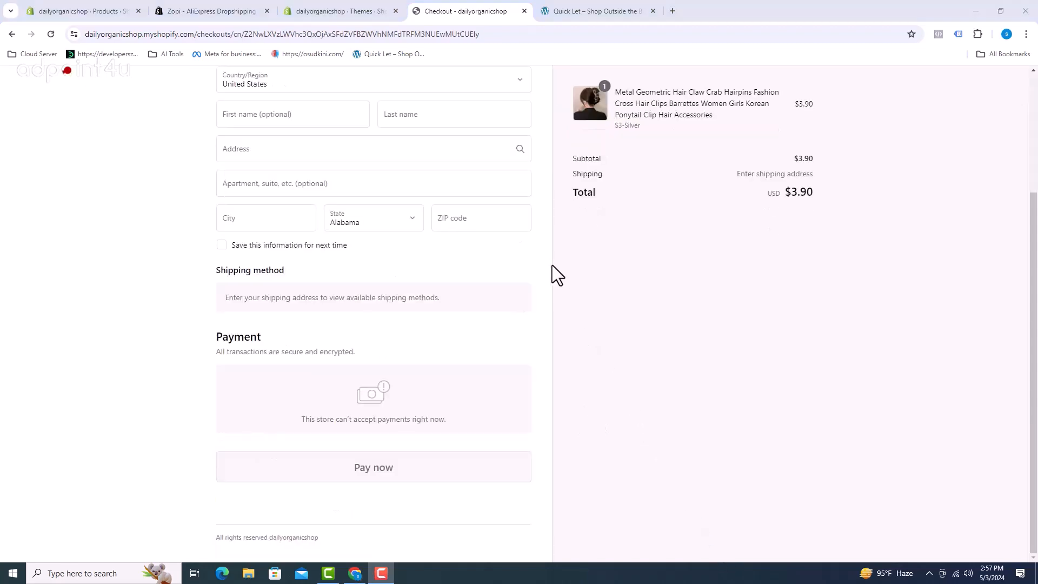
# Go from the admin themes page to Settings > Payments and browse the Shopify Payments options
pyautogui.click(338, 10)
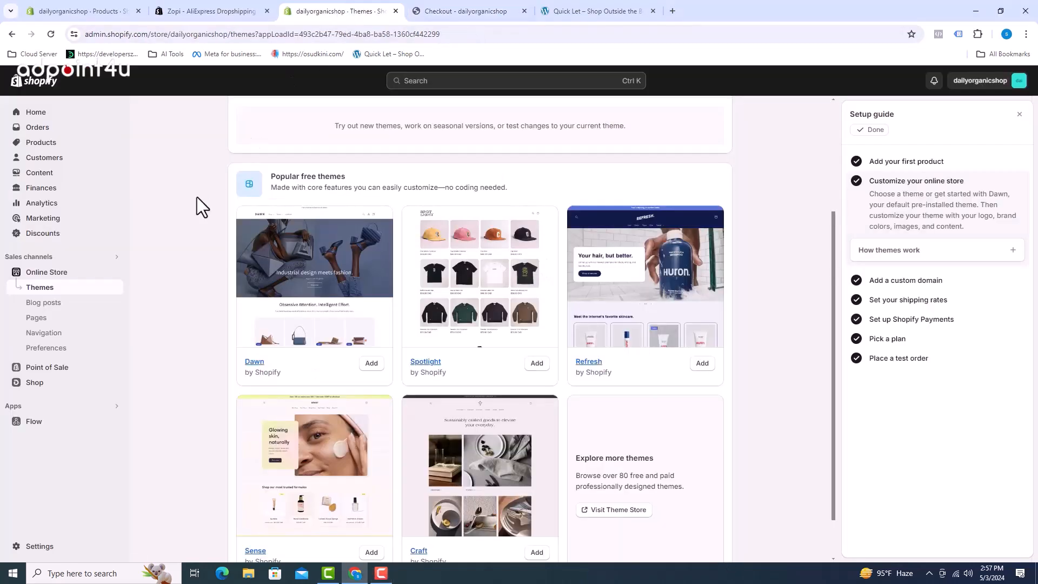
pyautogui.moveTo(154, 262)
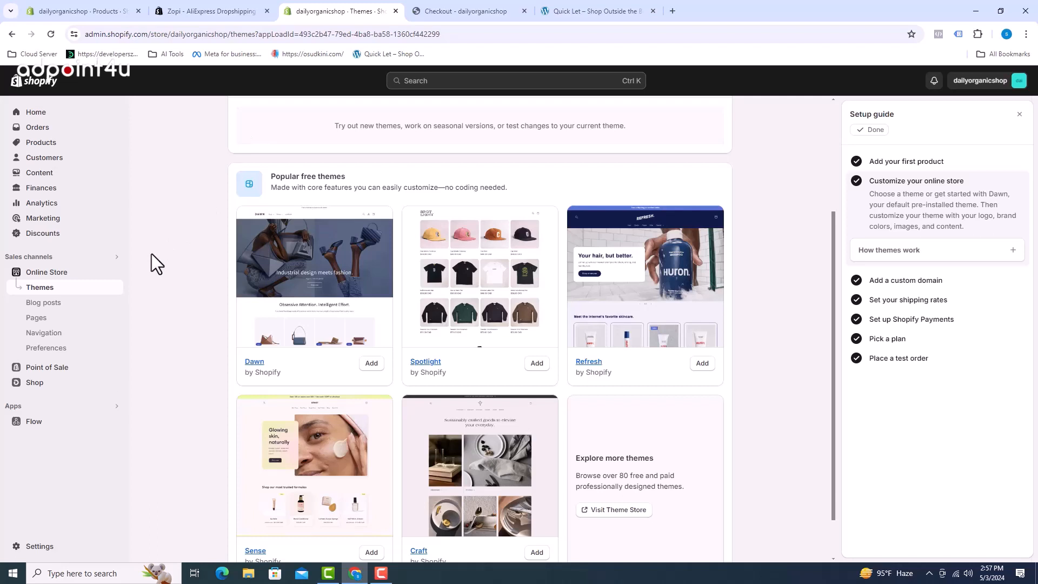
pyautogui.moveTo(107, 397)
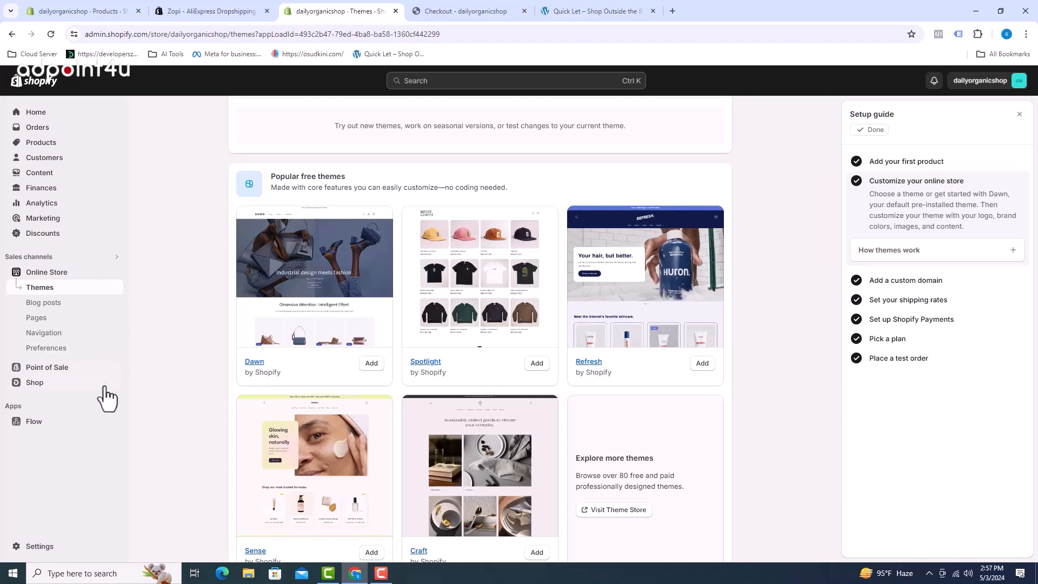
pyautogui.click(40, 546)
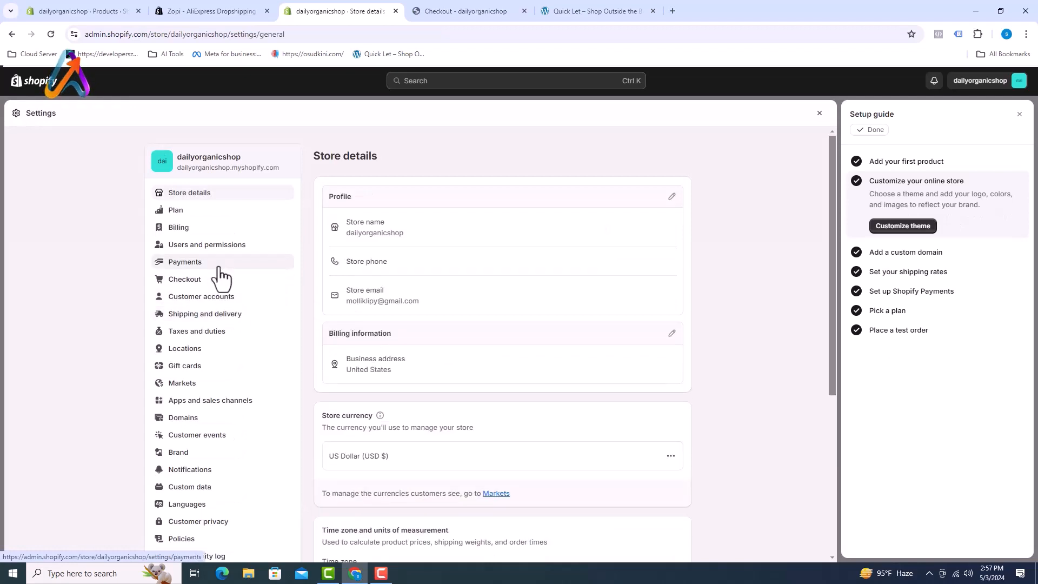
pyautogui.click(184, 262)
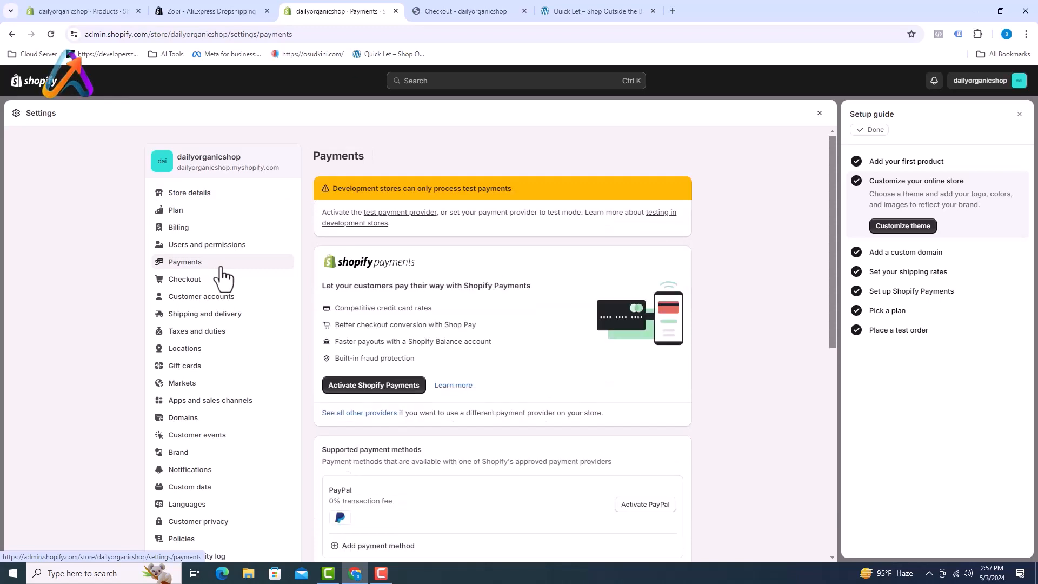
pyautogui.moveTo(431, 200)
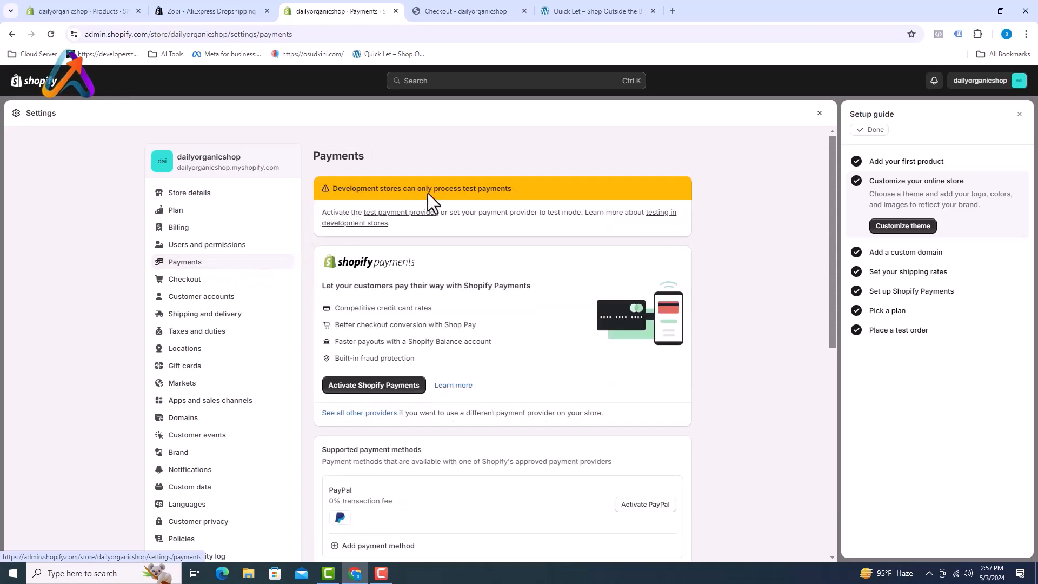
pyautogui.scroll(-3)
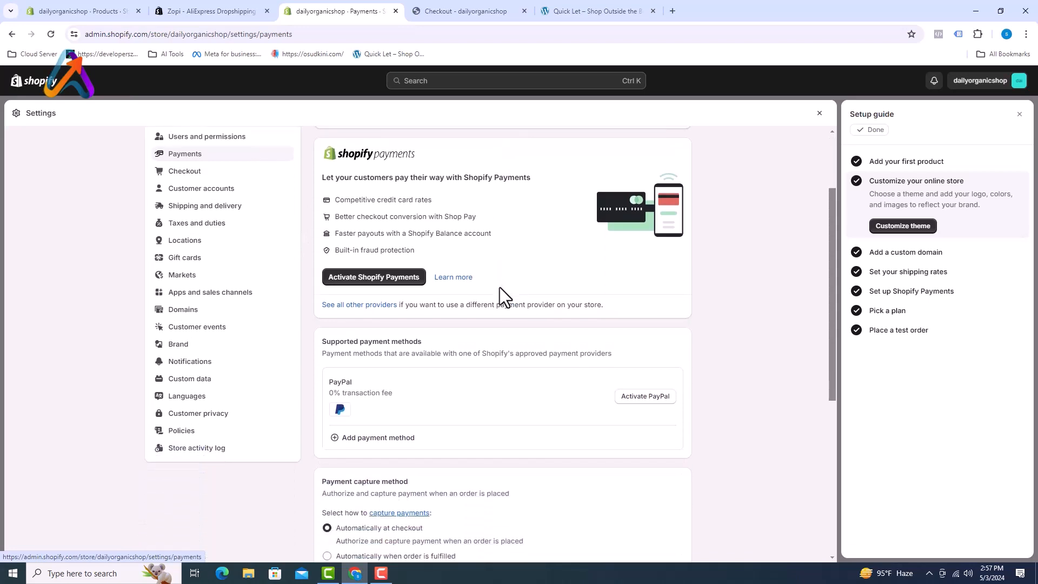
pyautogui.scroll(-3)
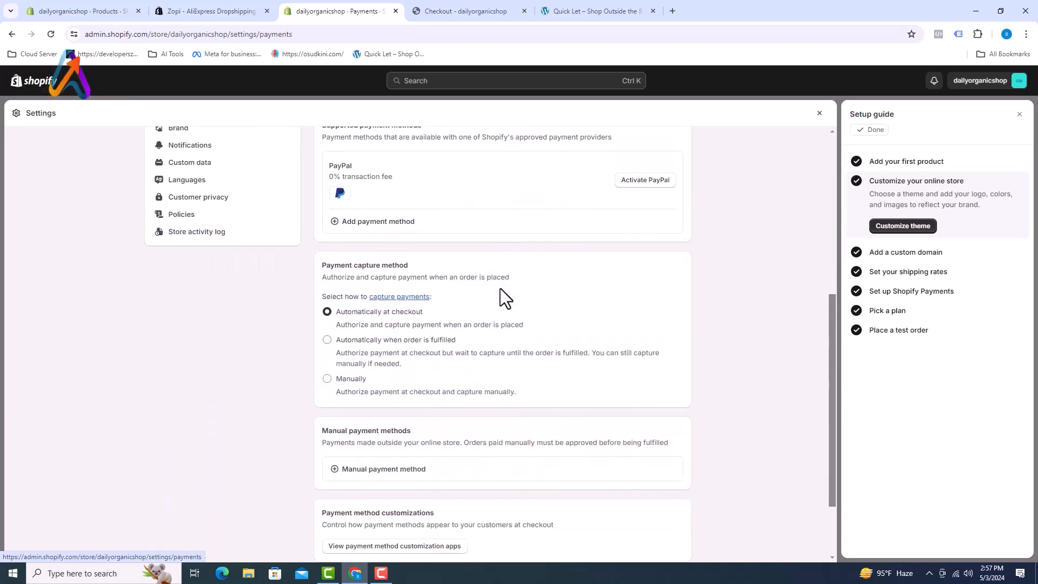
pyautogui.scroll(3)
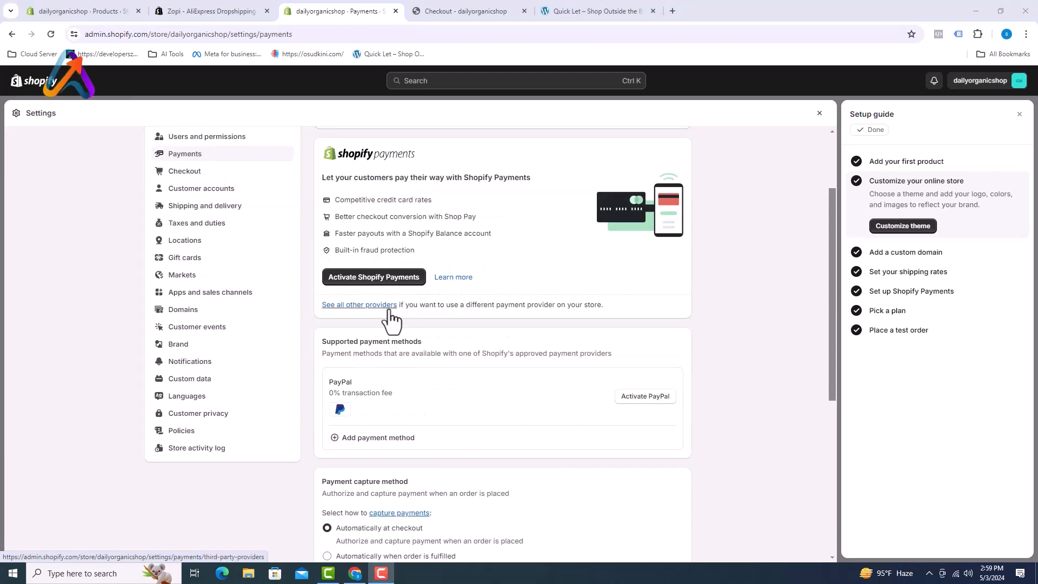
# Activate '(for testing) Bogus Gateway' from the full list of other payment providers
pyautogui.click(360, 304)
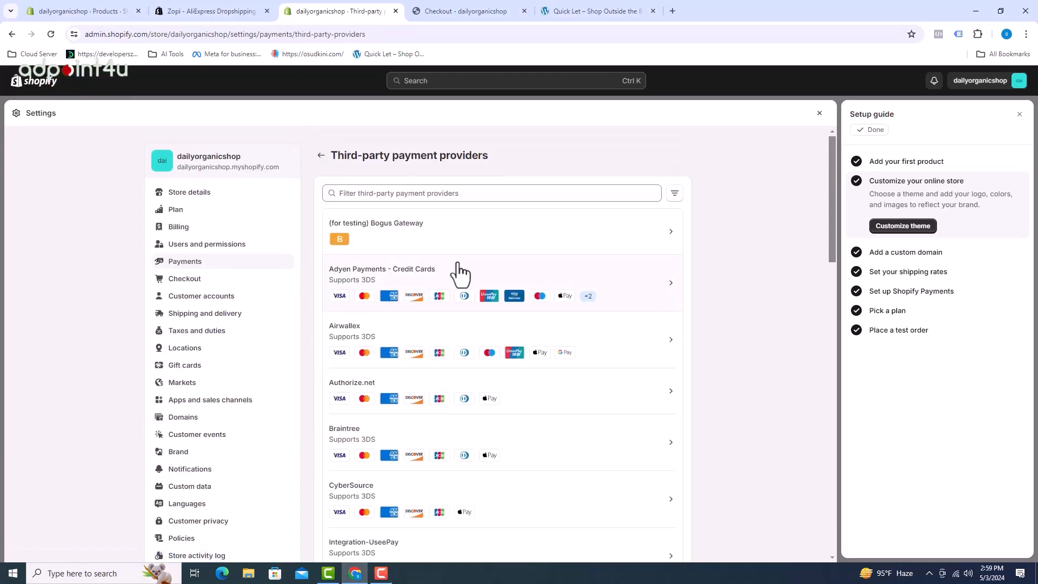
pyautogui.scroll(-3)
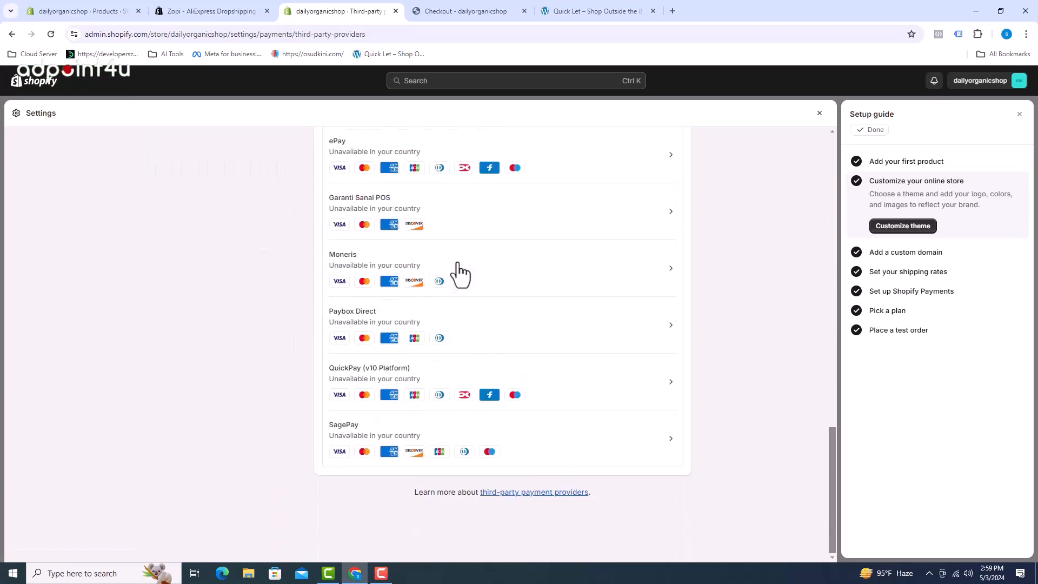
pyautogui.scroll(3)
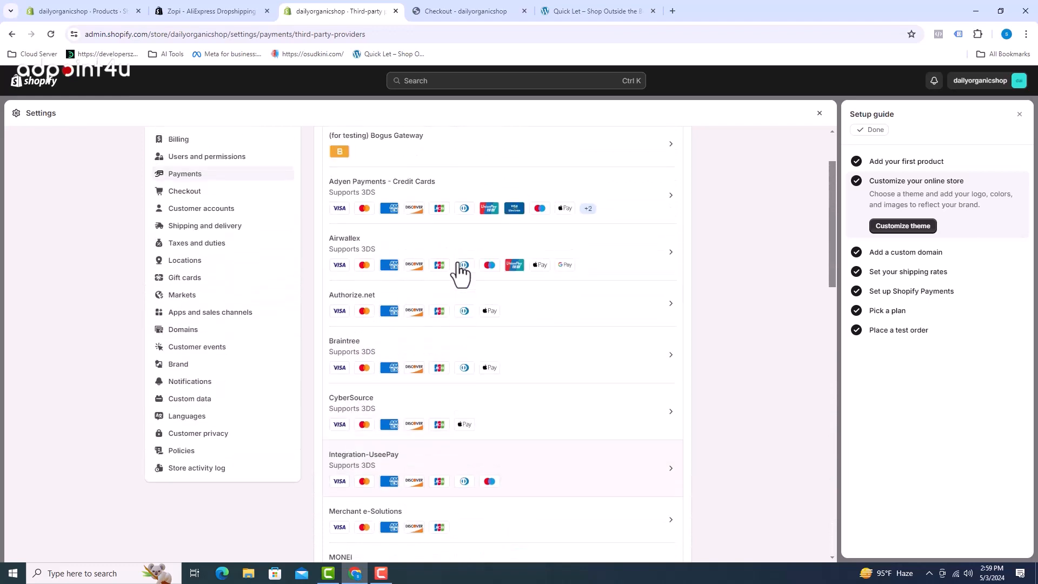
pyautogui.scroll(3)
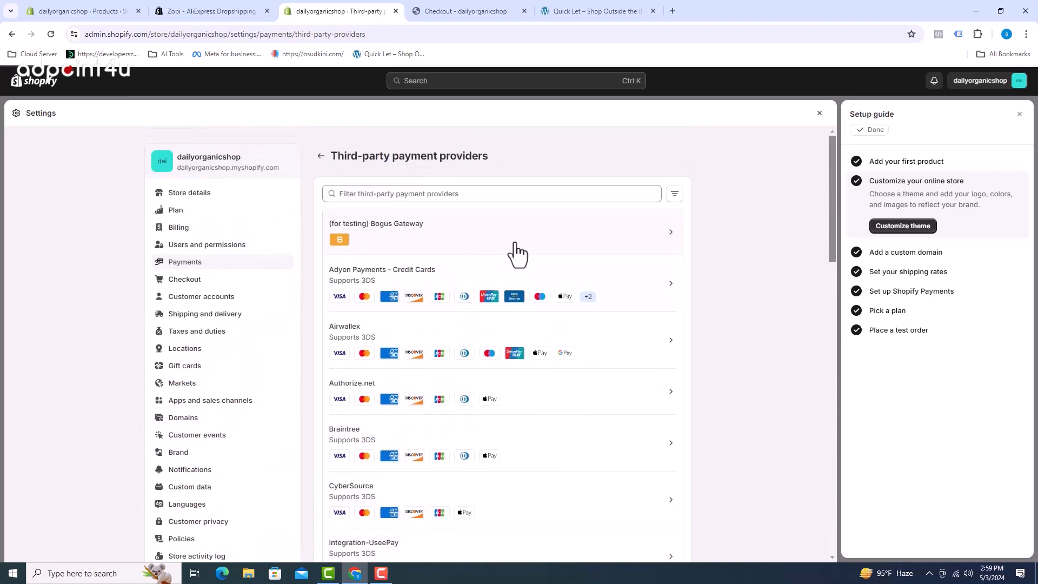
pyautogui.click(516, 232)
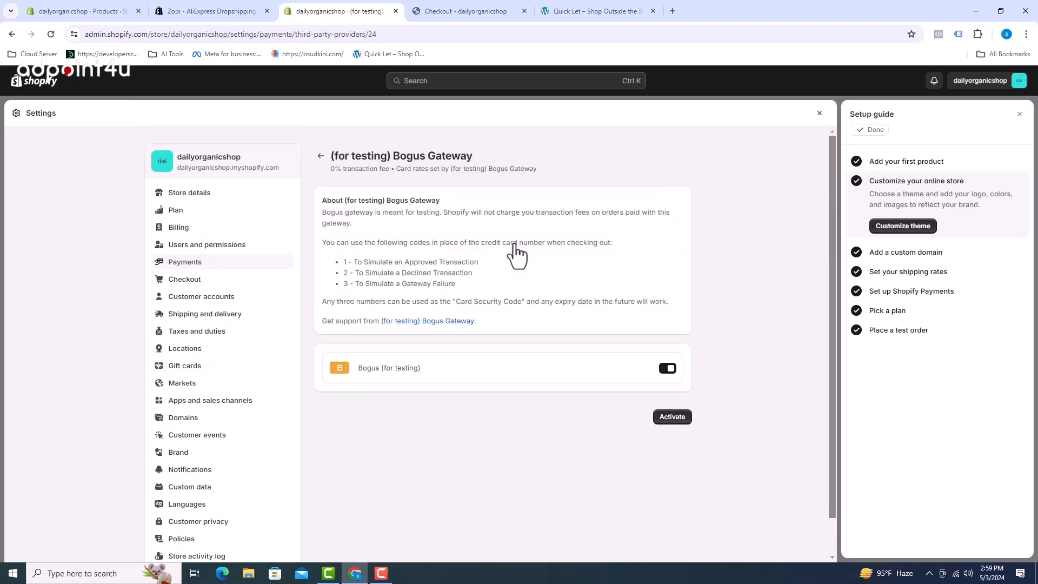
pyautogui.moveTo(539, 277)
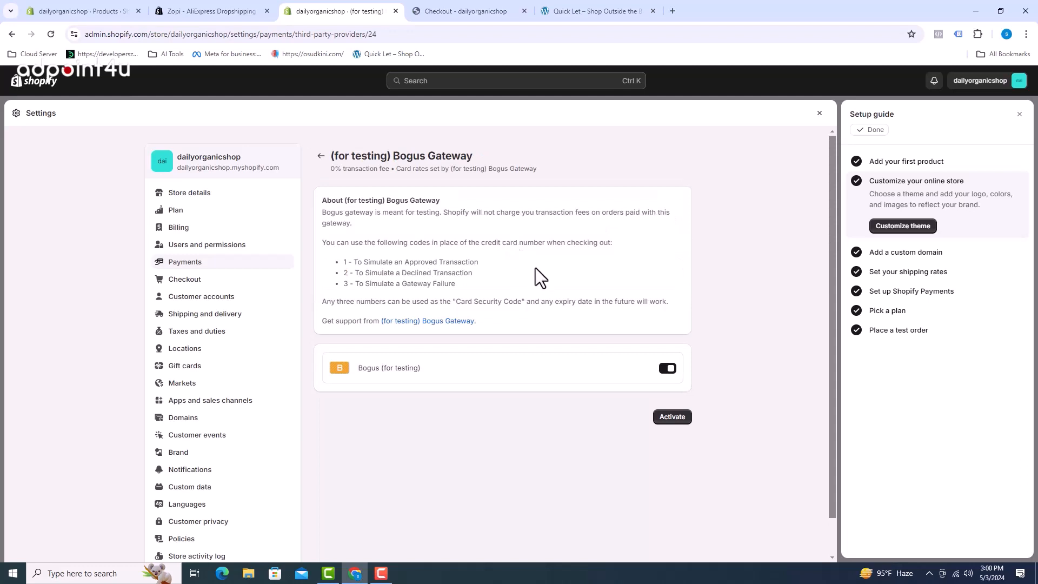
pyautogui.scroll(-3)
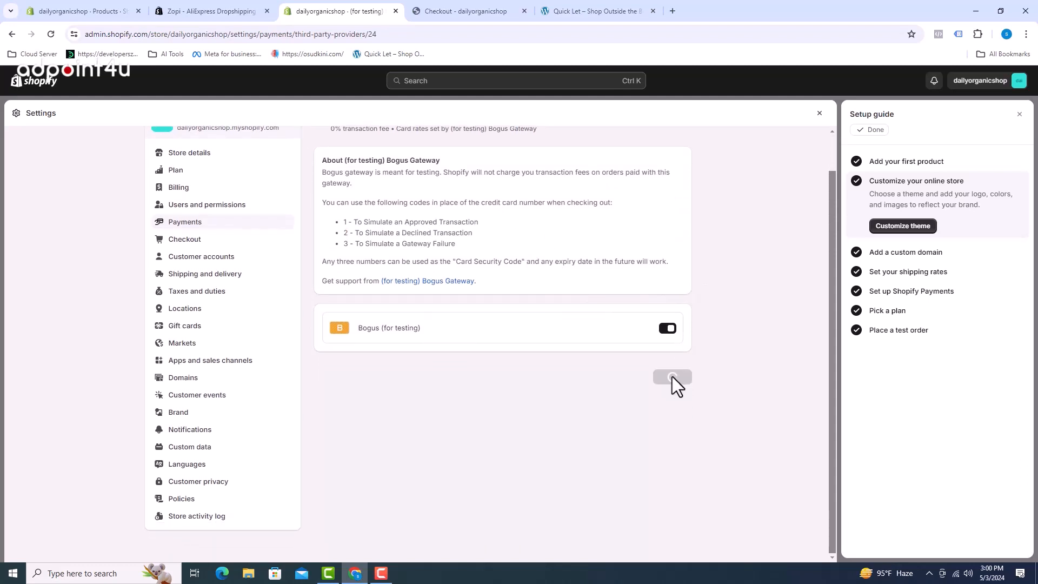
pyautogui.click(675, 378)
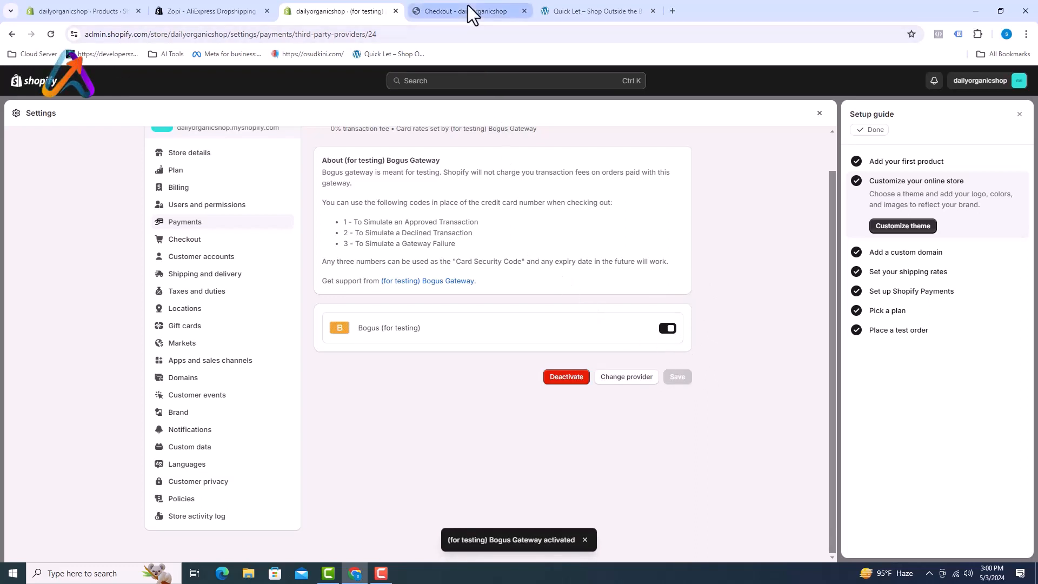
# Enter test card 1, expiry 12 / 24, security code 111 and cardholder name 'Tea' at checkout
pyautogui.click(470, 11)
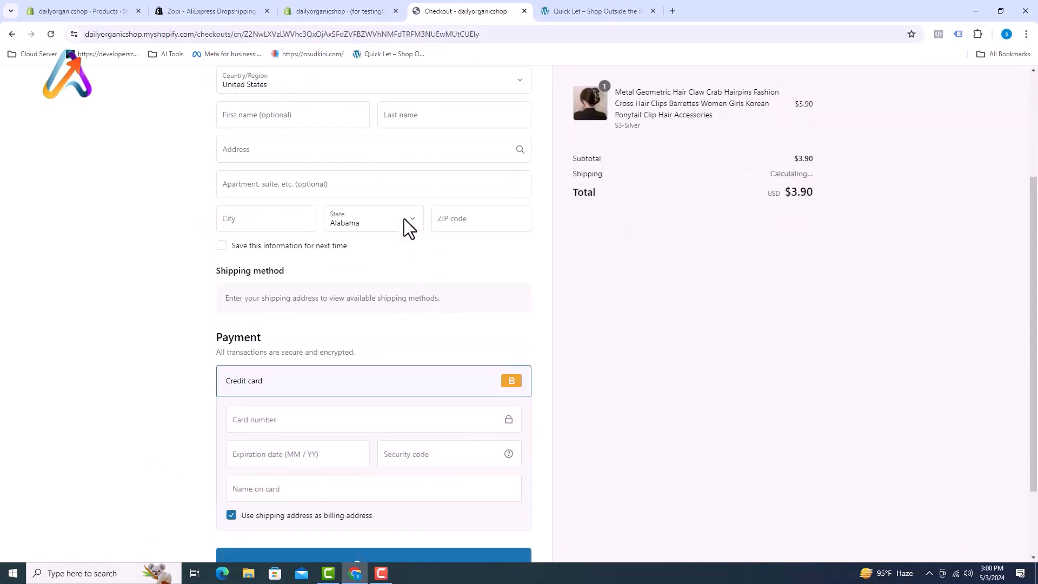
pyautogui.scroll(-3)
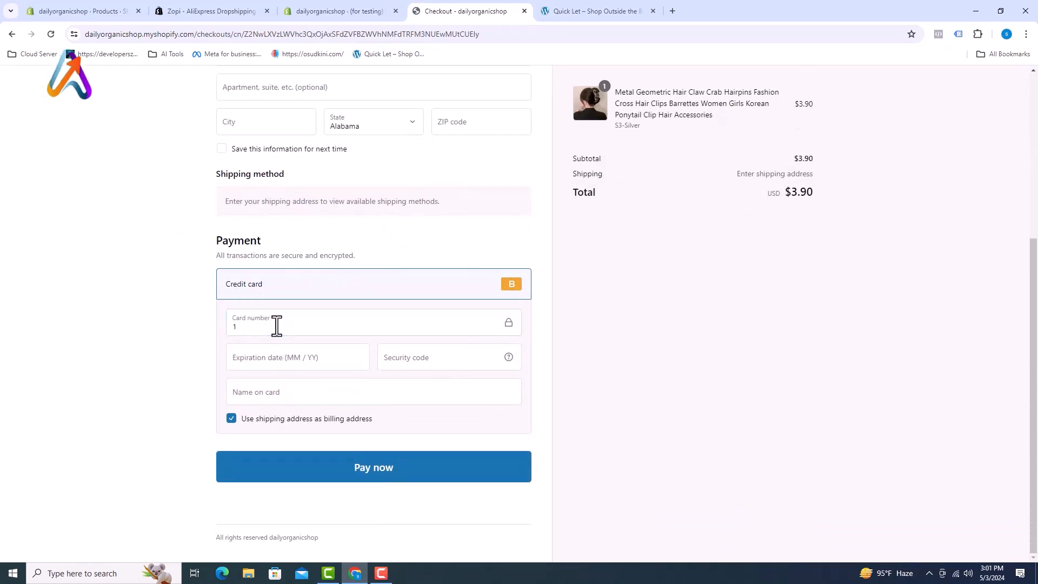
pyautogui.click(297, 357)
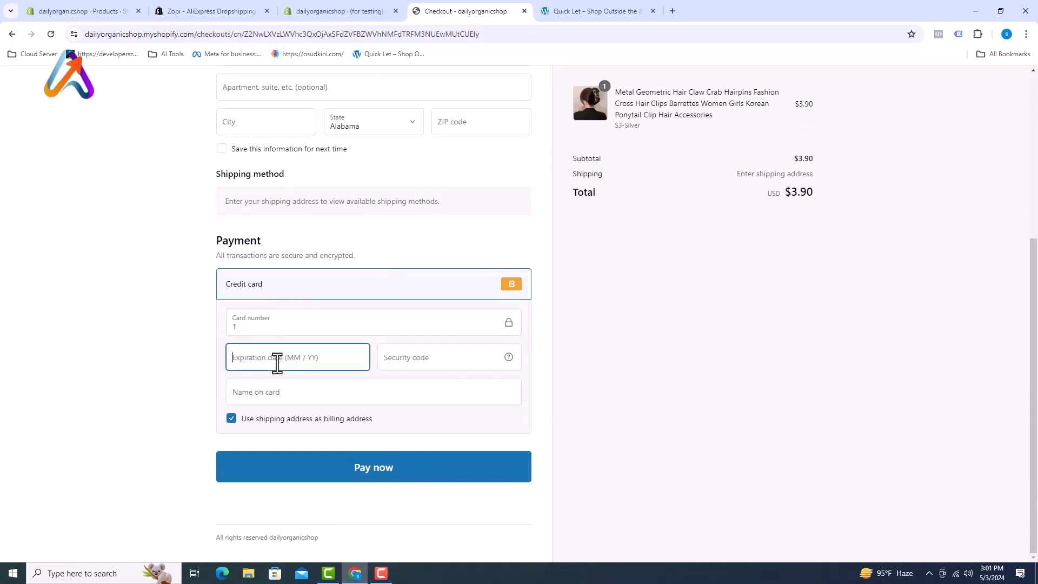
pyautogui.write('1')
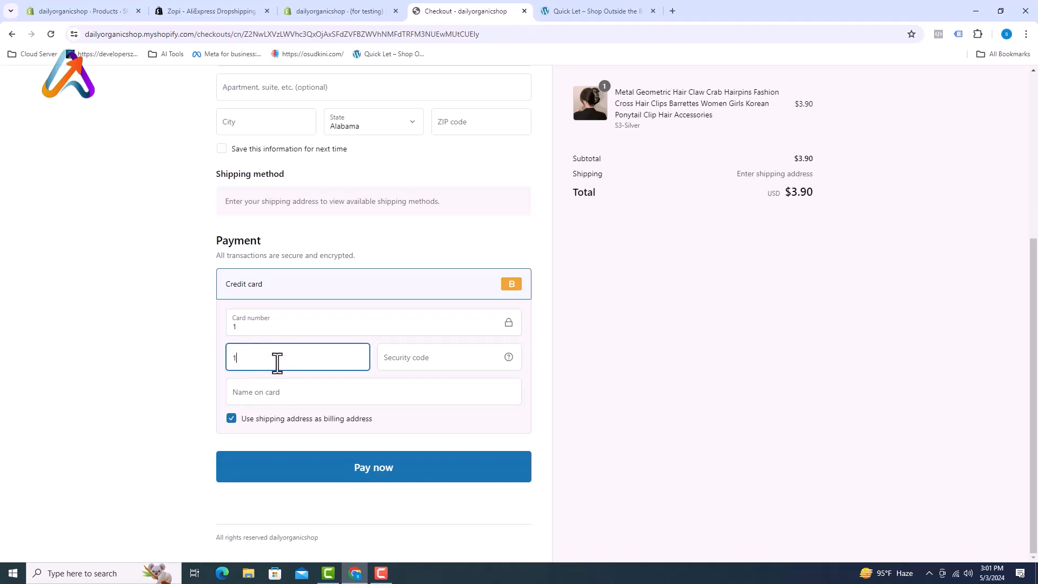
pyautogui.write('12 / 24')
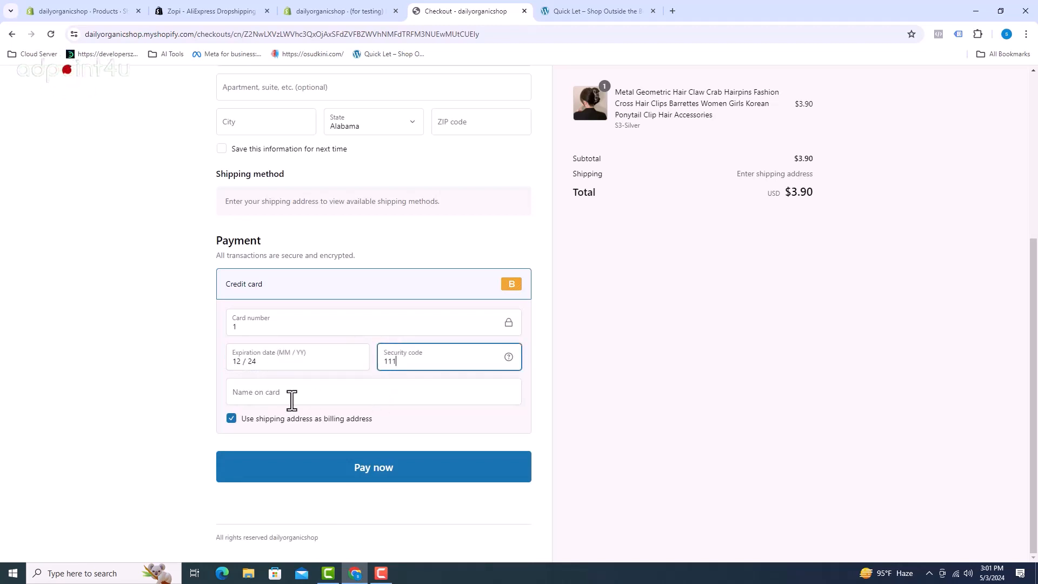
pyautogui.write('Teach guru')
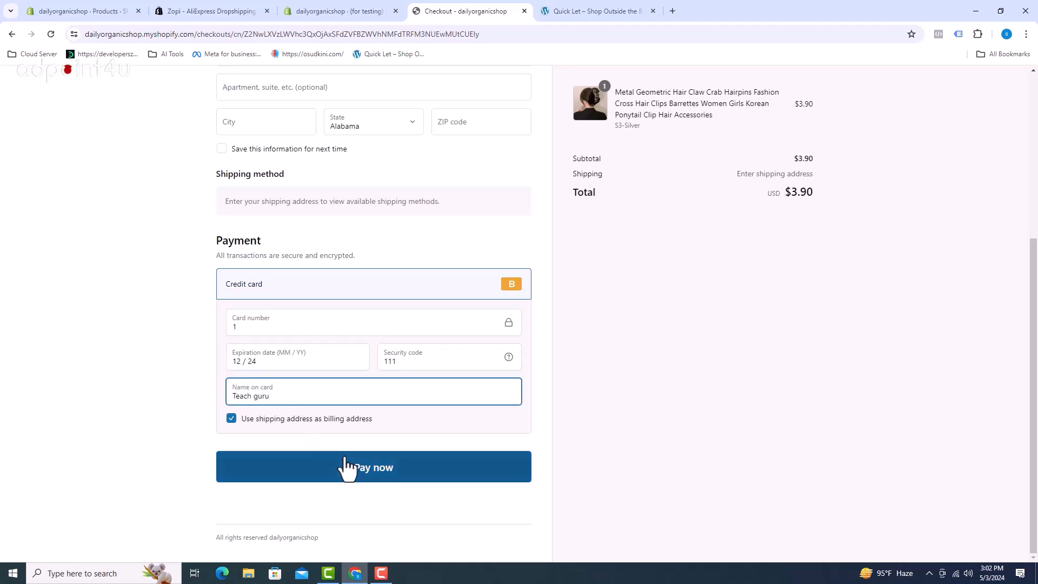
# Submit payment and check the New Mexico address with Economy shipping totalling $8.80
pyautogui.click(373, 466)
pyautogui.write('88244')
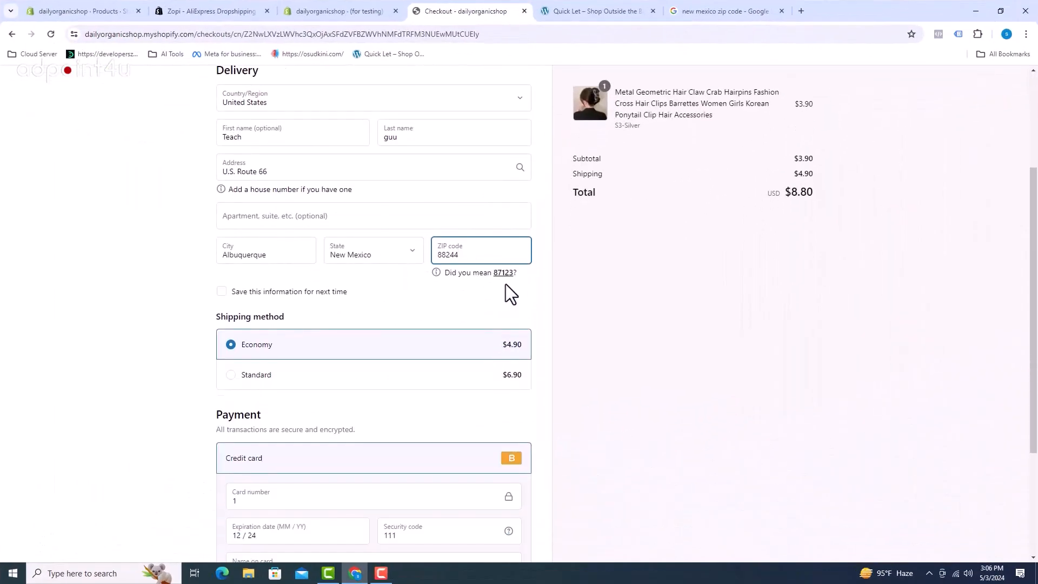
pyautogui.scroll(-3)
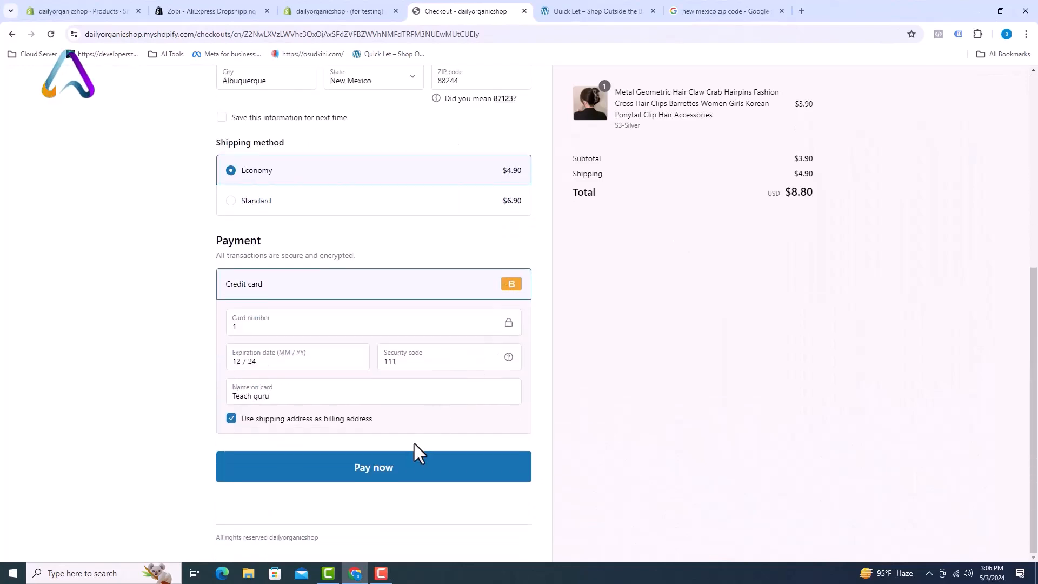
pyautogui.scroll(3)
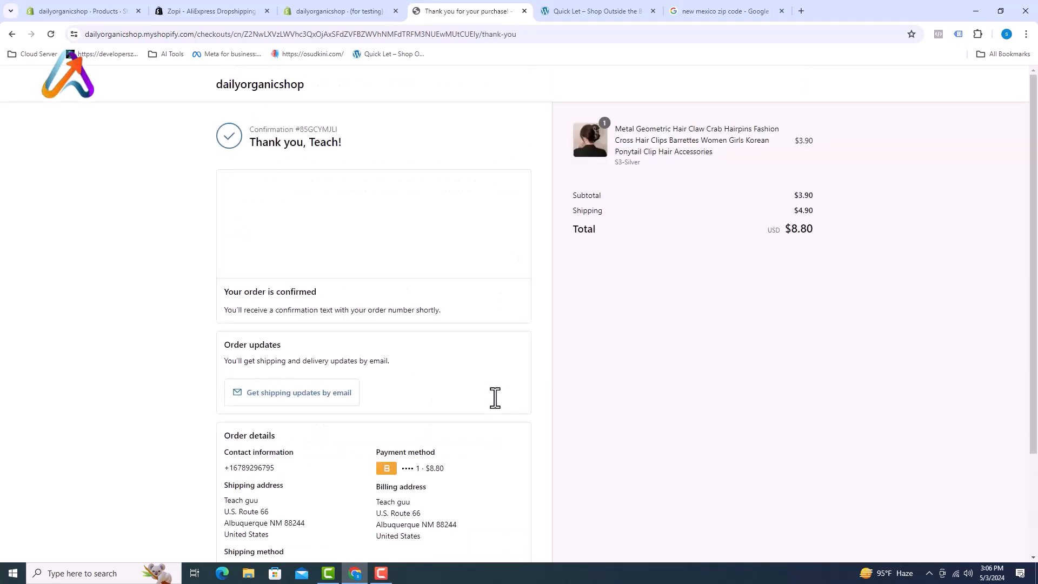
pyautogui.moveTo(339, 161)
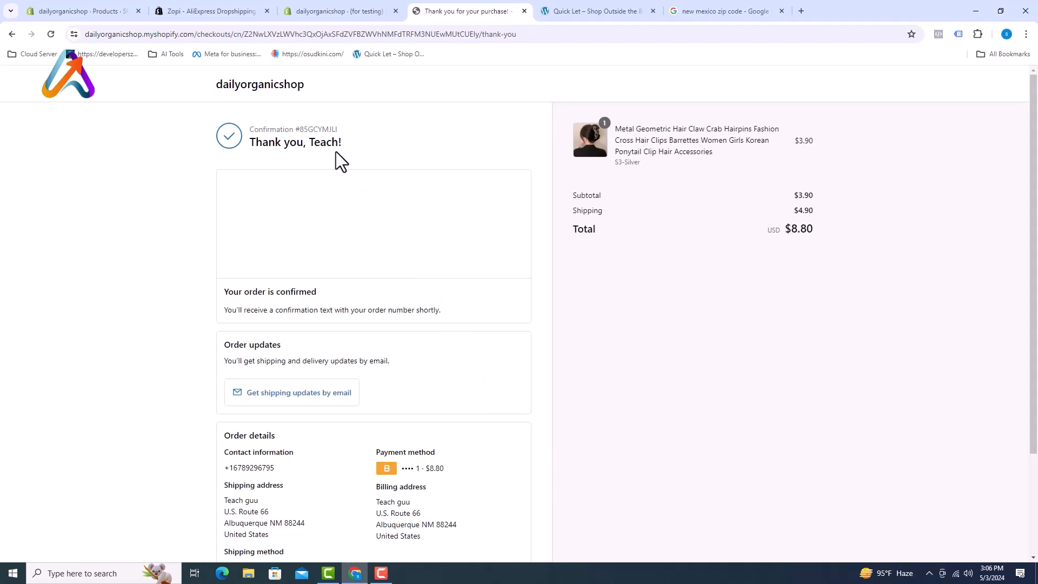
# Place the order and view the thank-you page with its delivery map and Economy shipping details
pyautogui.scroll(-3)
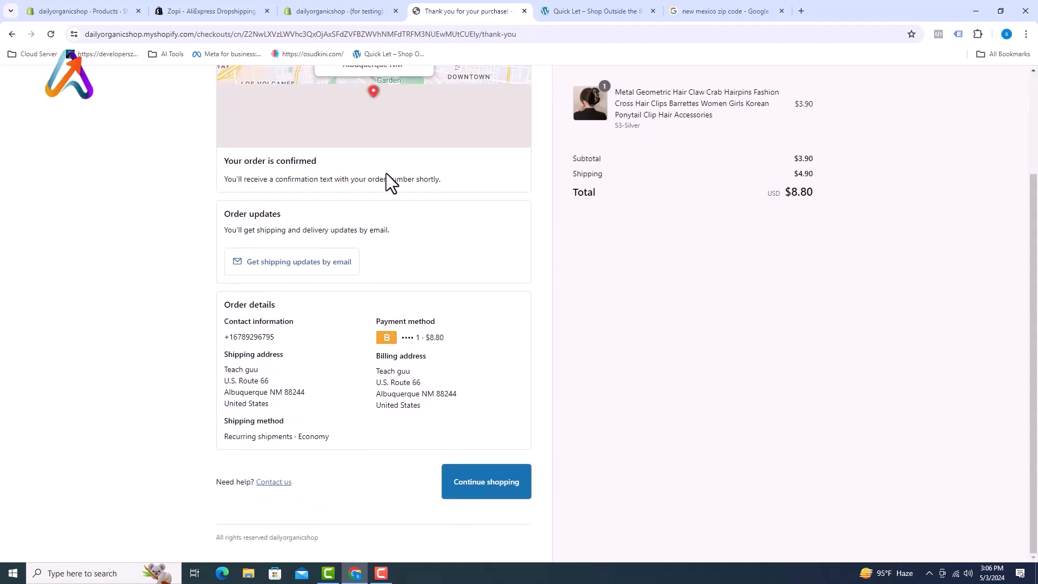
pyautogui.click(374, 92)
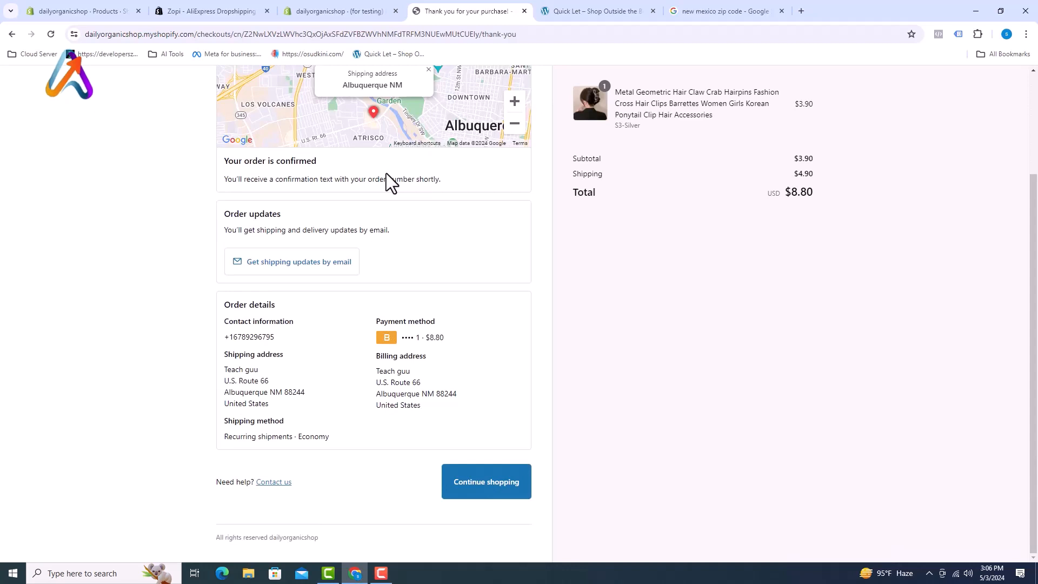
pyautogui.scroll(3)
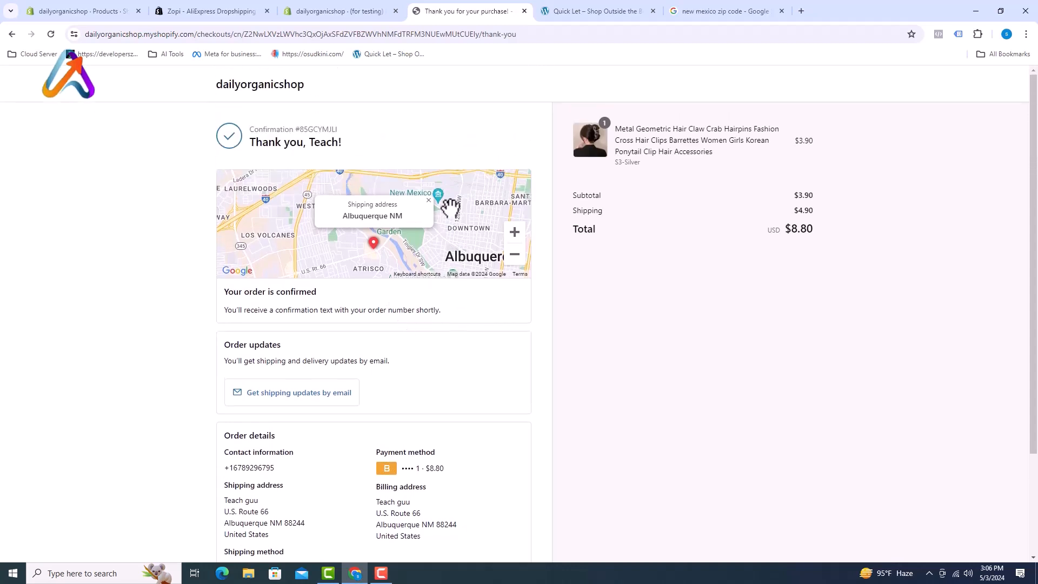